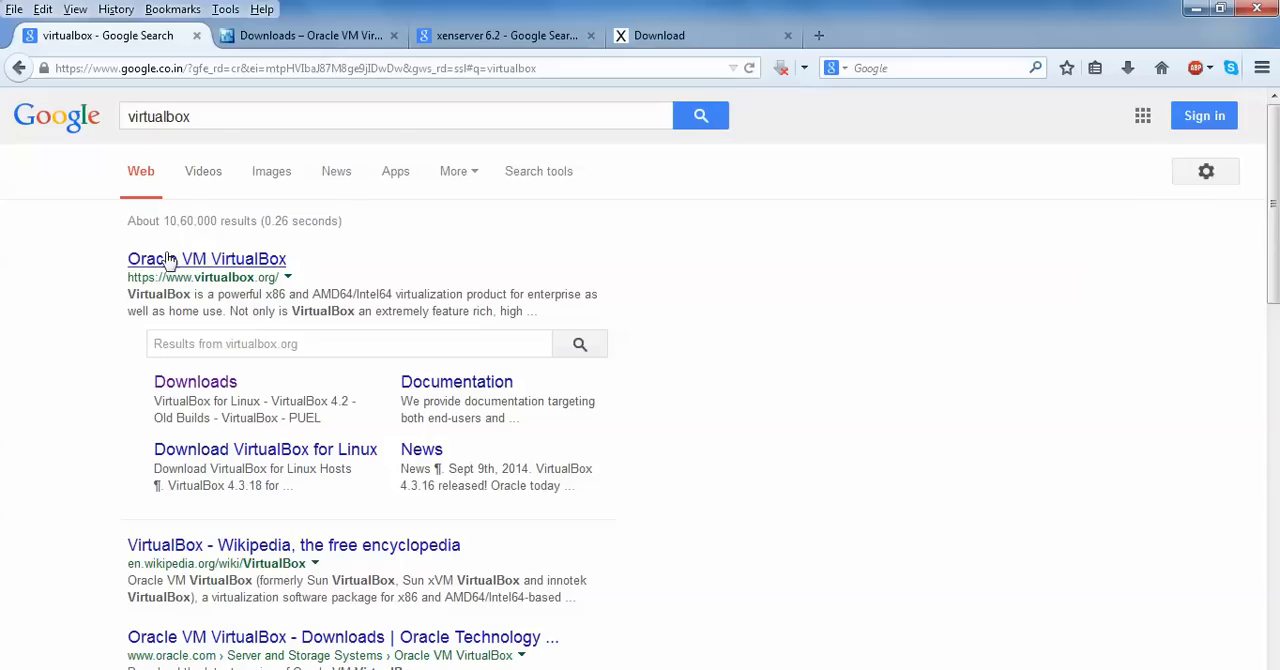
mouse_move(268, 272)
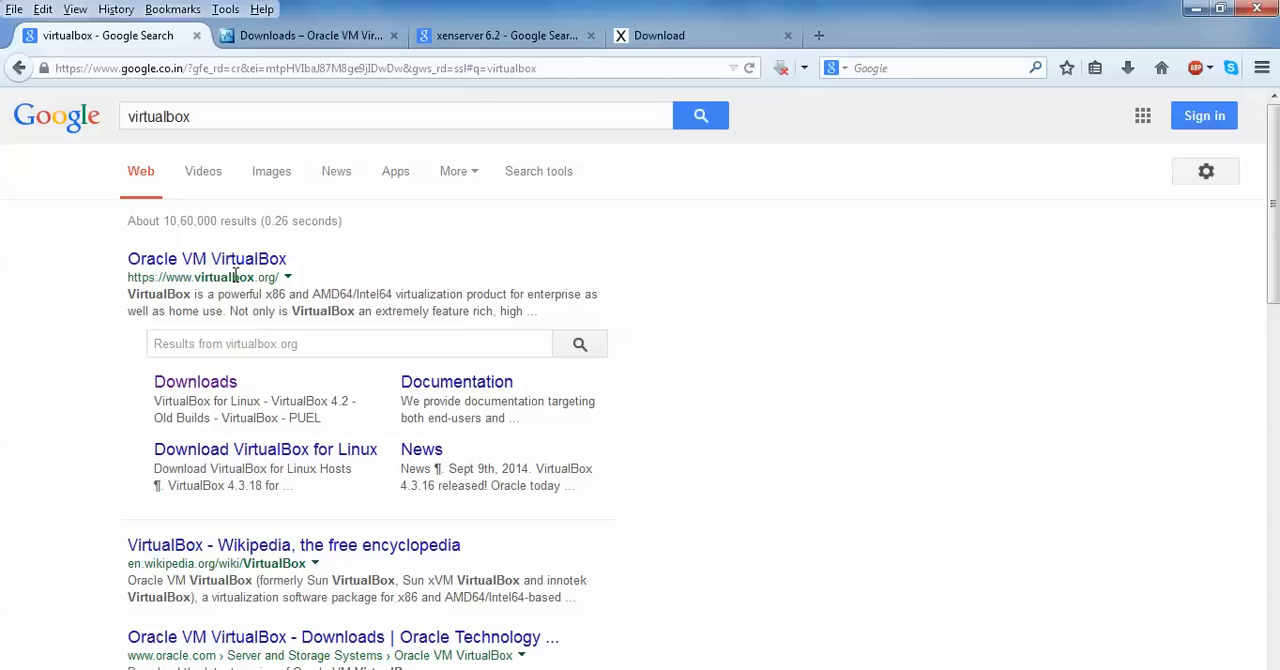
mouse_move(350, 178)
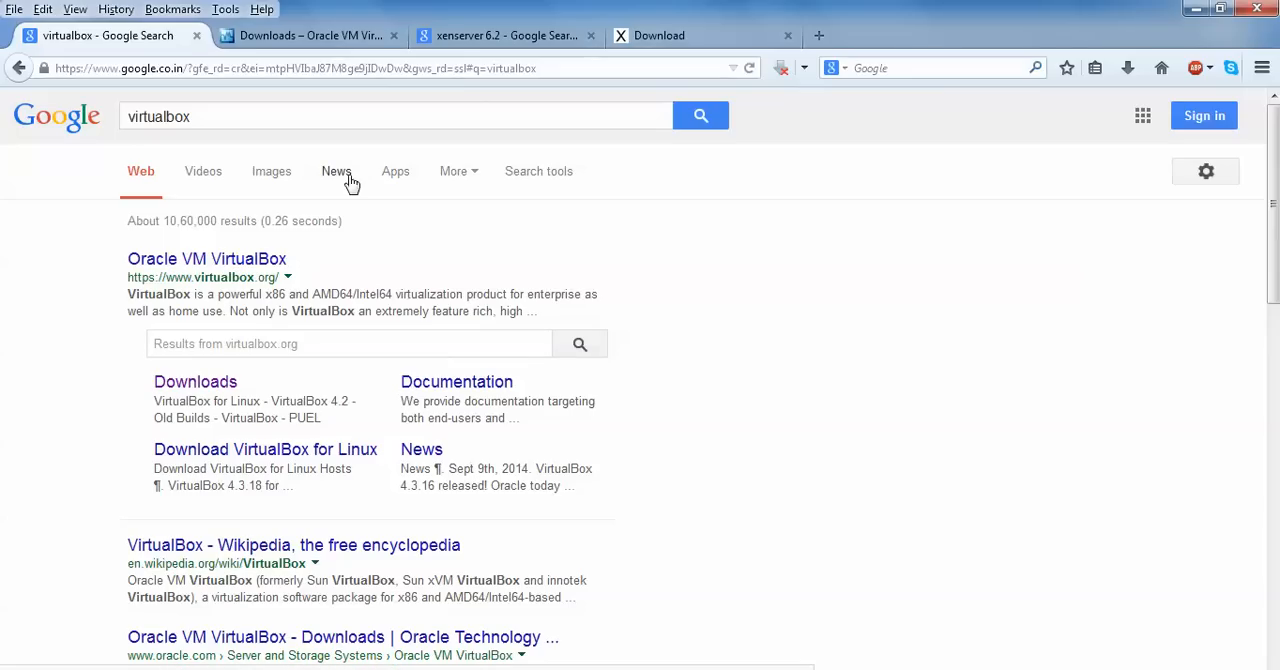
Show the VirtualBox downloads page listing the 4.3.18 platform packages.
left_click(310, 36)
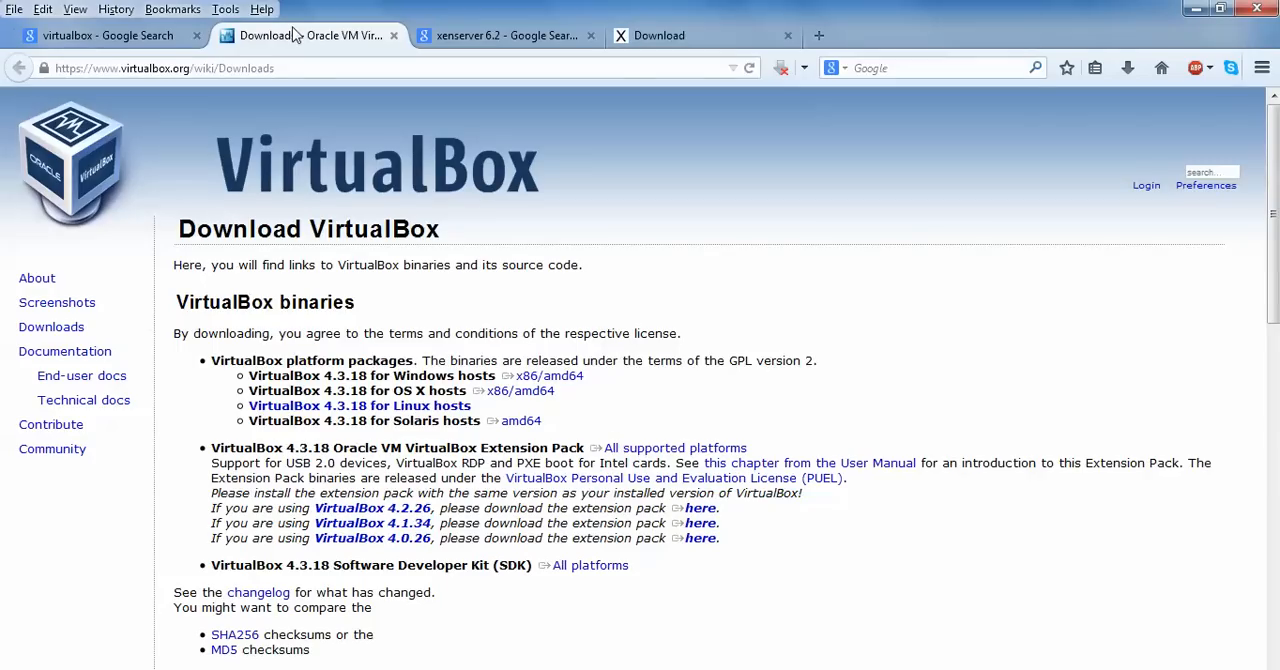
mouse_move(456, 358)
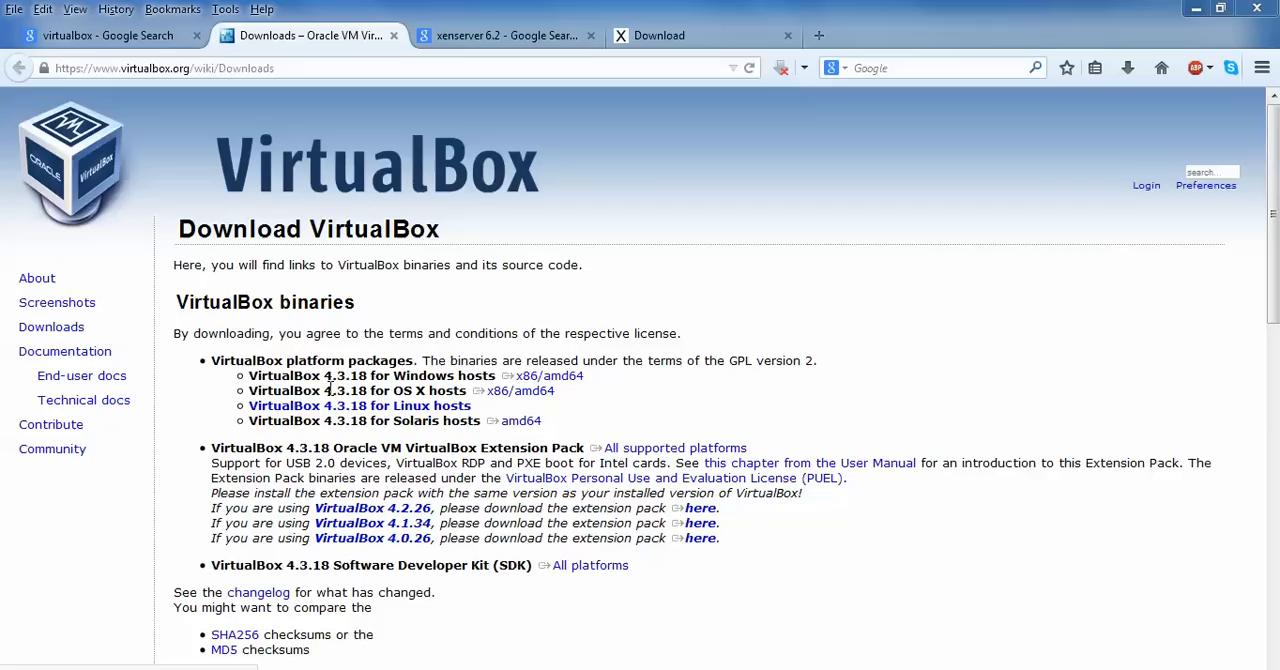
mouse_move(464, 370)
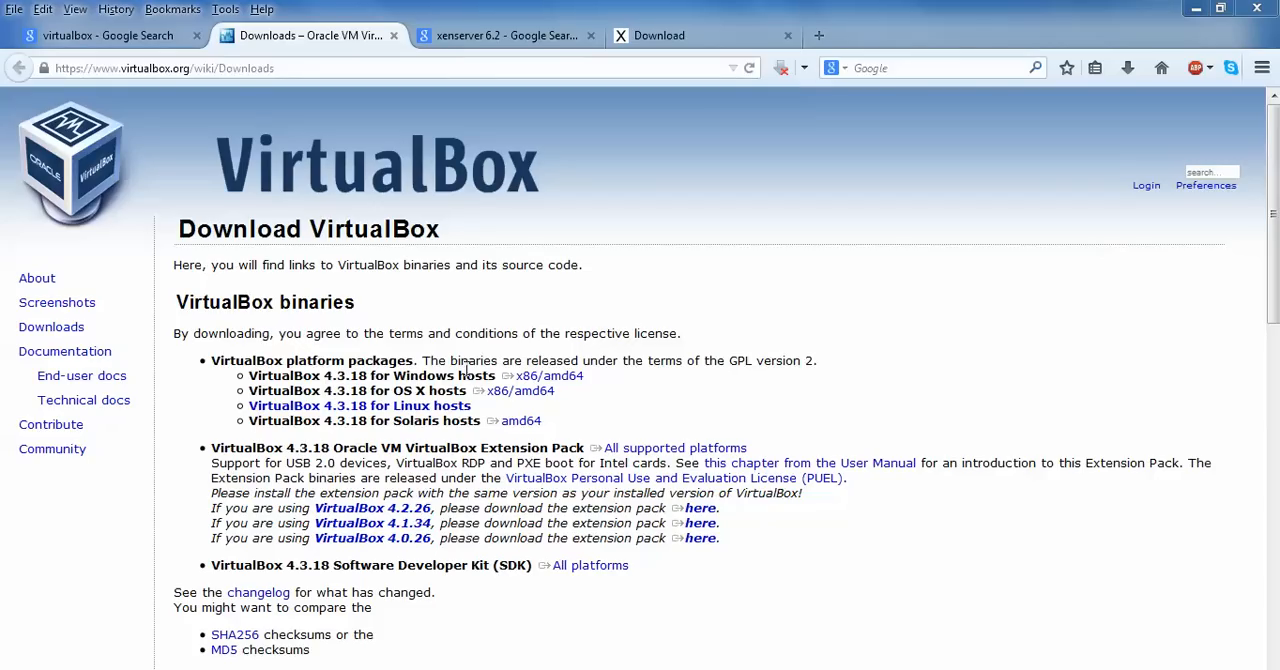
mouse_move(472, 416)
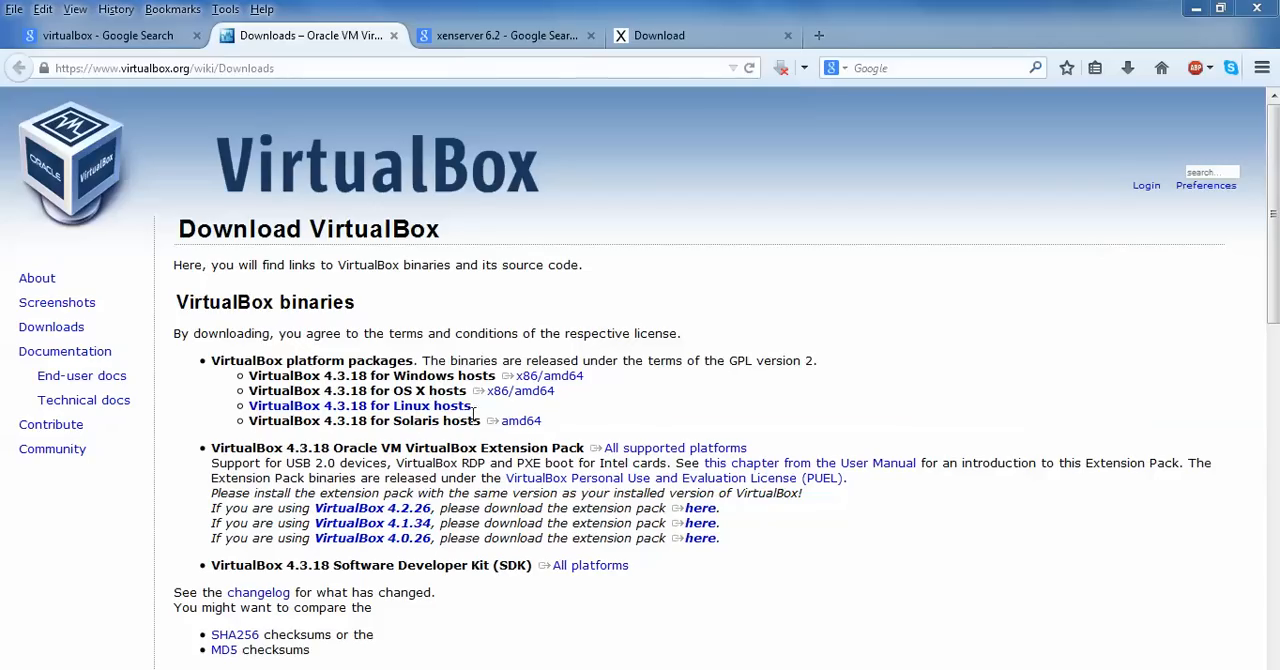
mouse_move(456, 374)
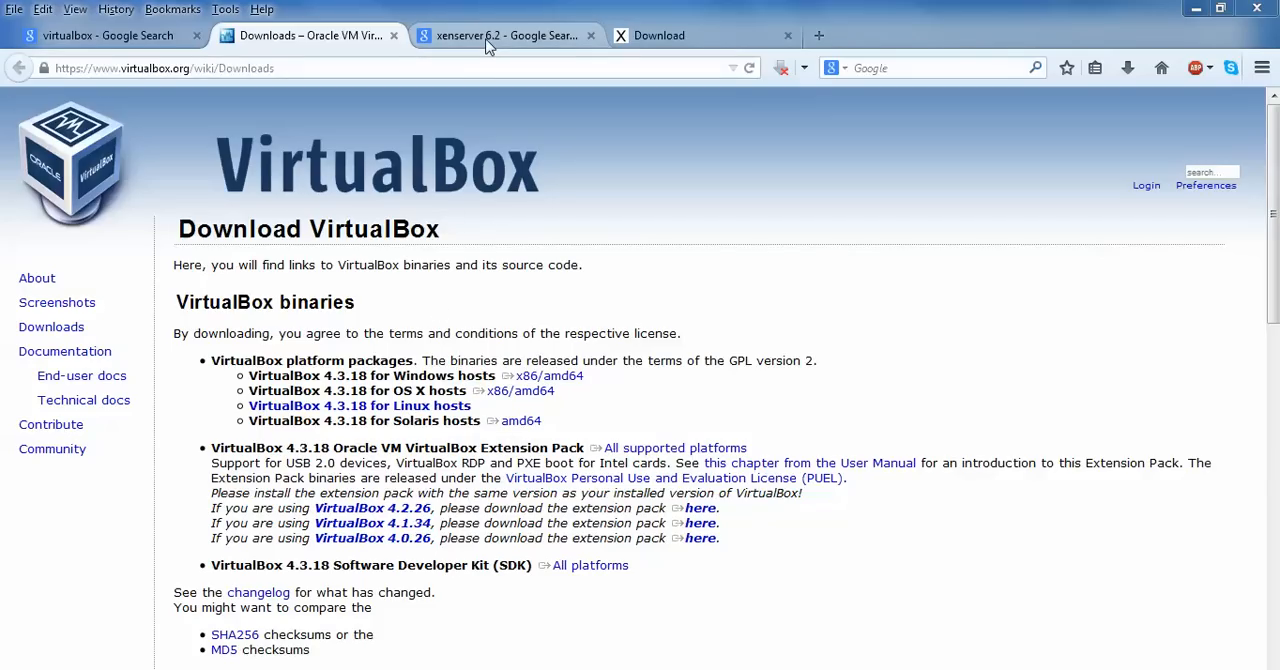
mouse_move(504, 36)
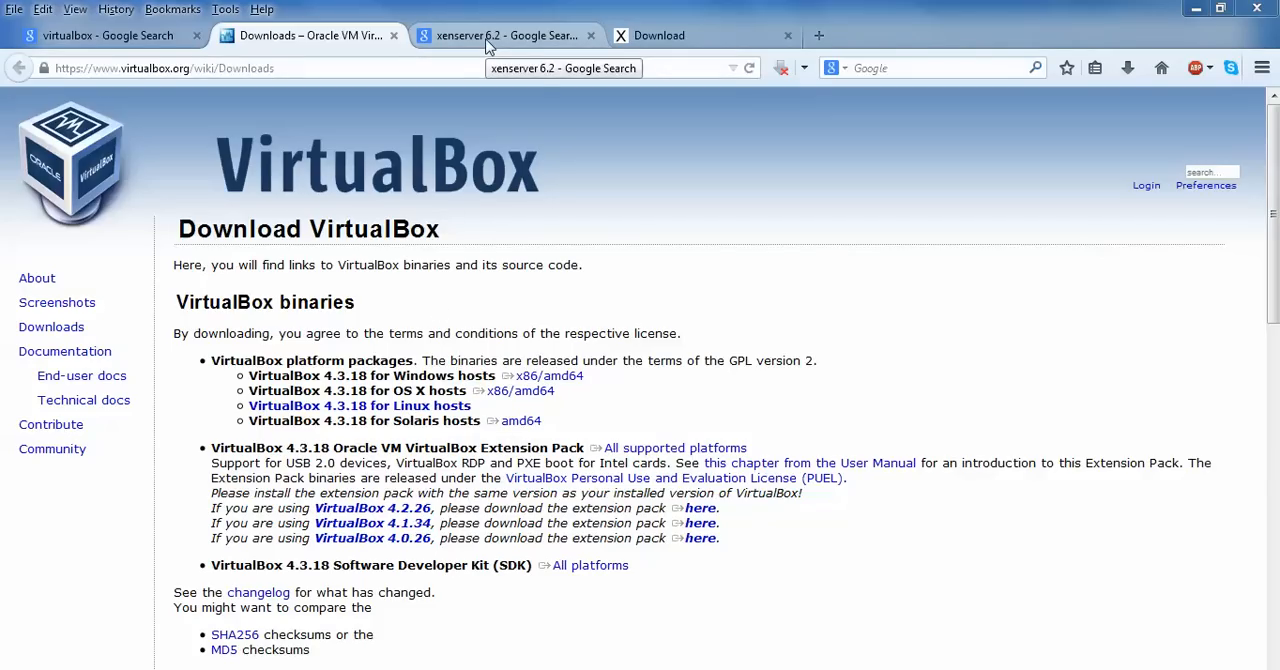
Show the XenServer 6.2 download page and scroll through its installers and public hotfixes.
left_click(504, 36)
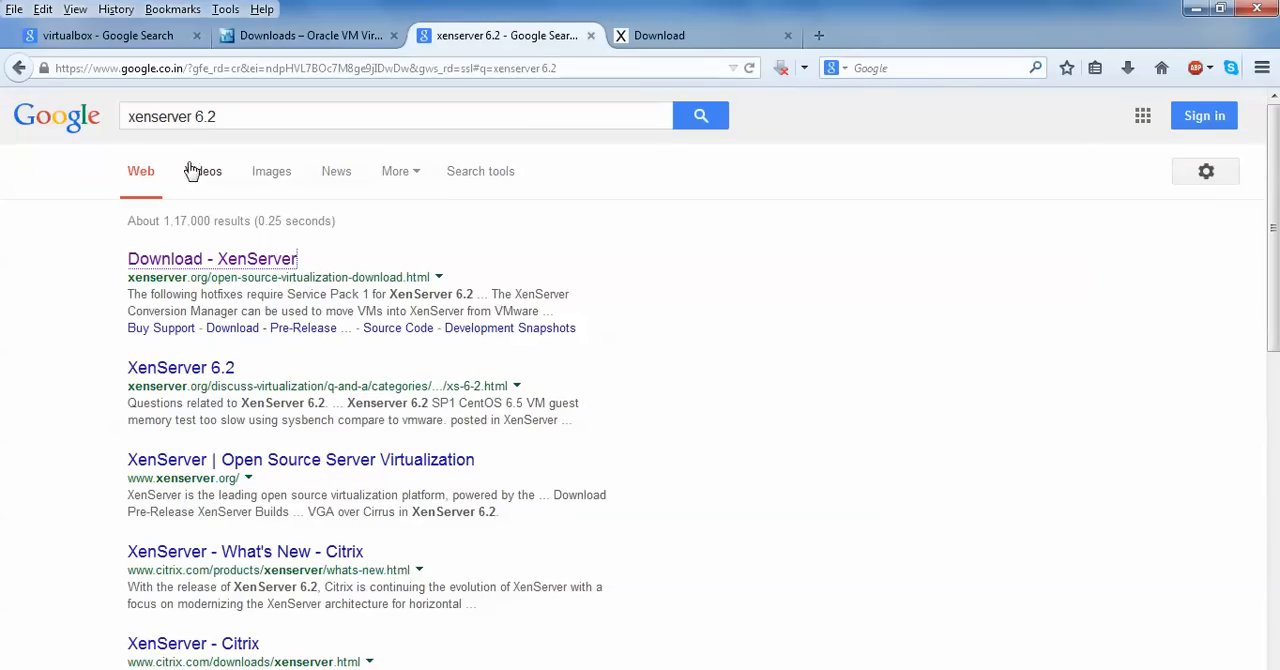
mouse_move(180, 292)
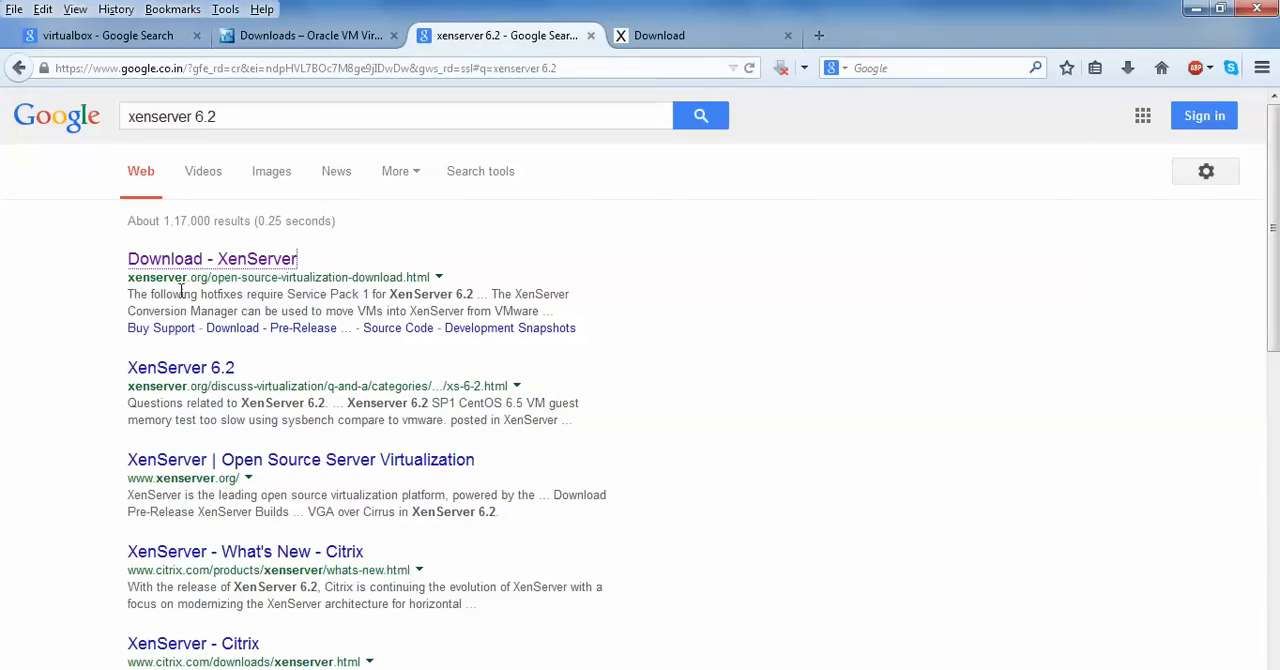
mouse_move(308, 292)
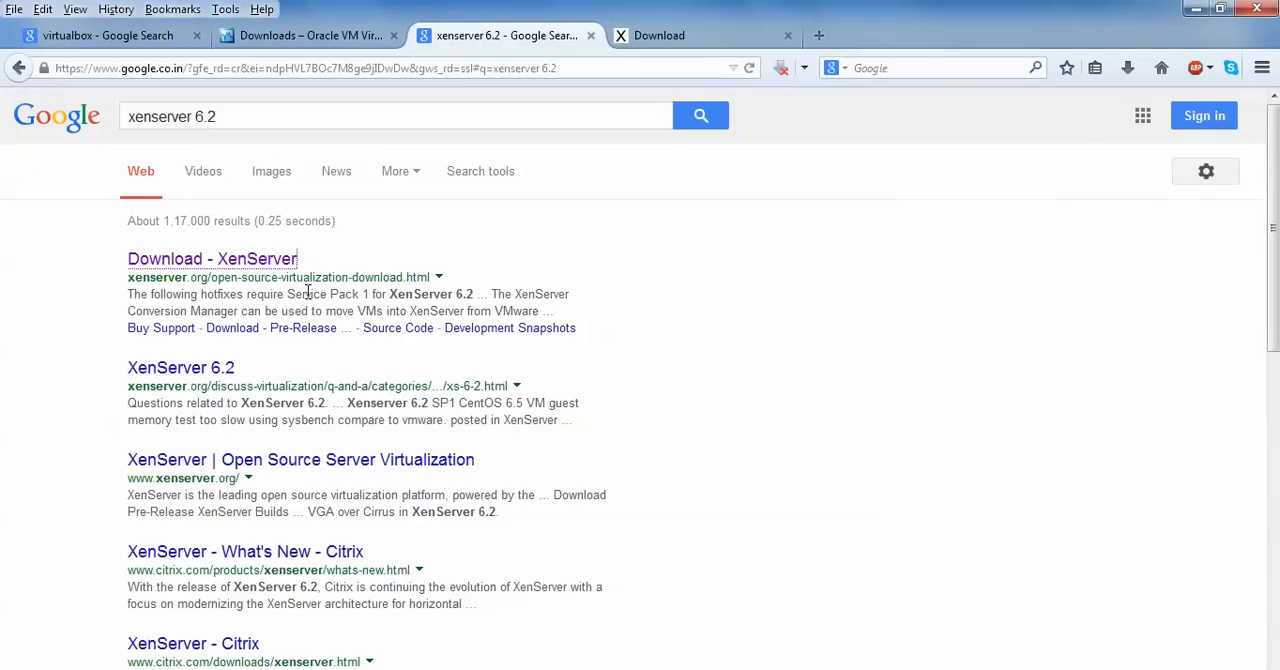
mouse_move(660, 8)
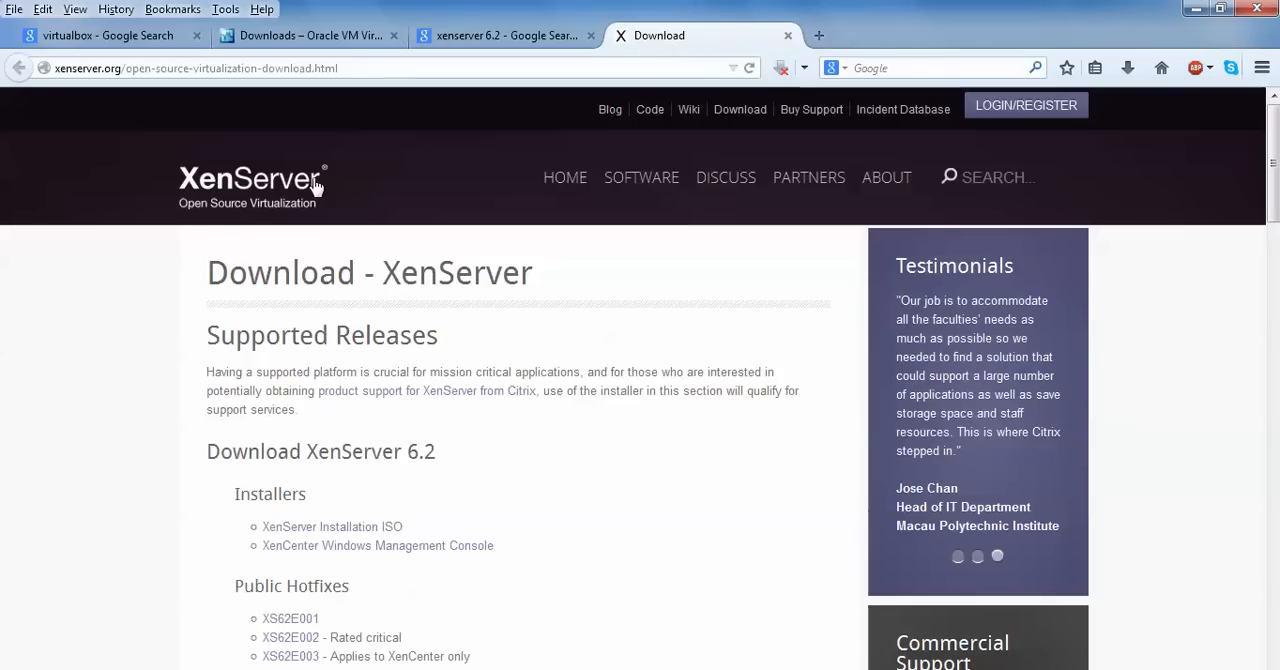
mouse_move(204, 228)
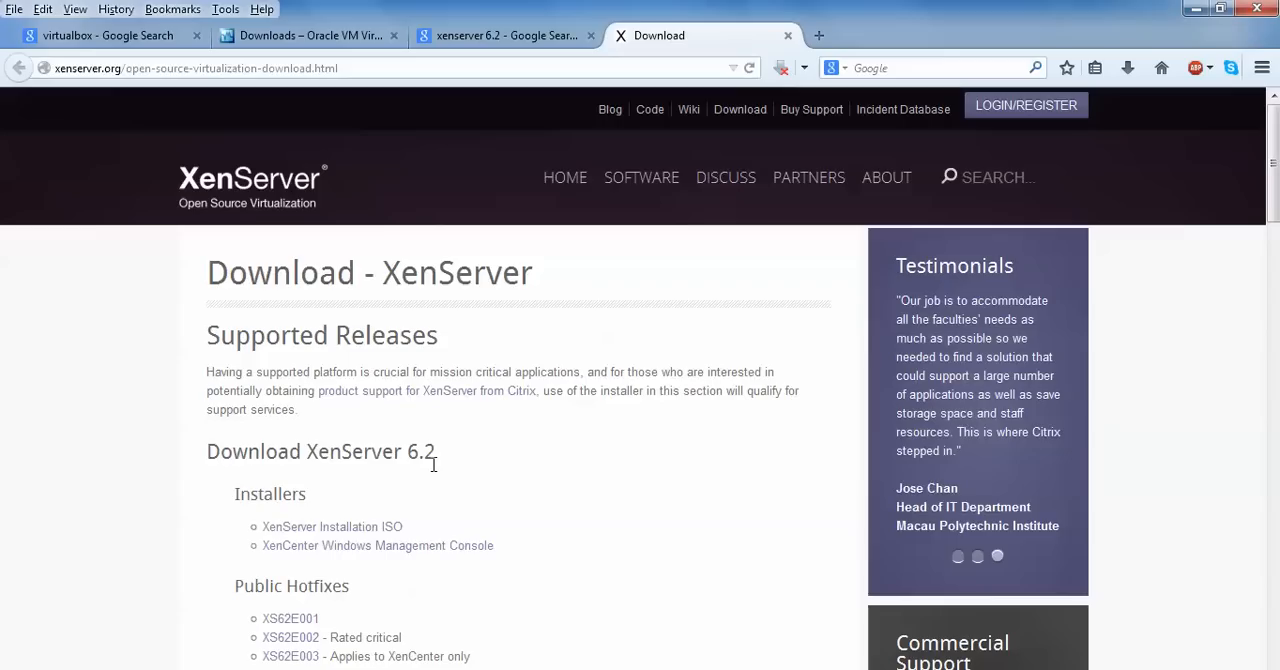
scroll("down", 3)
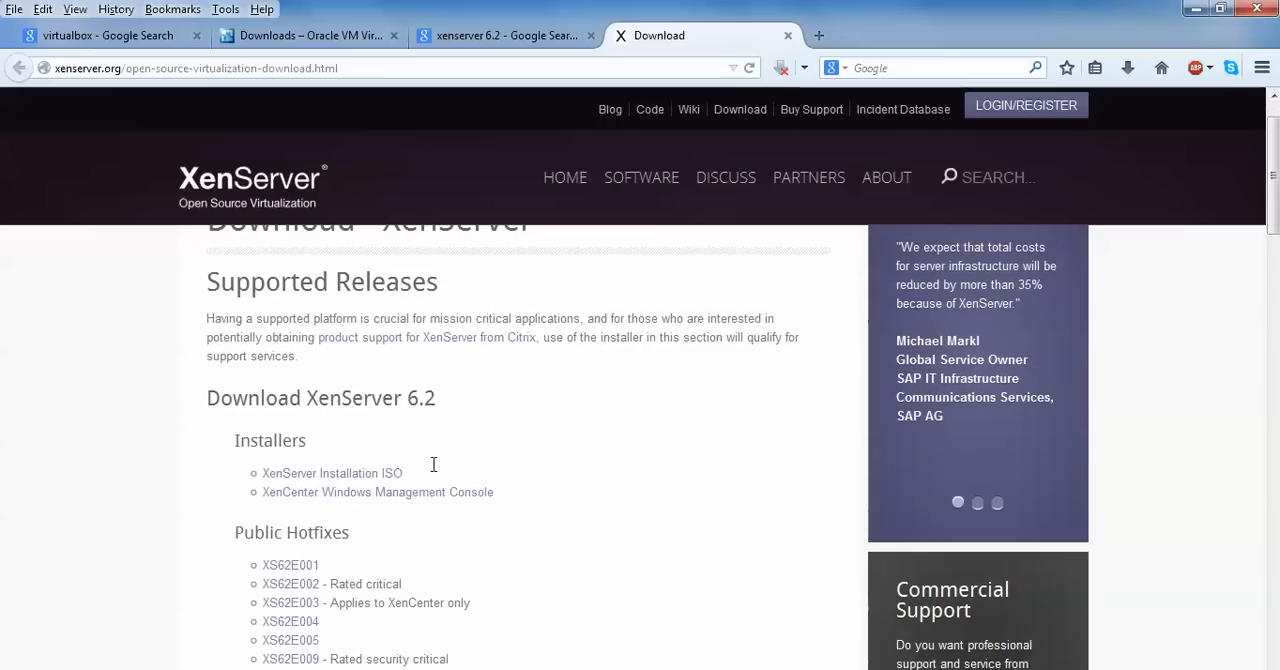
scroll("down", 3)
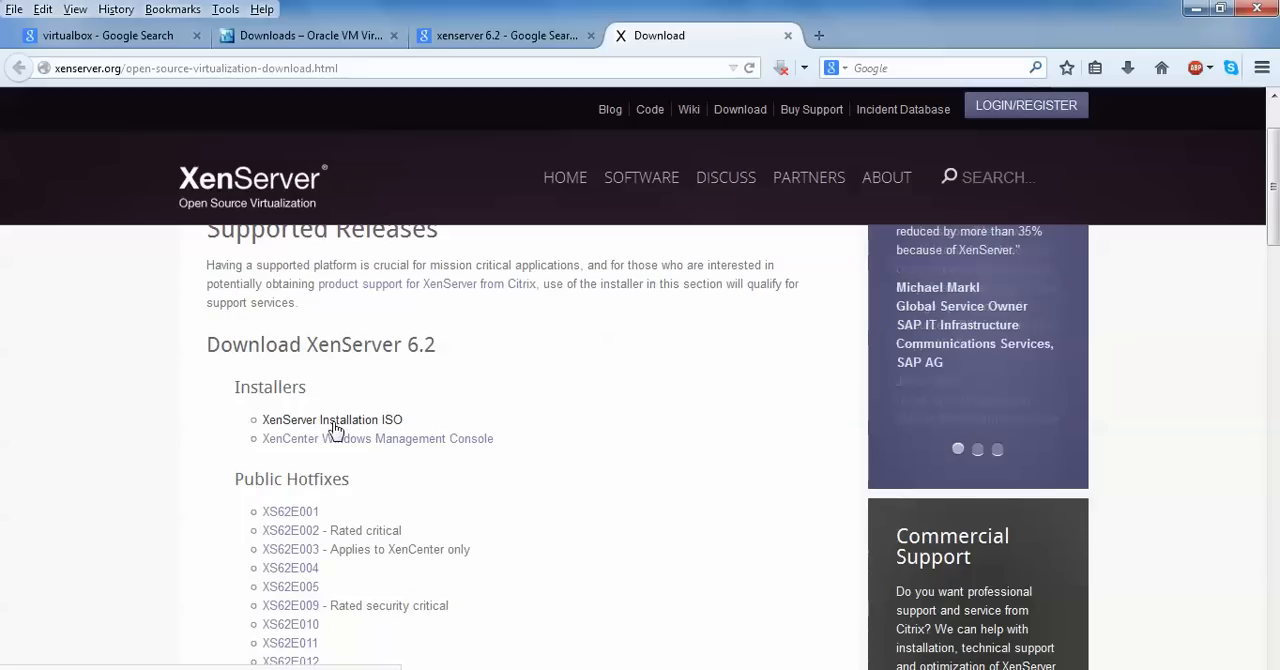
mouse_move(248, 462)
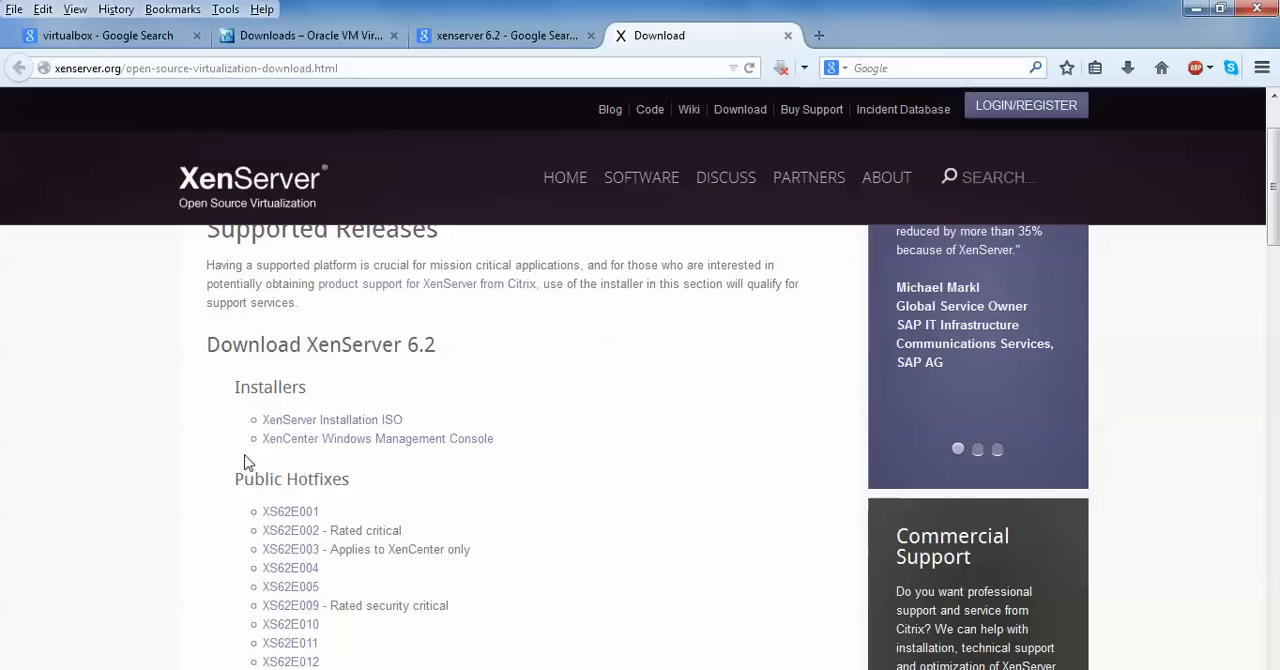
mouse_move(366, 518)
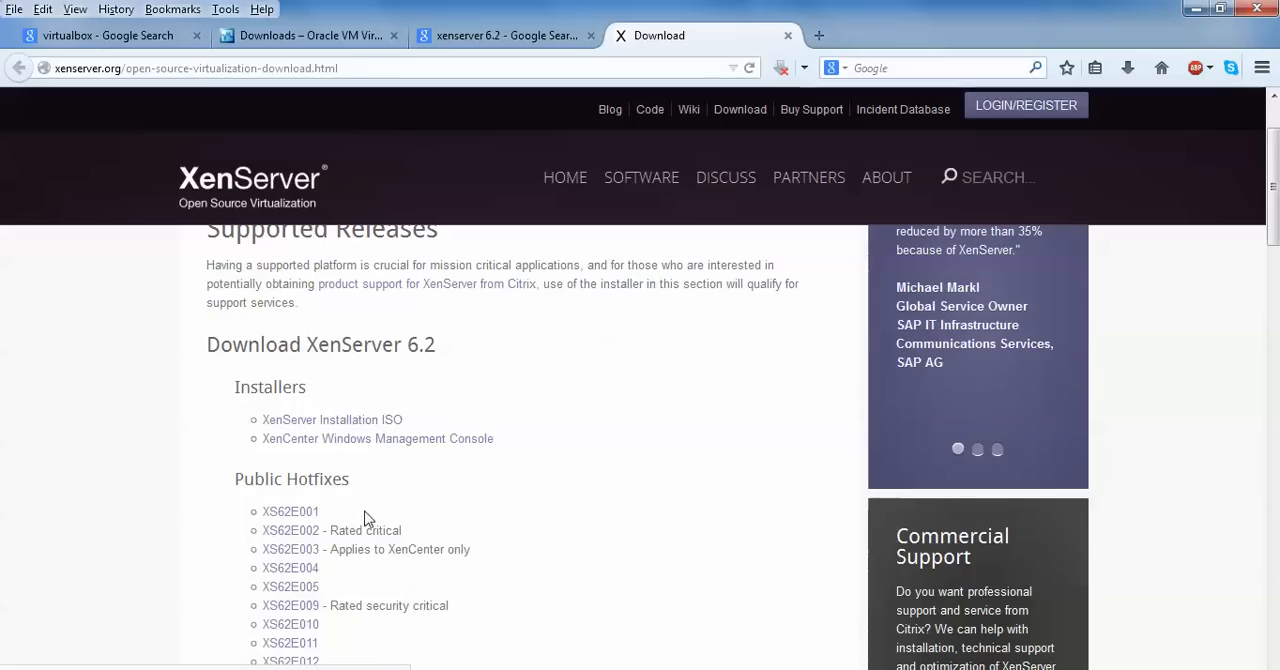
scroll("down", 3)
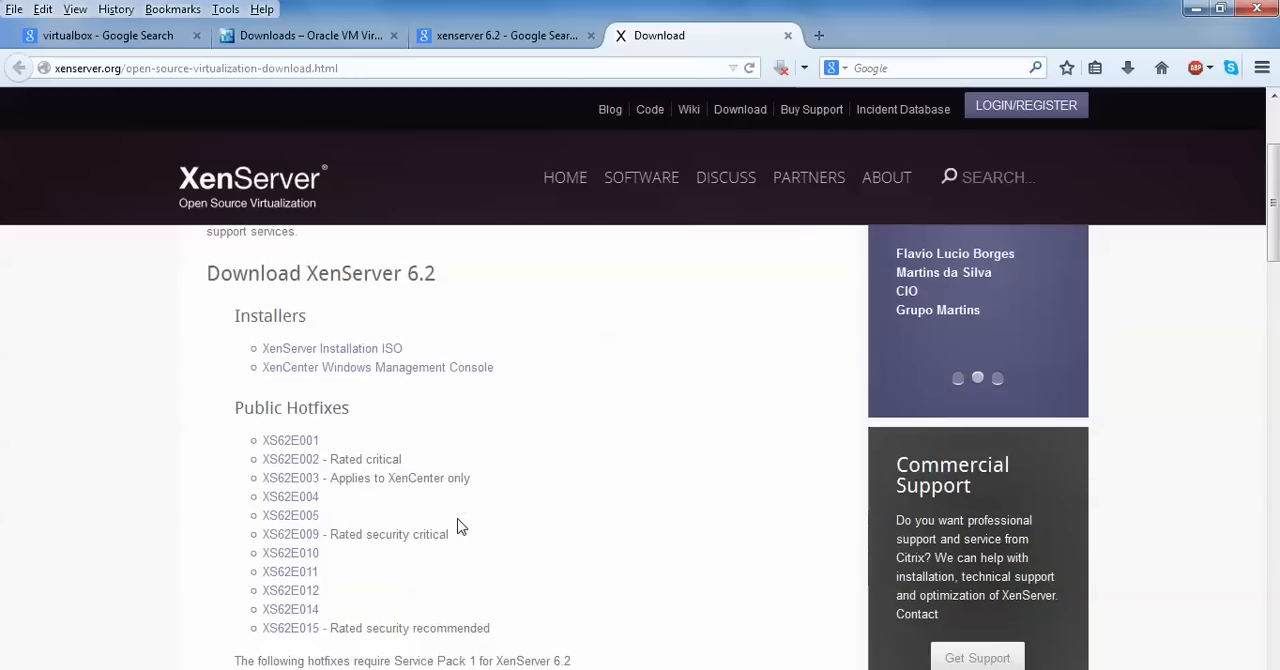
scroll("up", 3)
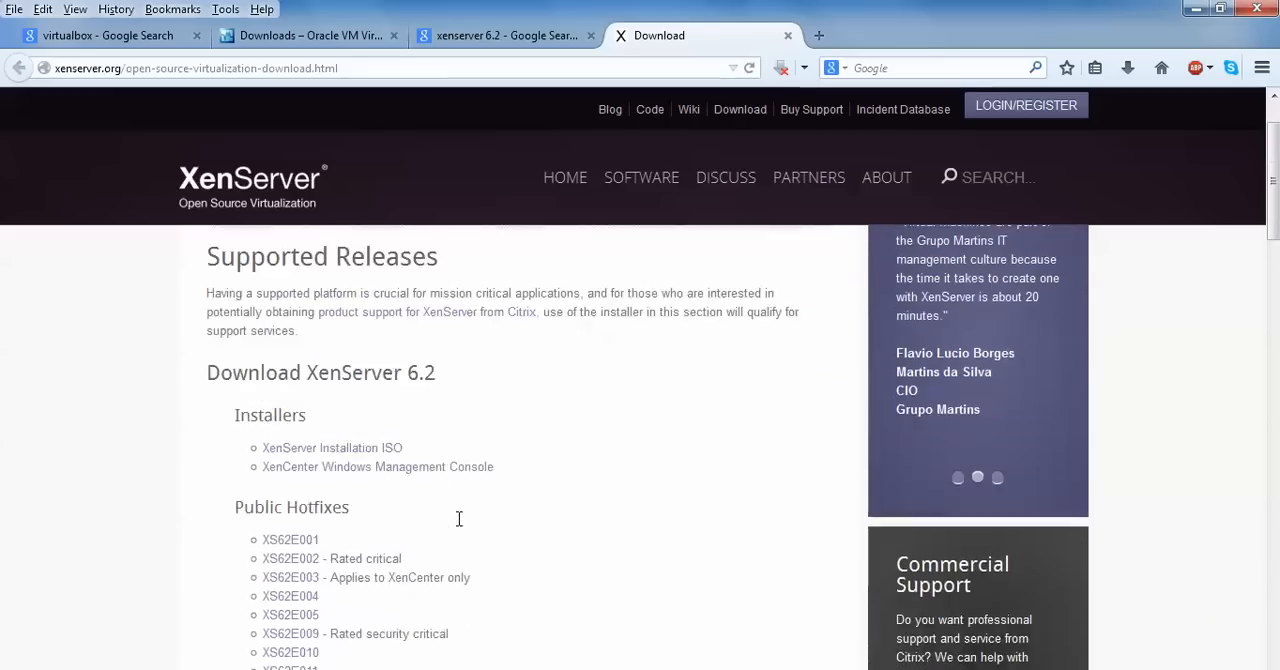
Cancel the second XenServer Installation ISO download and minimize Firefox to reveal the ISO on the desktop.
left_click(332, 446)
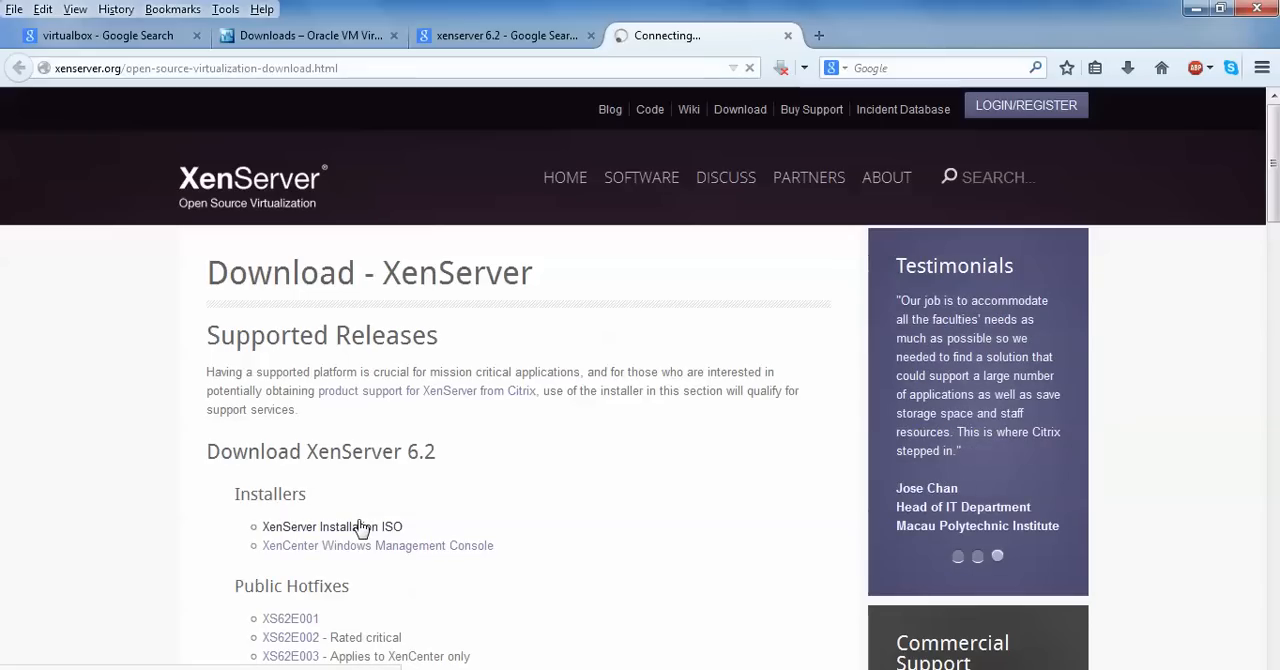
left_click(332, 528)
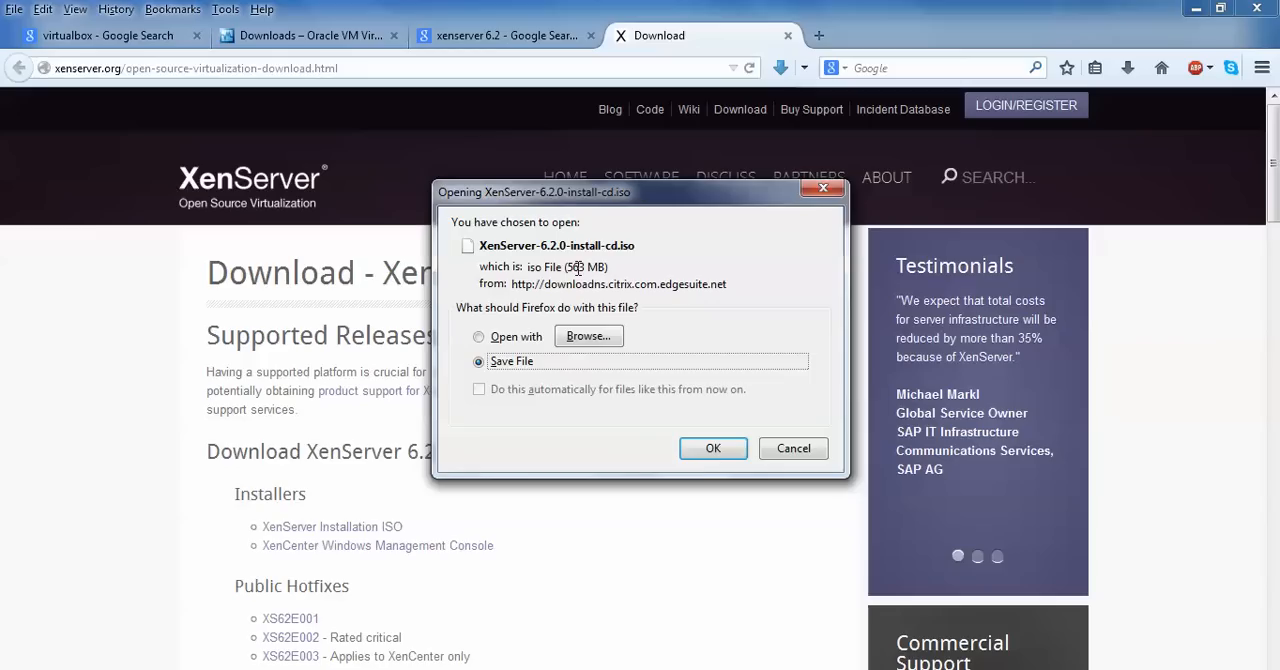
mouse_move(768, 428)
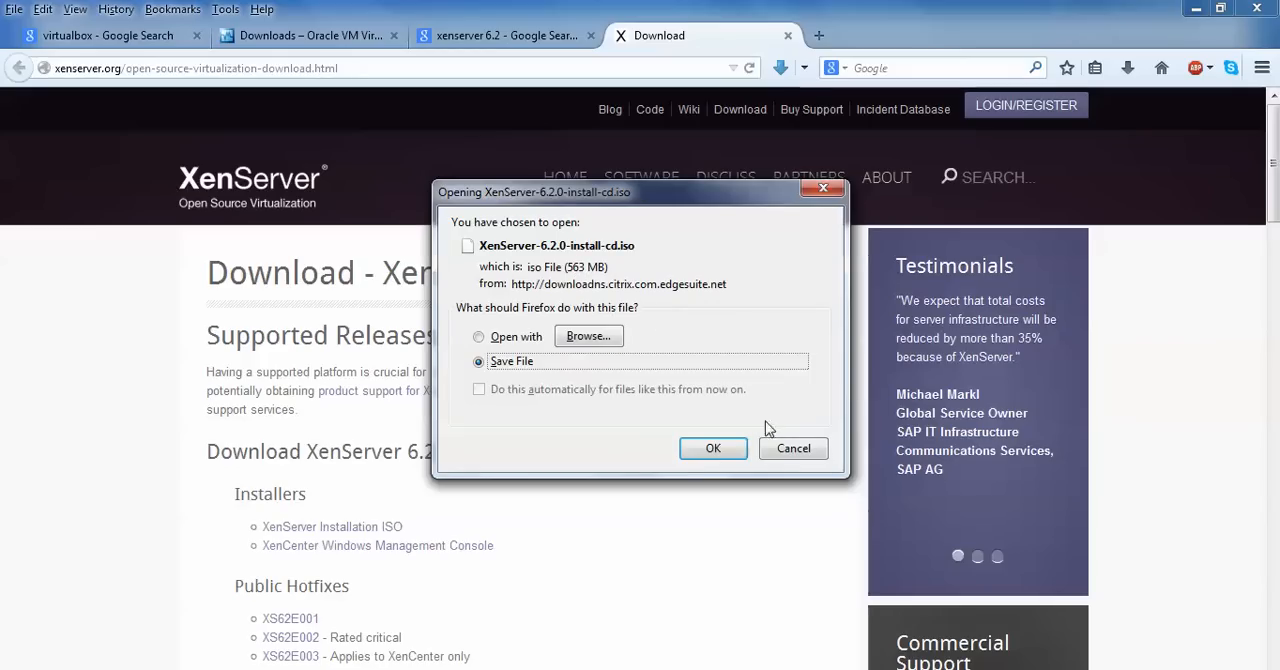
left_click(792, 446)
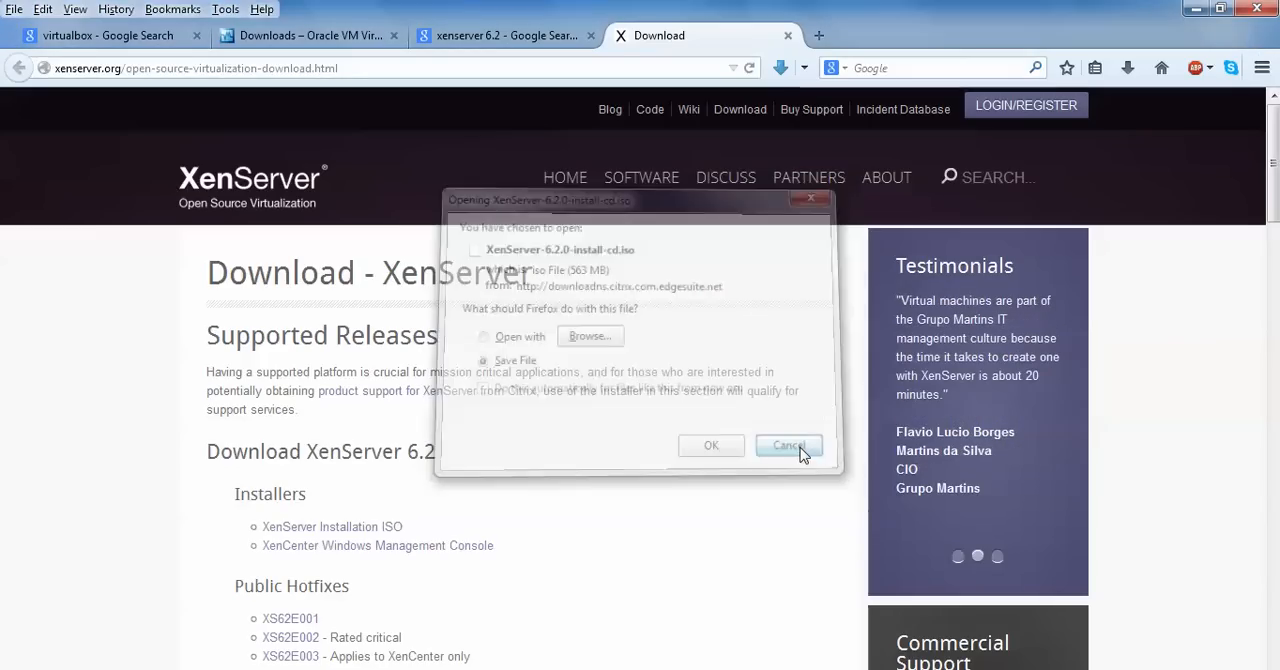
left_click(788, 444)
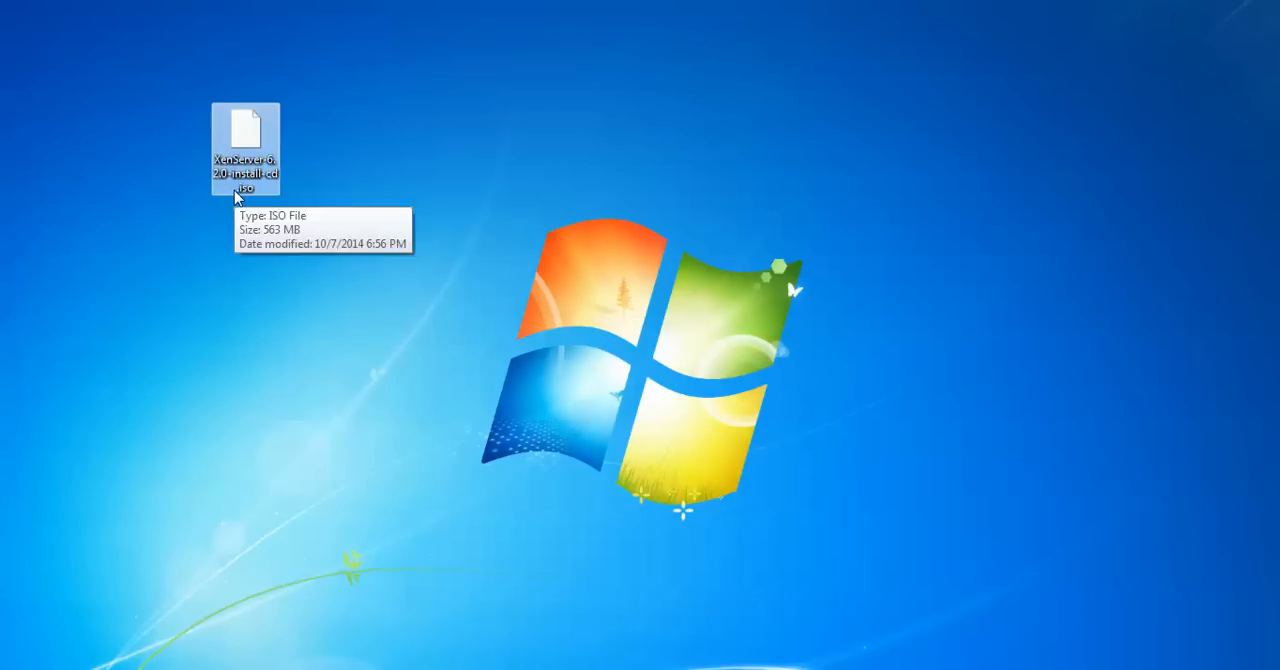
mouse_move(370, 208)
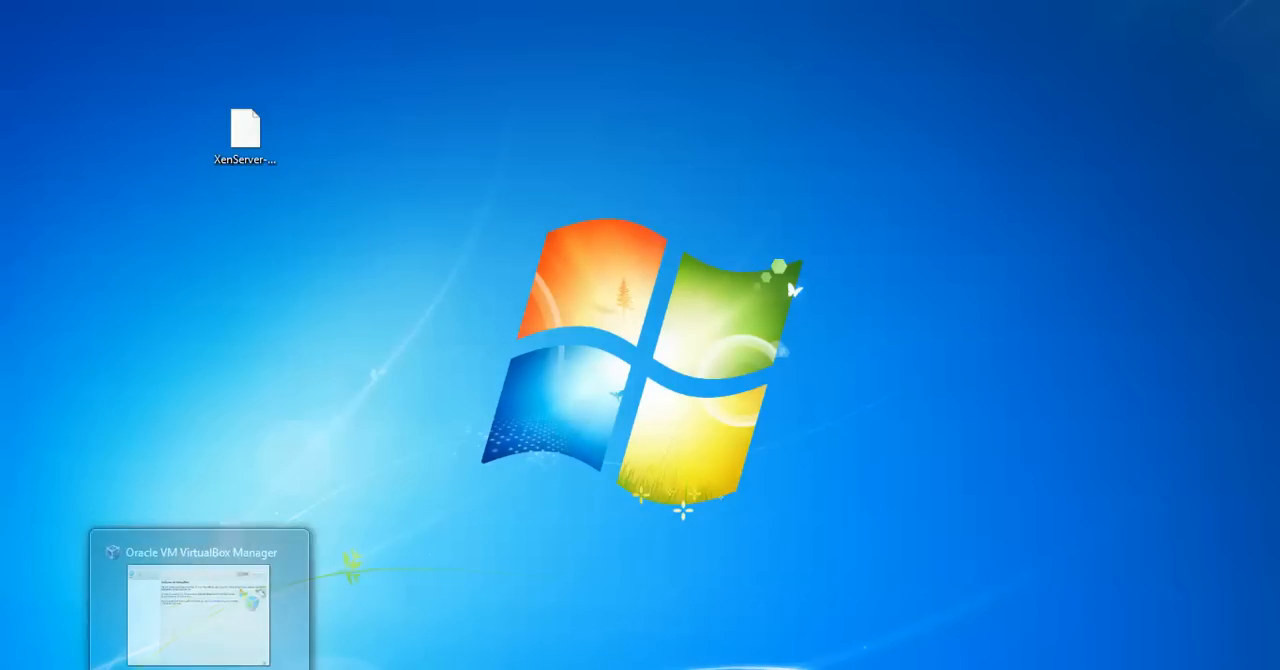
Start a new virtual machine named 'xenserver 6' with 2048 MB of memory.
left_click(196, 600)
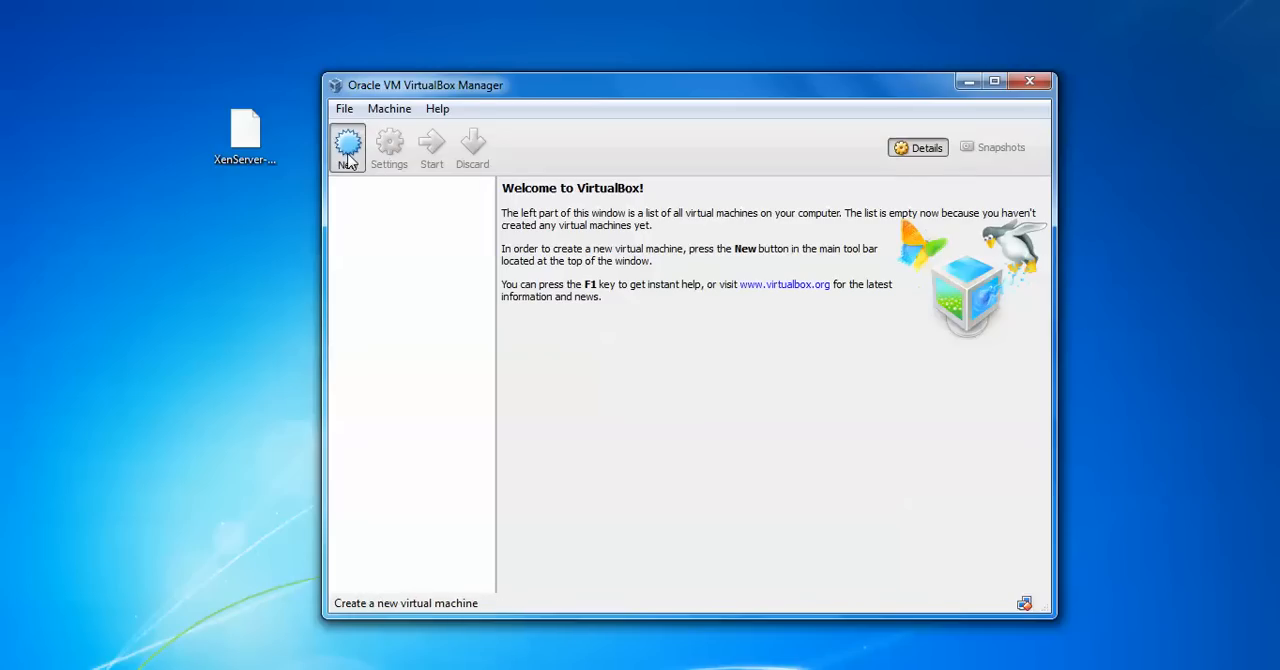
left_click(348, 148)
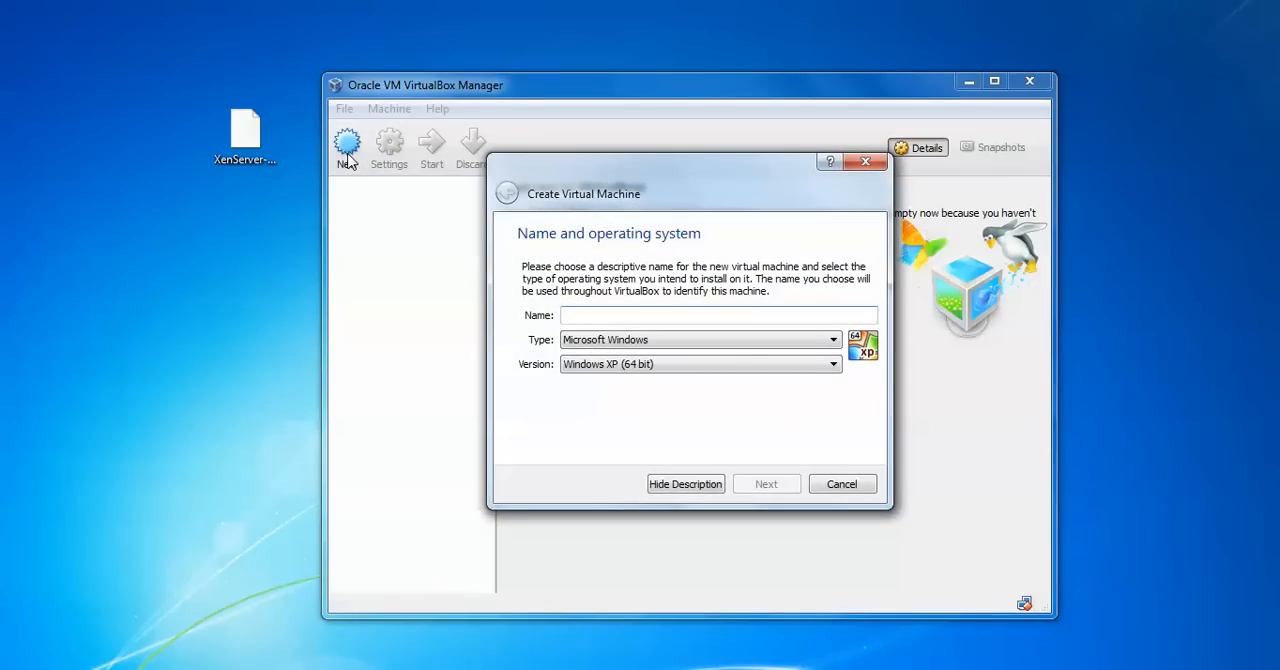
type("xen")
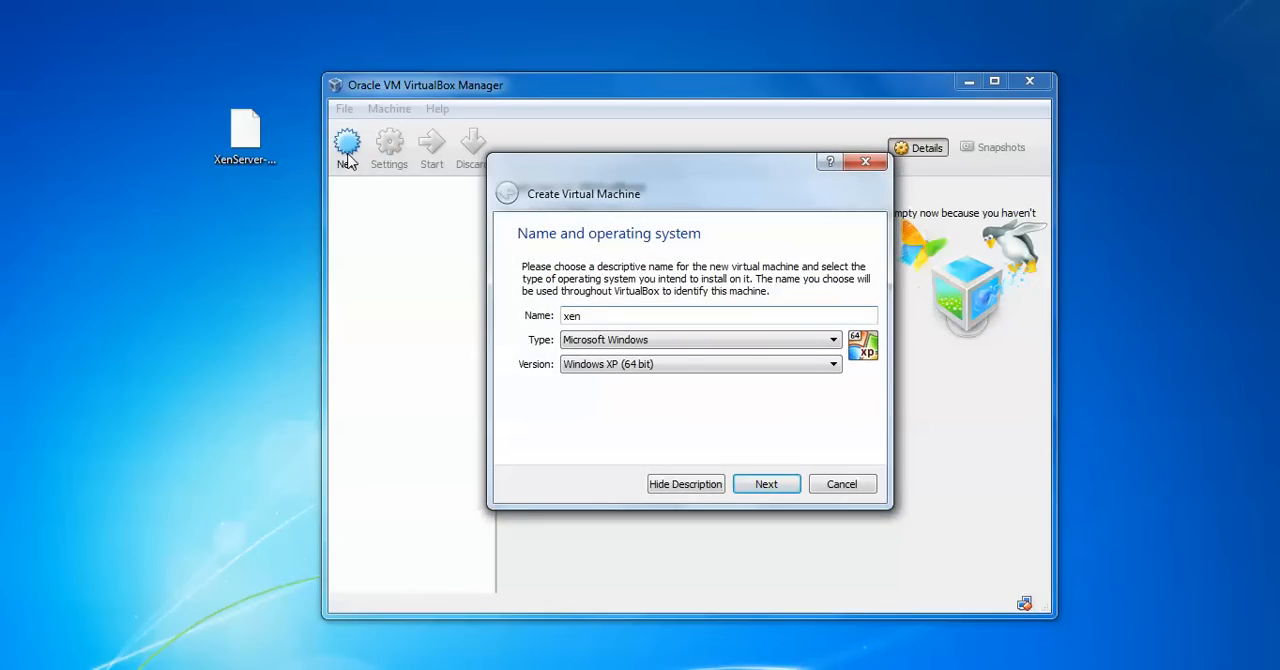
type("server")
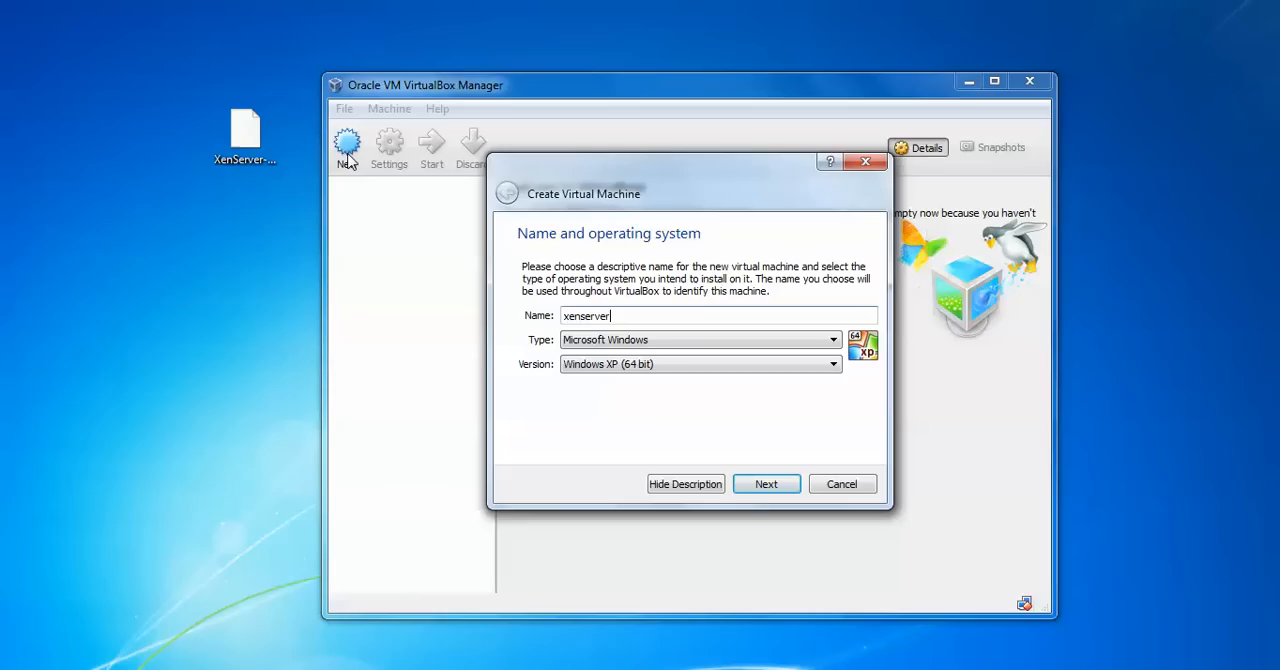
type("6")
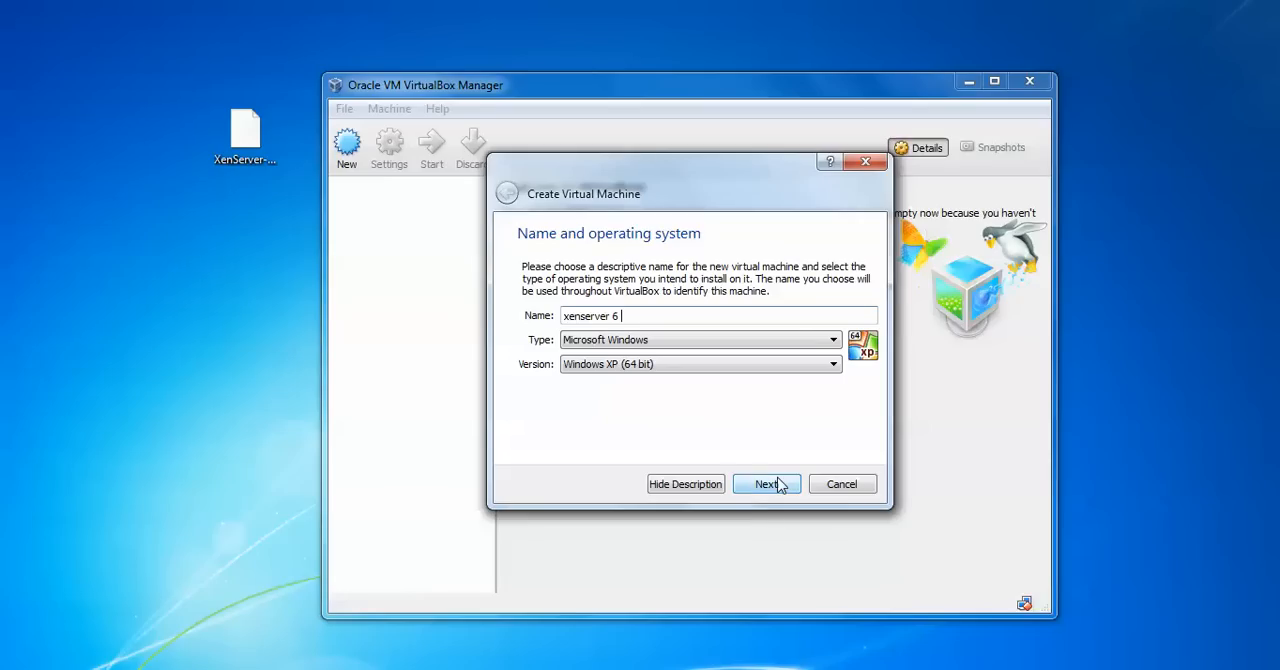
left_click(766, 484)
type("1")
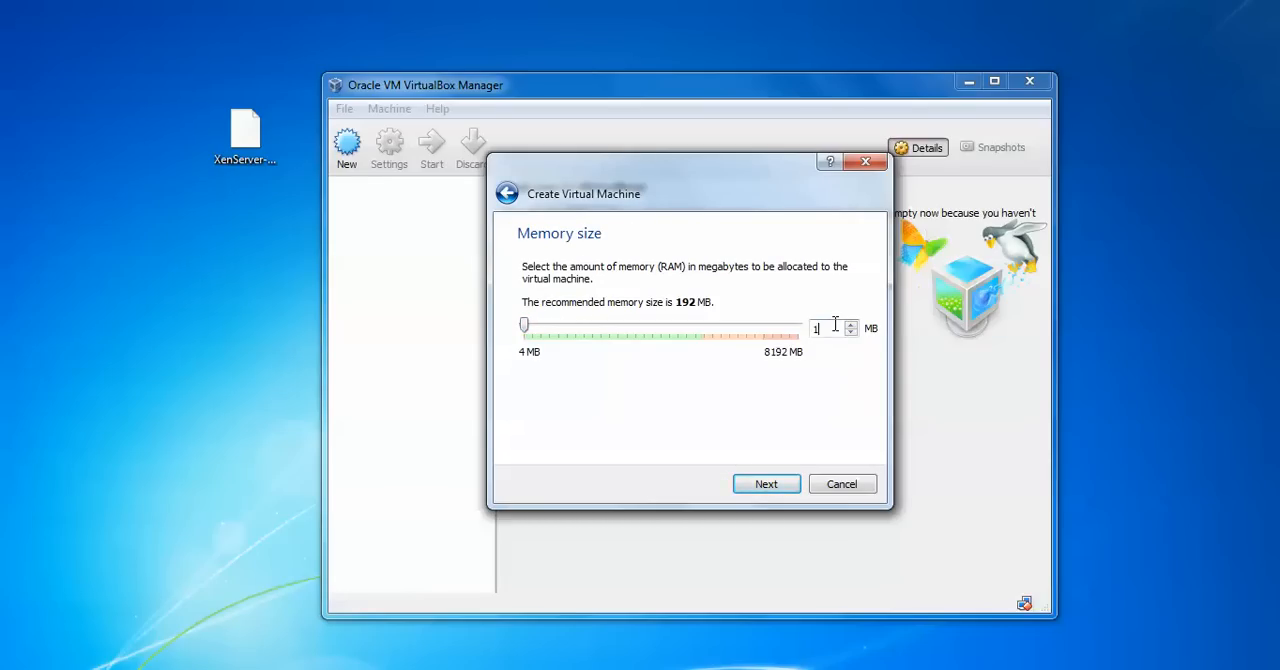
type("048")
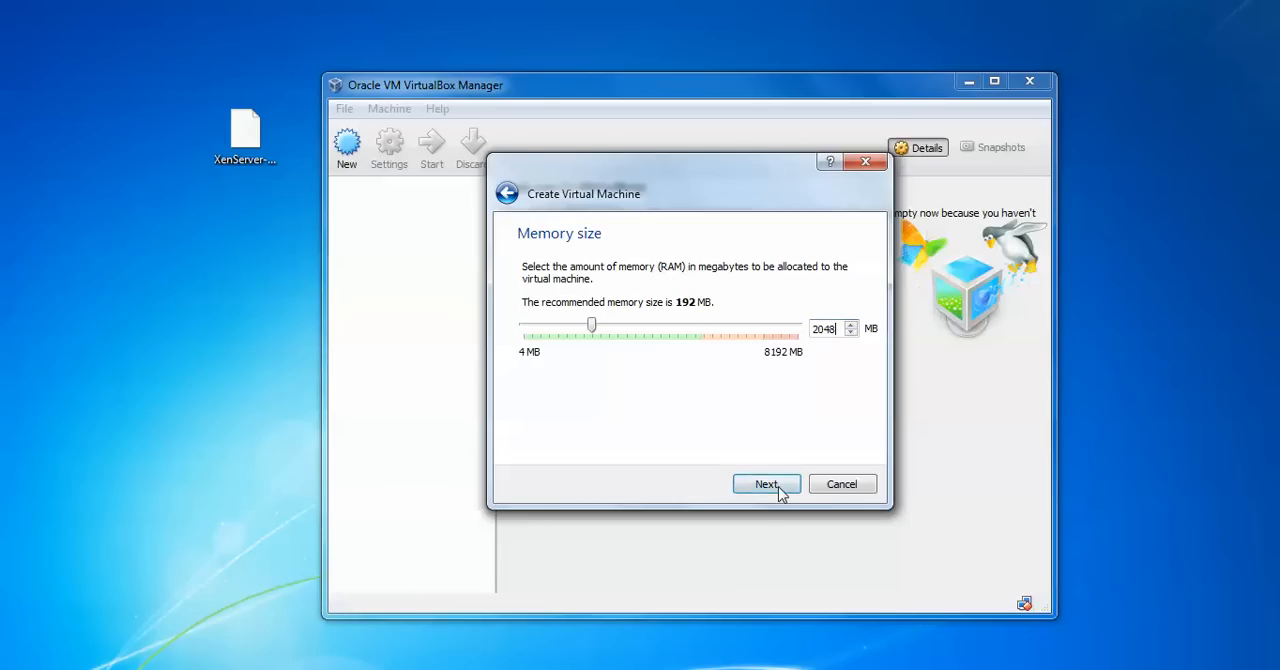
Create a new dynamically allocated 20 GB VDI disk and finish the xenserver 6 machine.
left_click(766, 484)
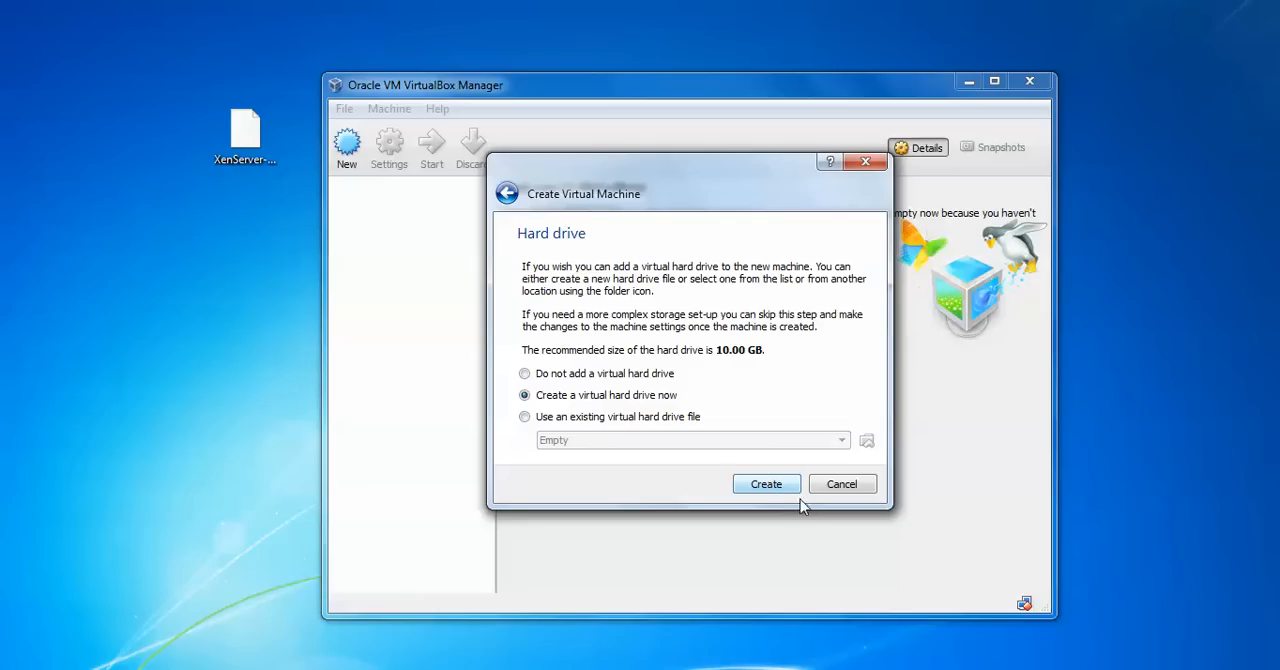
left_click(766, 484)
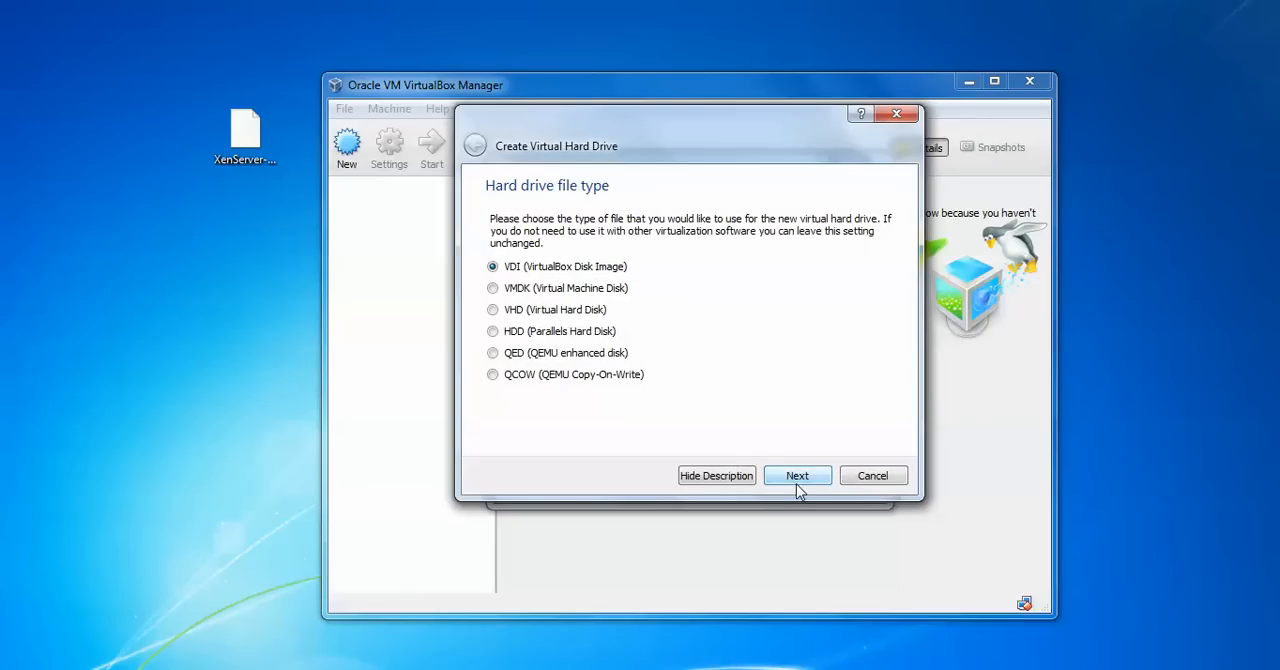
left_click(796, 476)
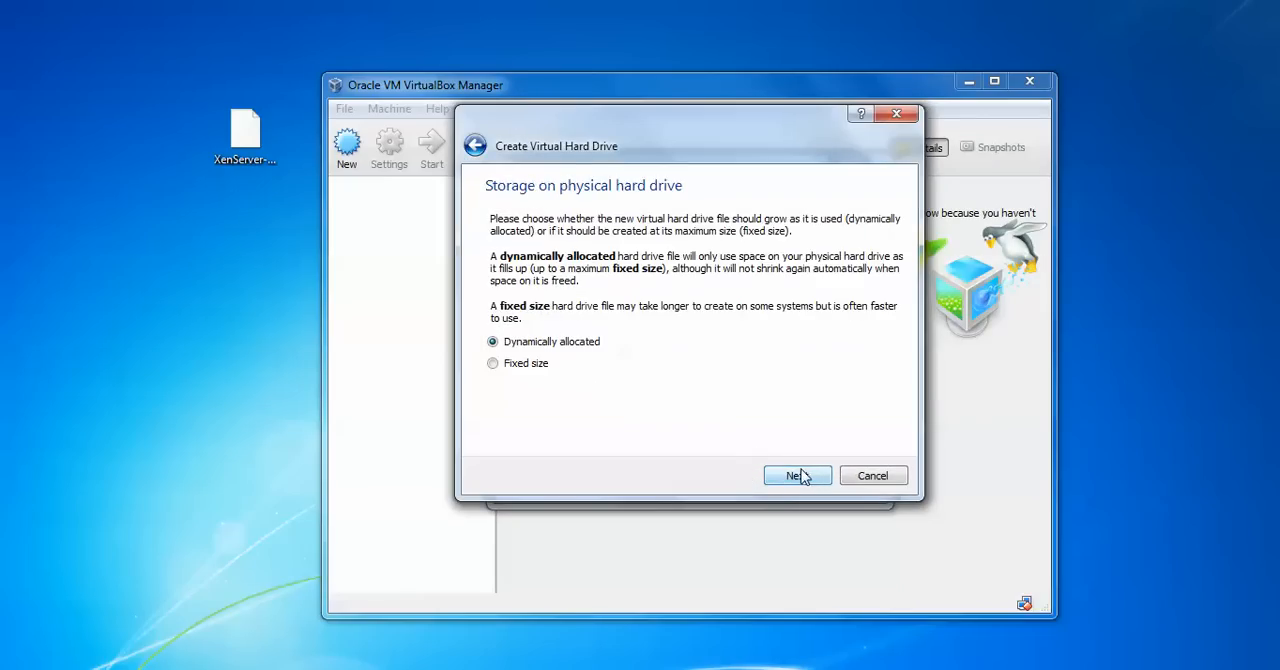
left_click(796, 476)
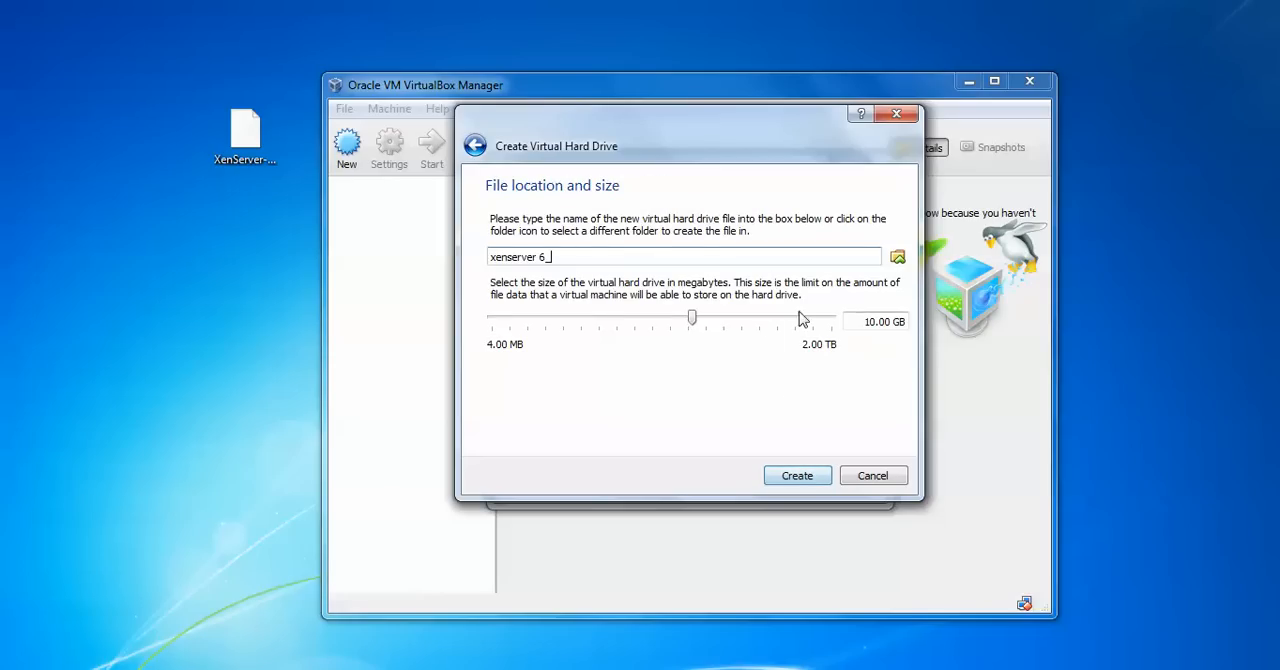
left_click(868, 320)
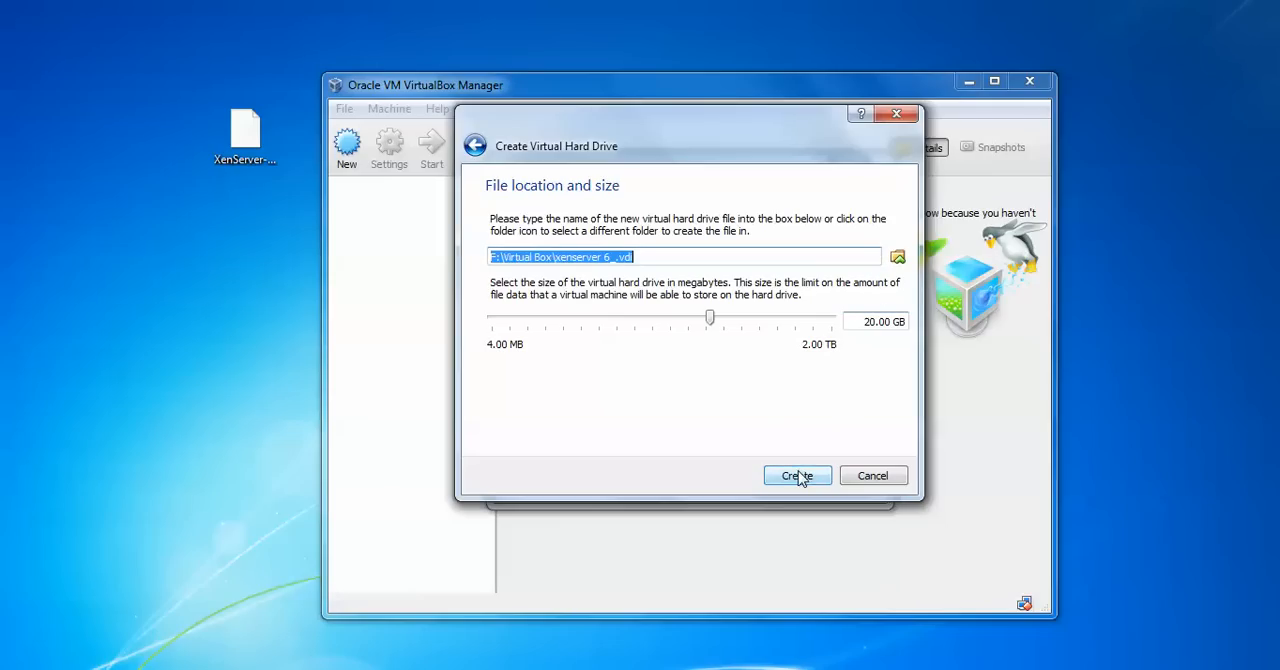
left_click(796, 476)
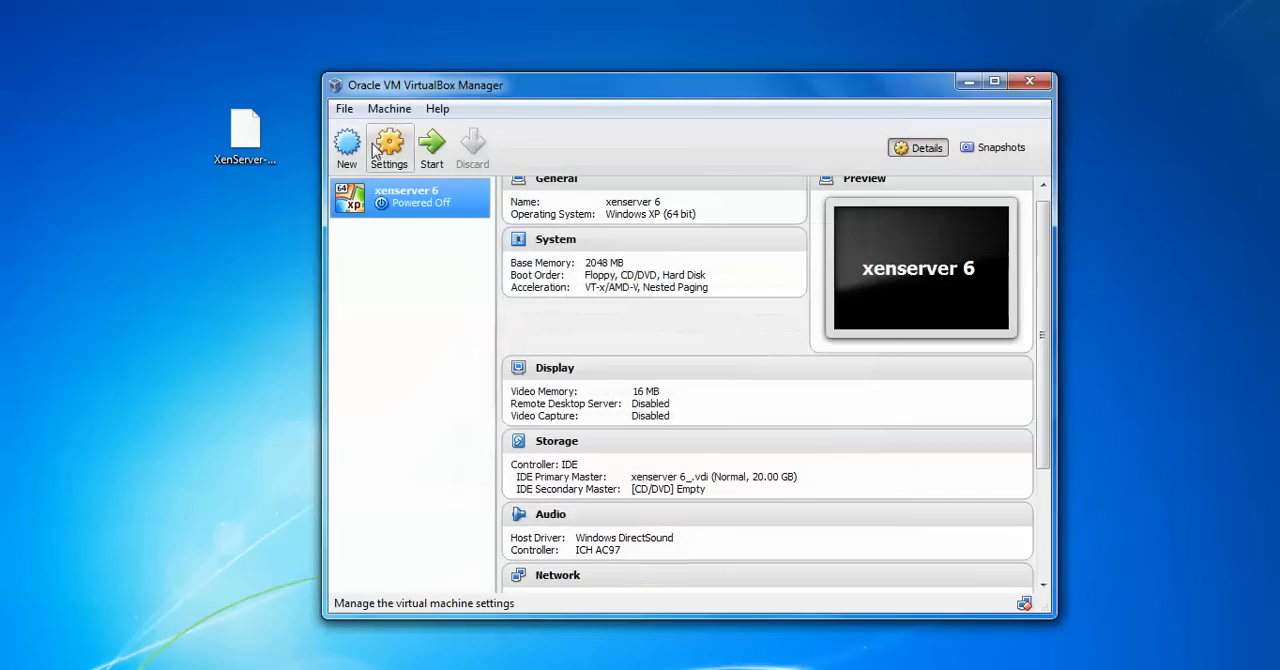
In xenserver 6 settings, drop floppy from boot order and load XenServer-6.2.0-install-cd.iso into the CD drive.
left_click(388, 148)
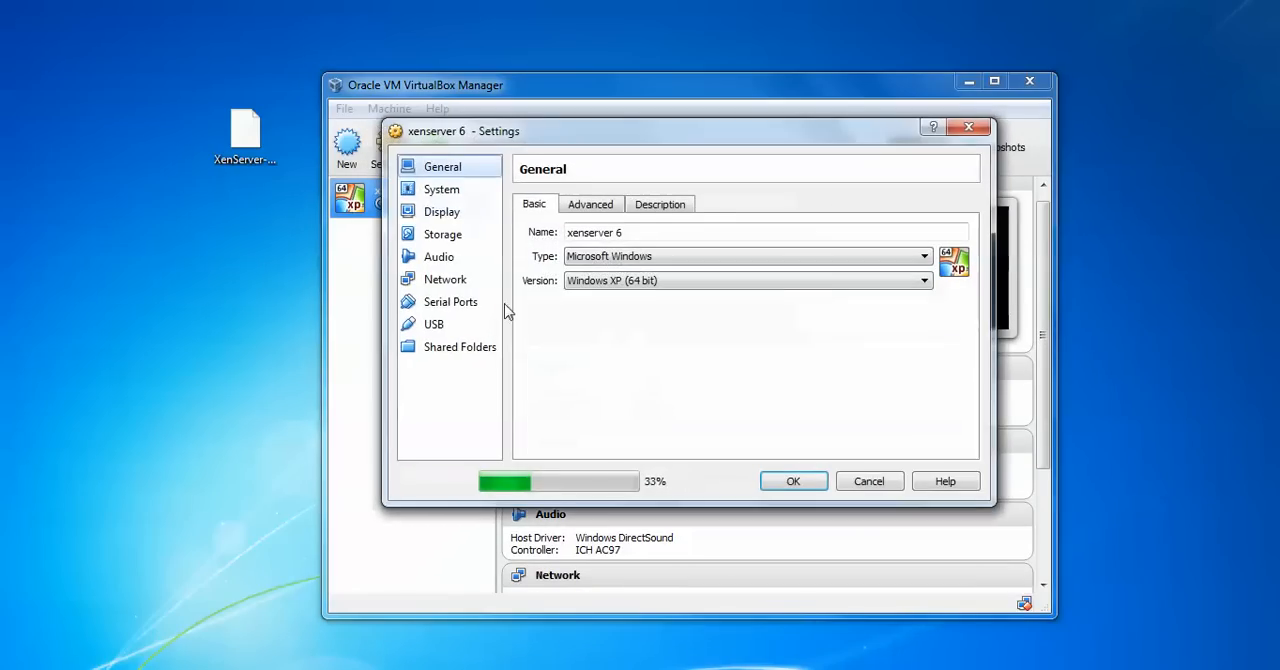
left_click(440, 190)
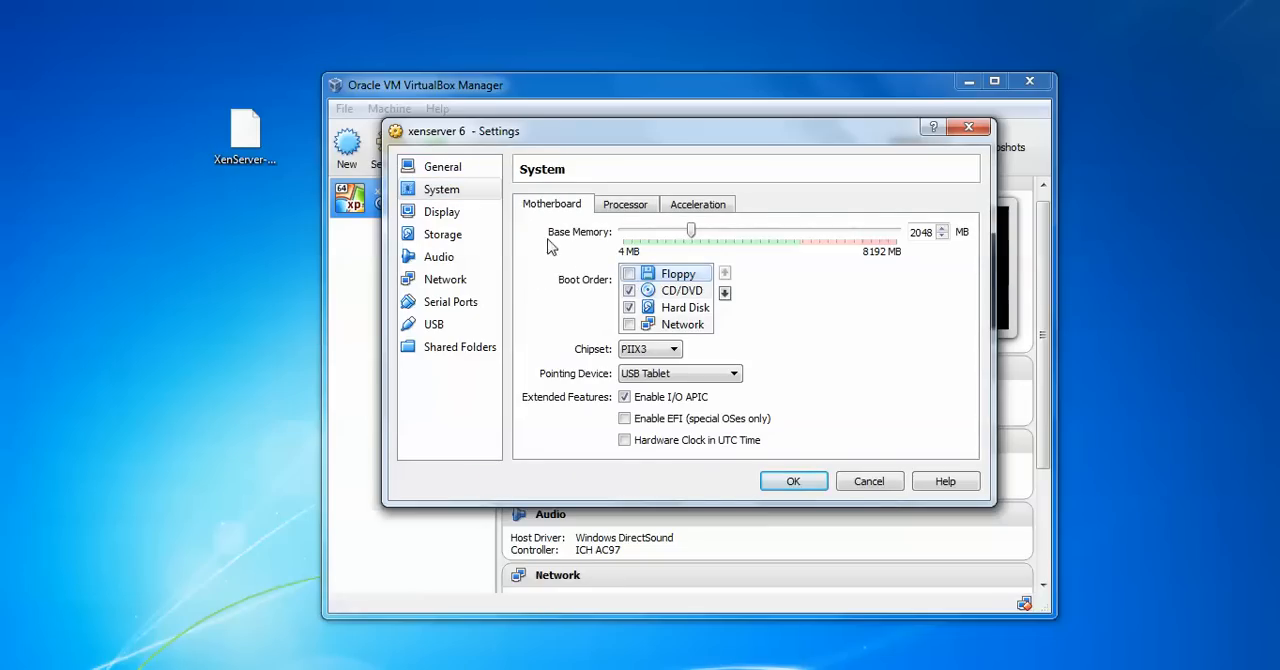
left_click(442, 232)
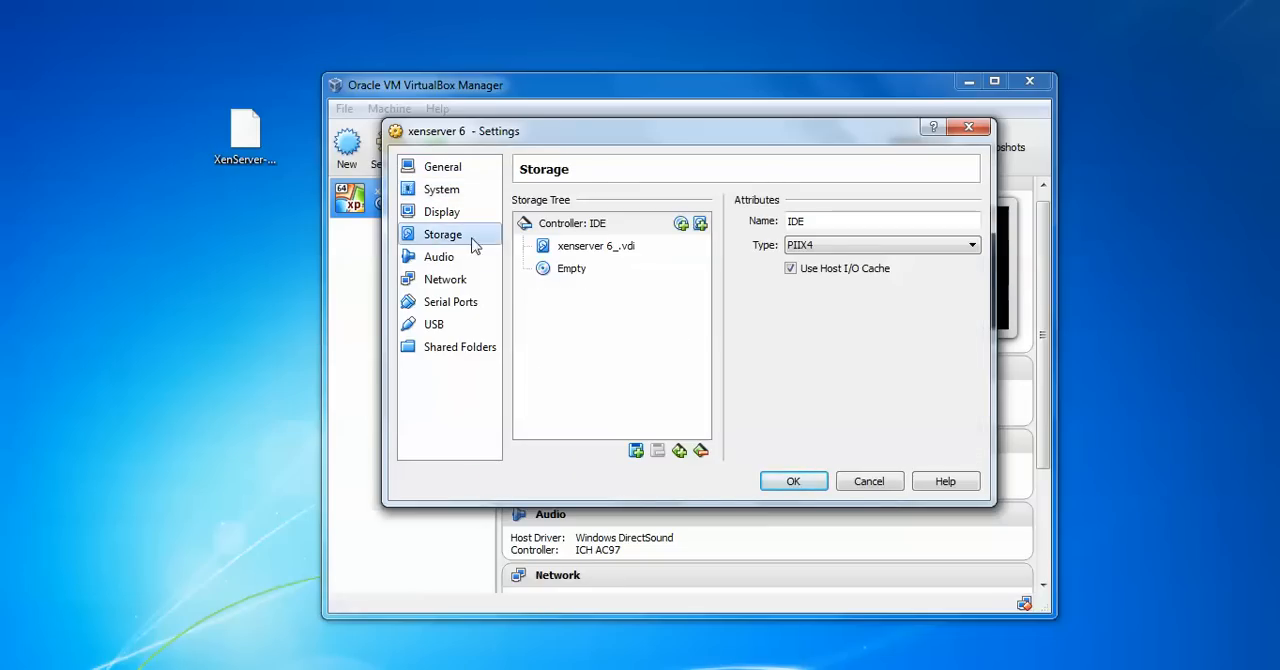
left_click(570, 268)
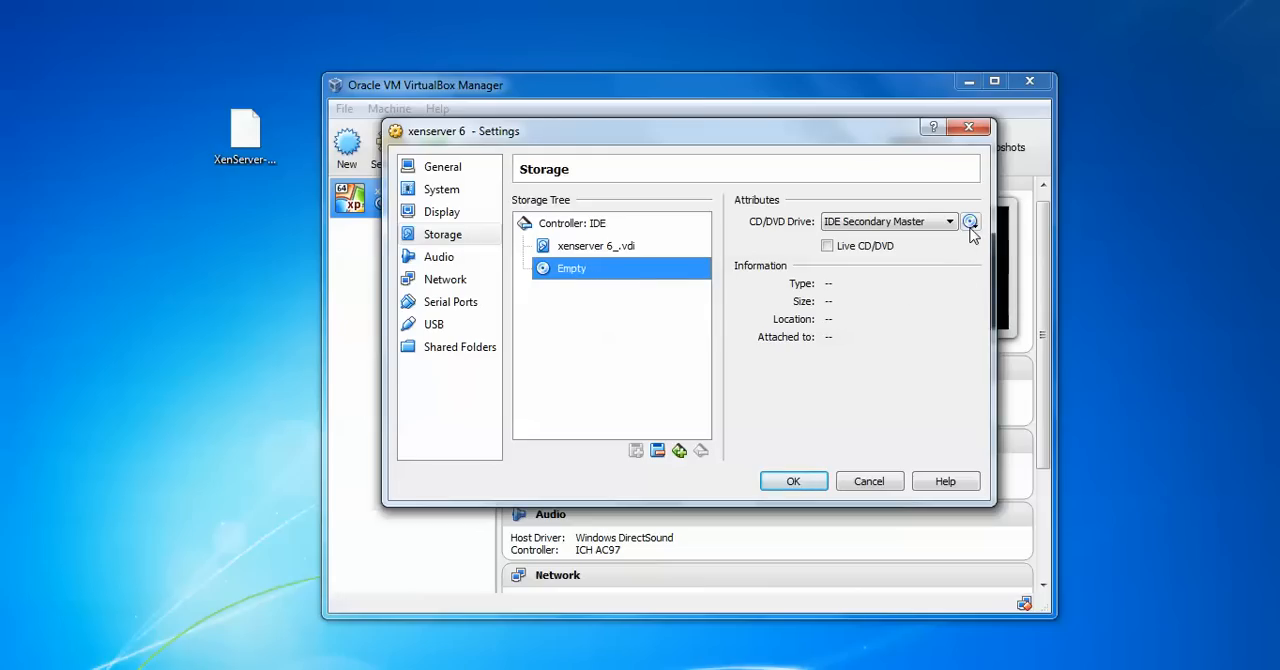
left_click(968, 220)
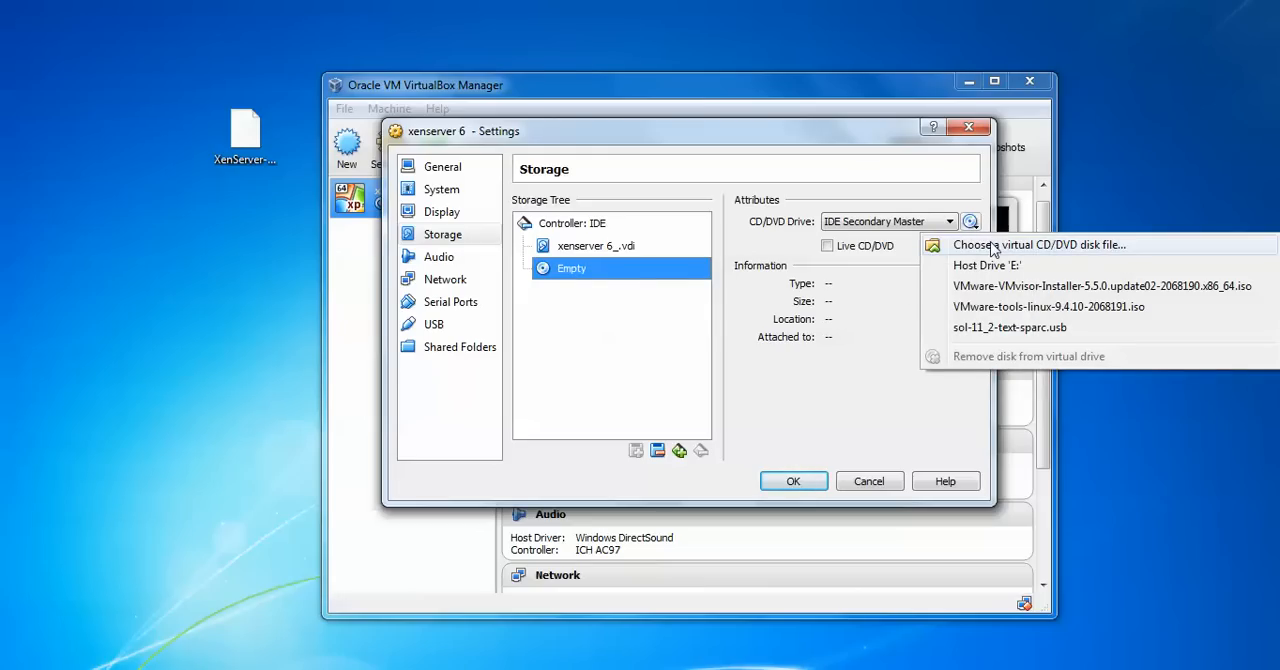
left_click(1040, 244)
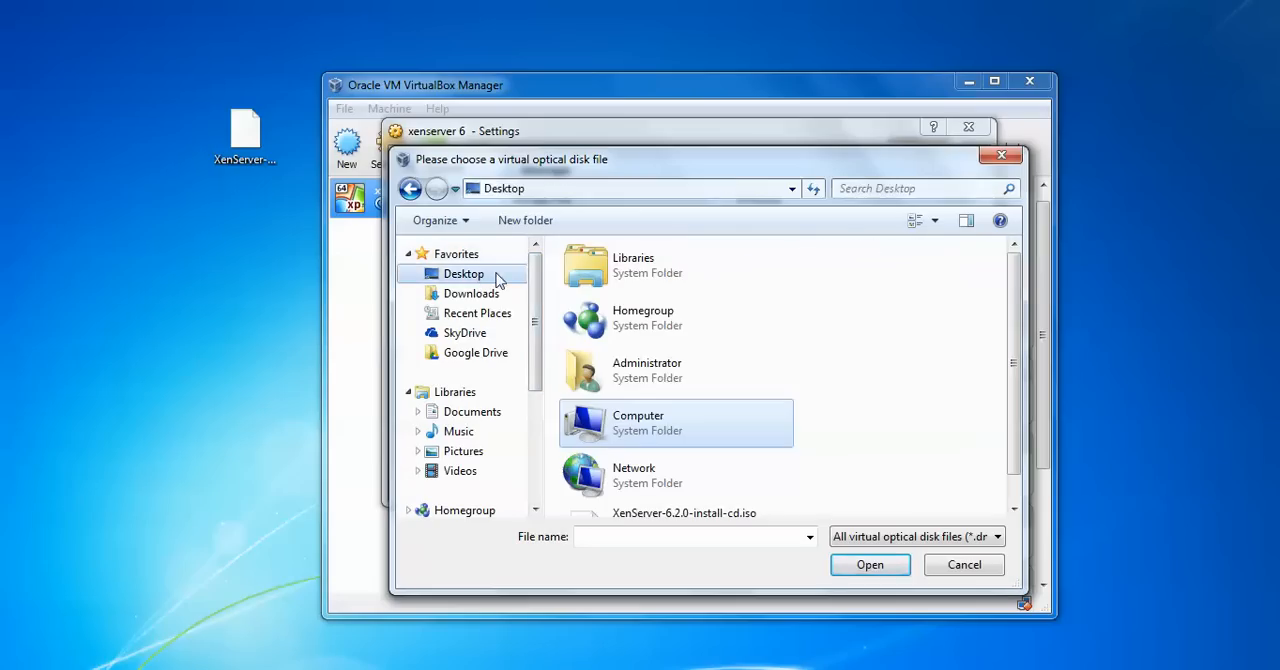
left_click(684, 492)
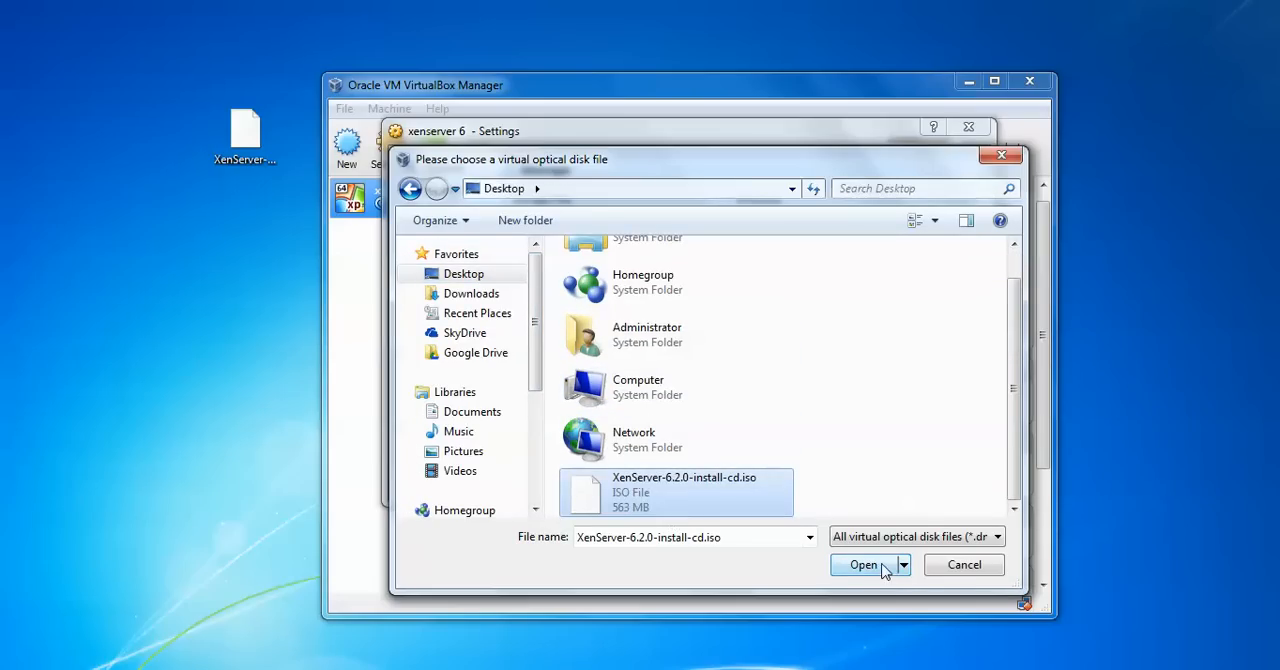
left_click(864, 564)
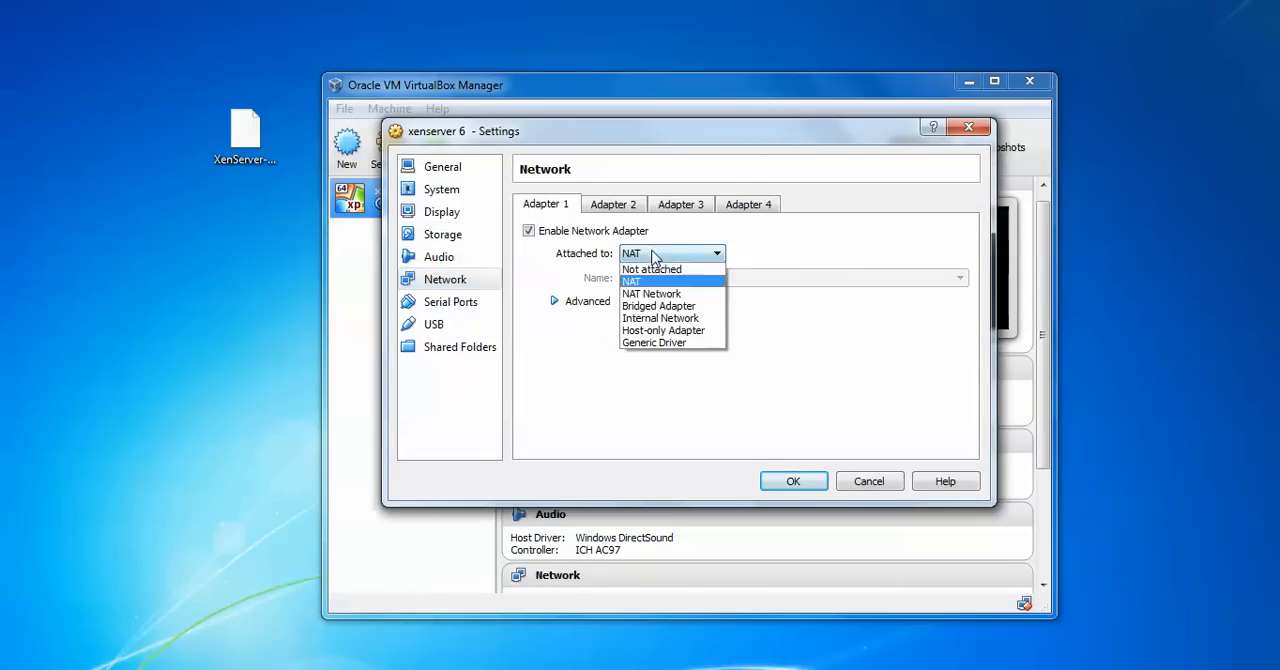
Attach the network adapter as Bridged Adapter and save the settings.
left_click(658, 304)
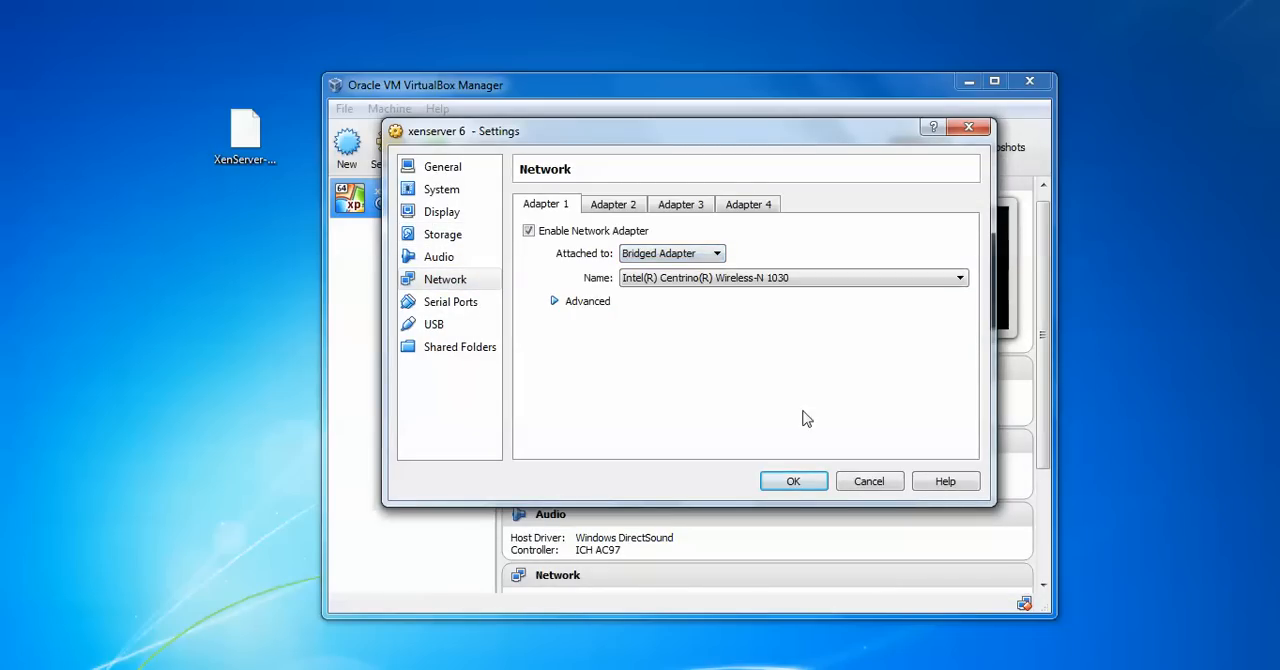
left_click(792, 480)
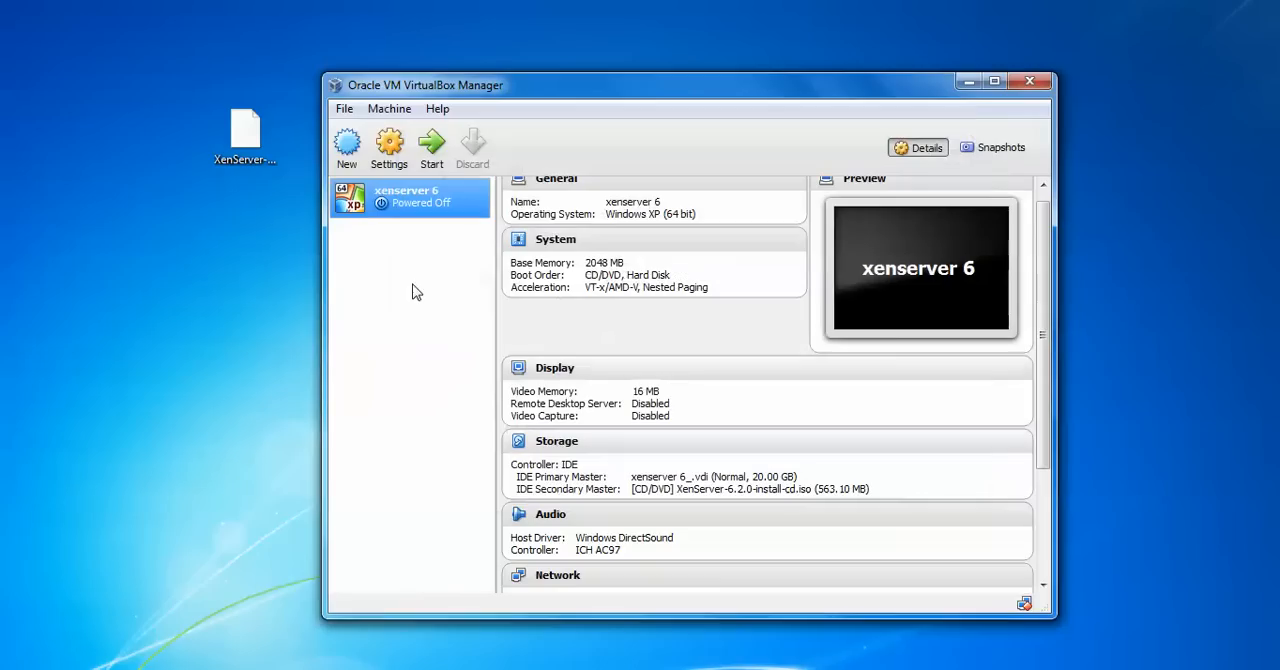
mouse_move(432, 144)
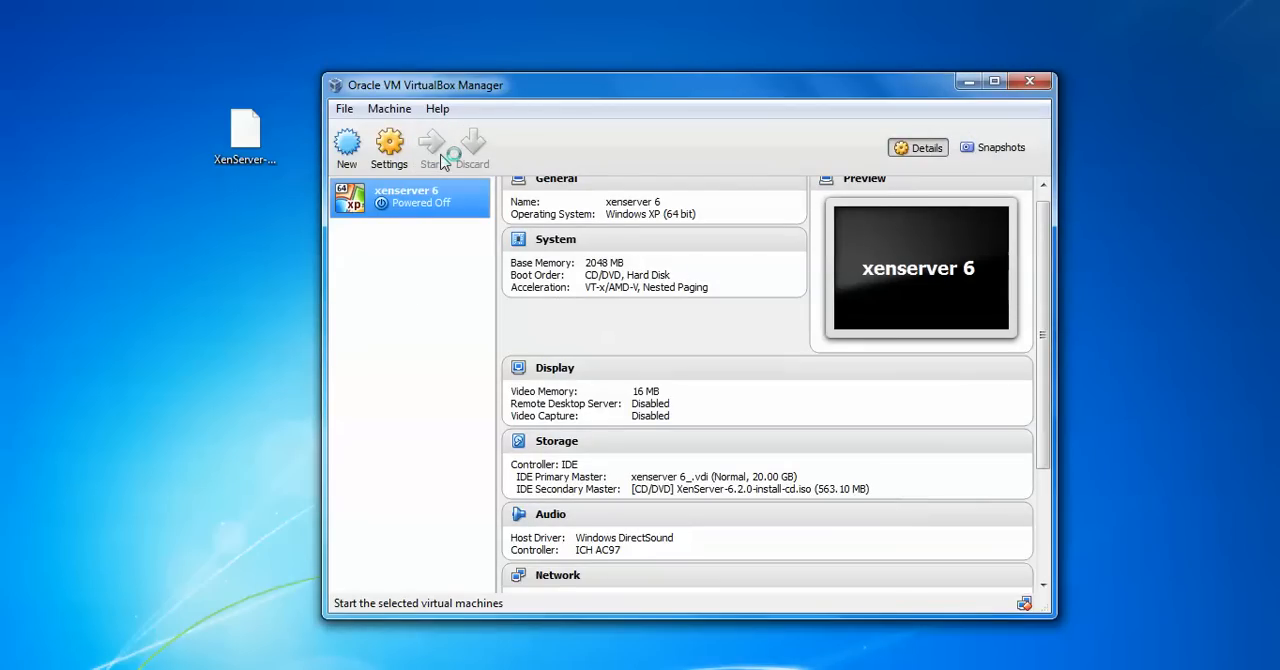
Start the xenserver 6 machine so it boots the XenServer installer.
left_click(428, 148)
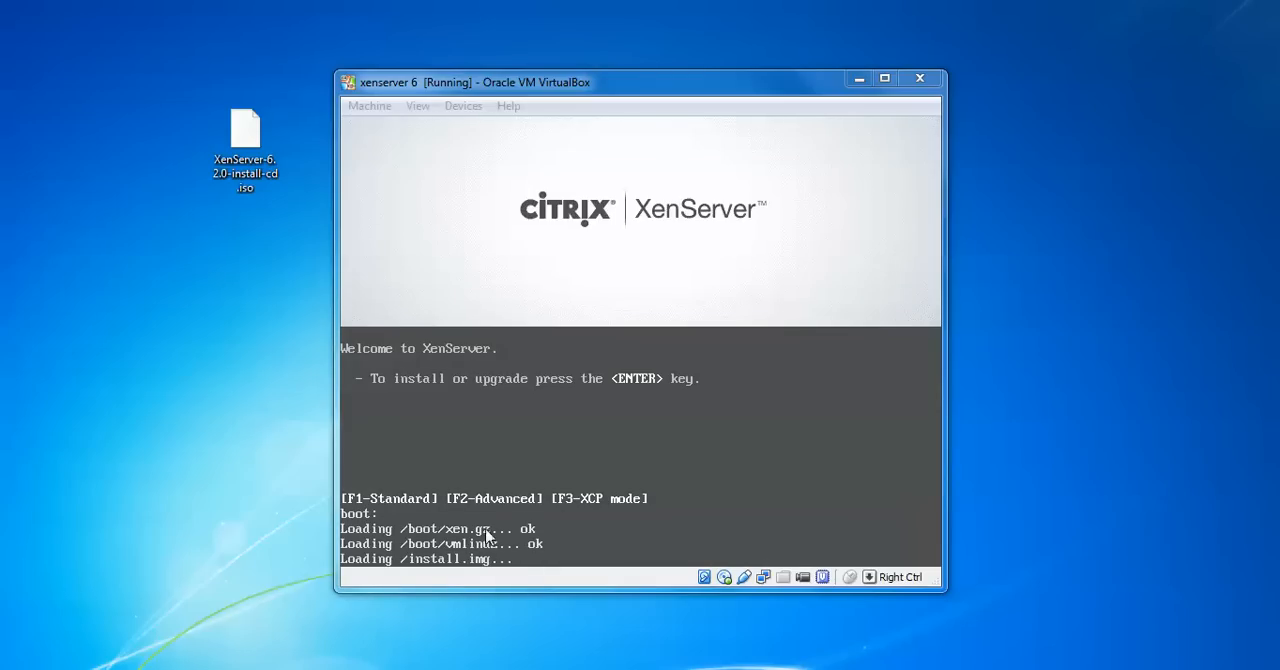
mouse_move(618, 500)
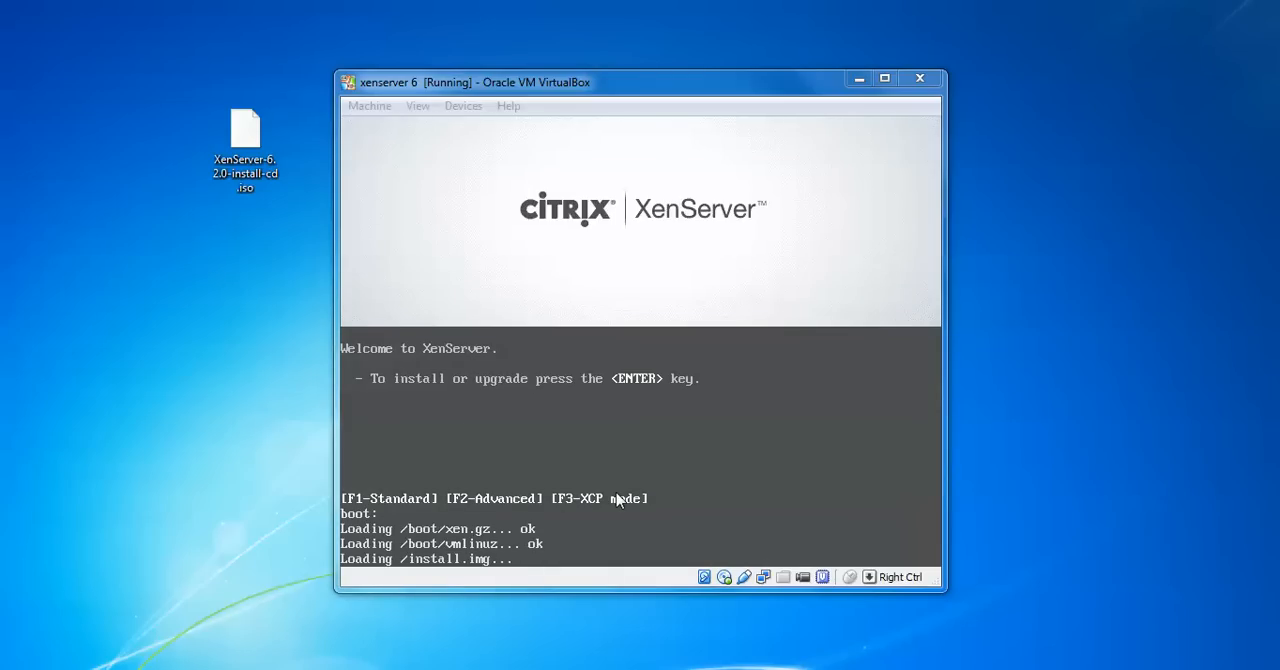
mouse_move(378, 544)
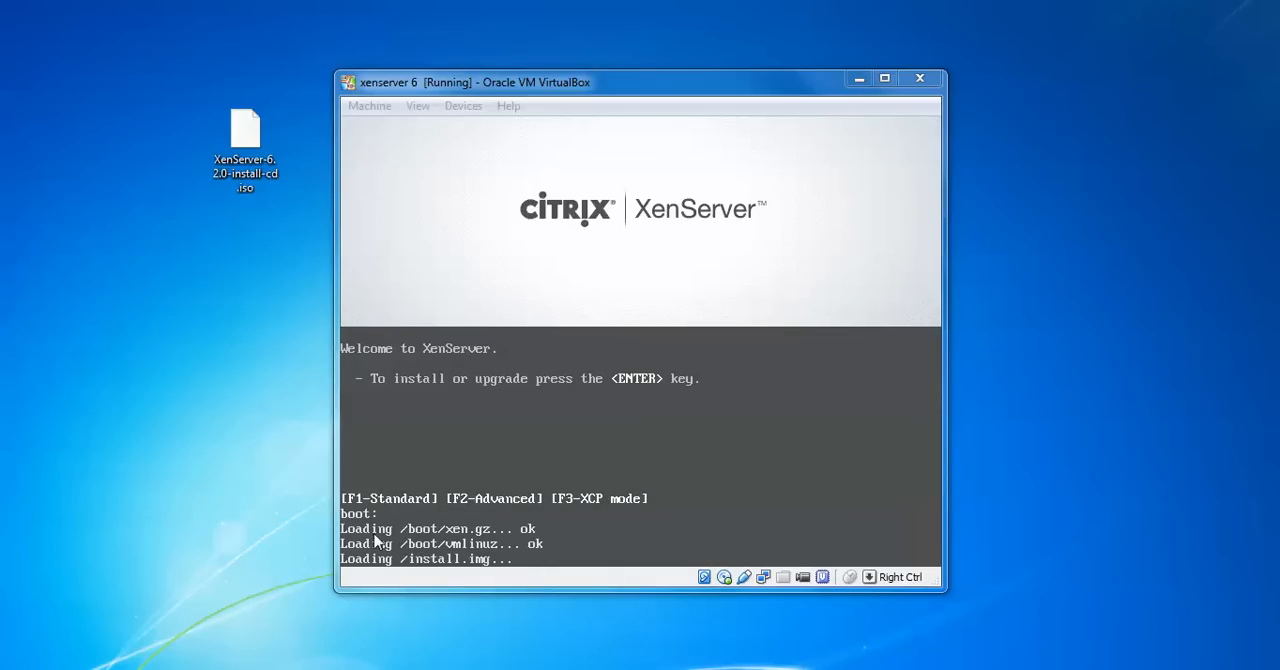
mouse_move(534, 408)
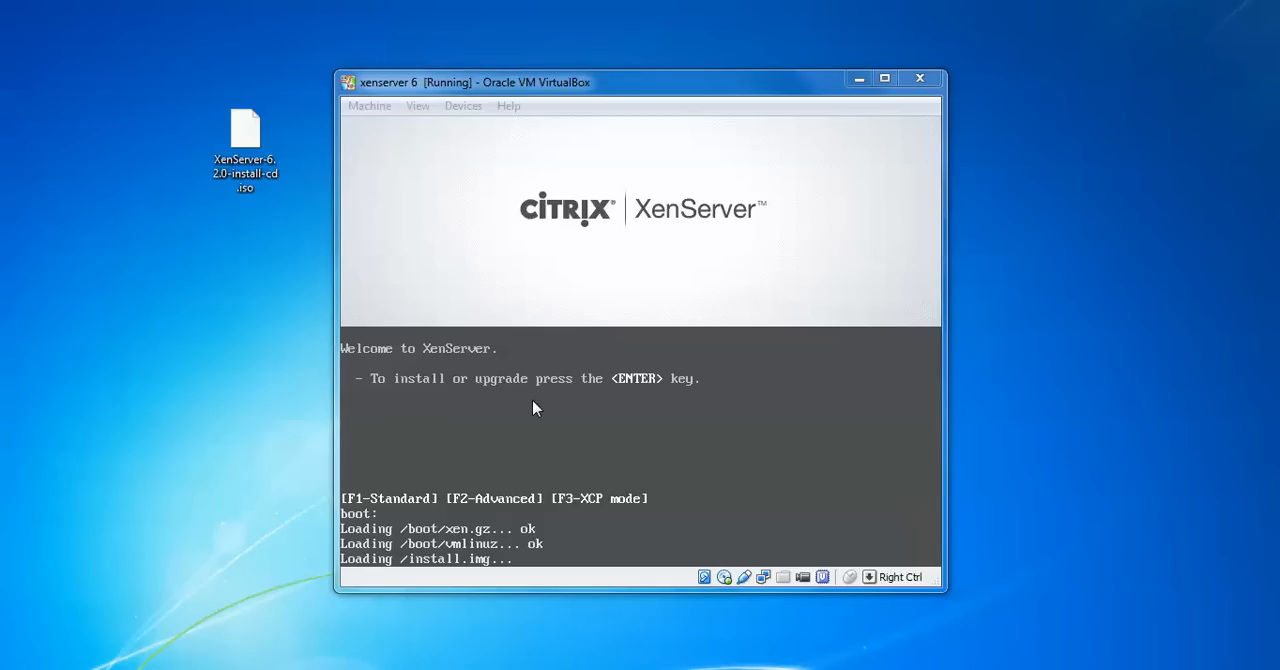
mouse_move(556, 538)
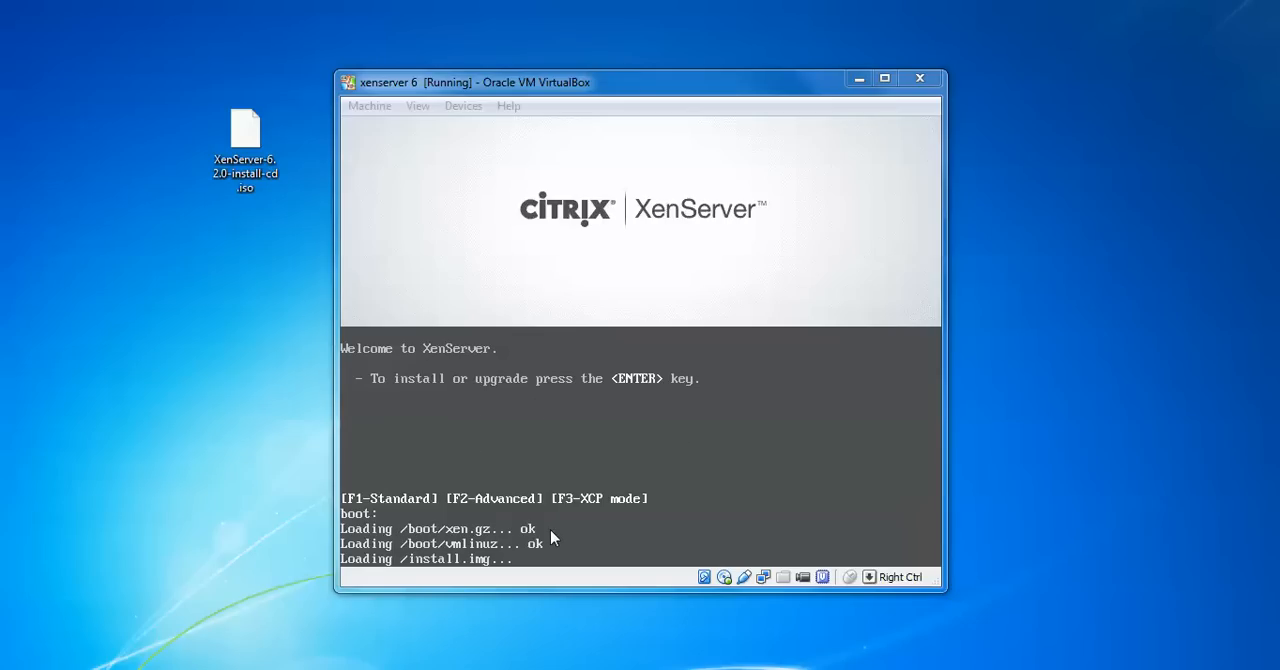
mouse_move(548, 528)
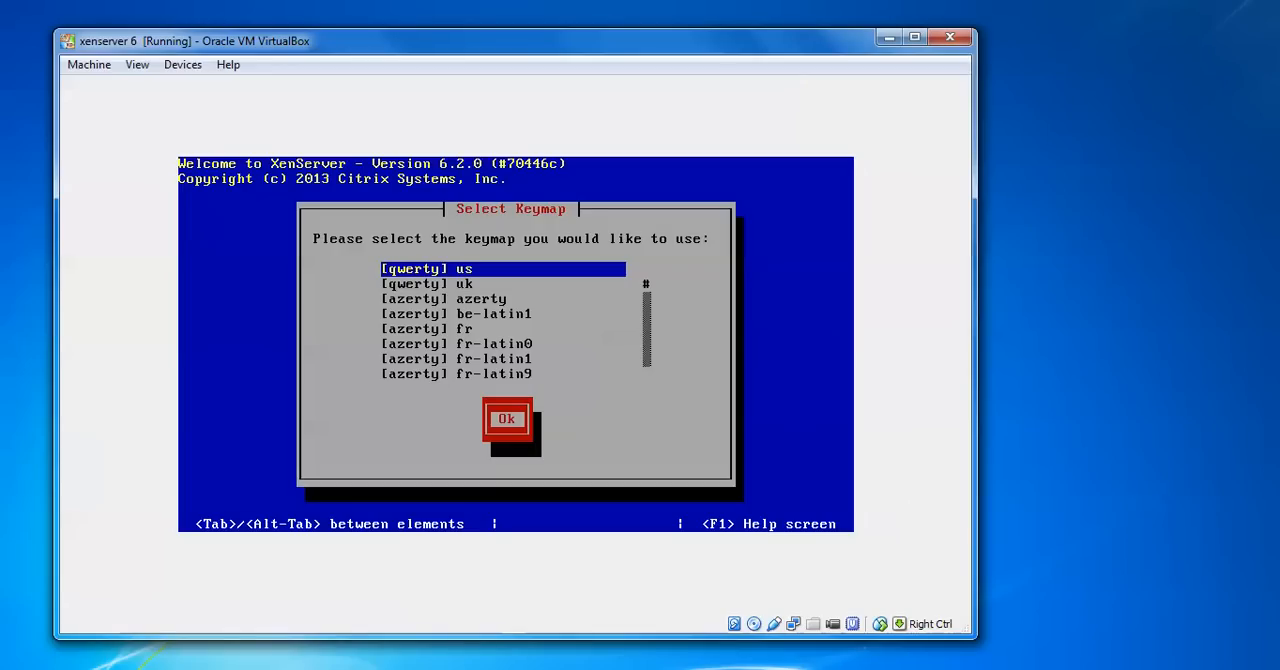
Continue past the keymap and Welcome to XenServer Setup screens to the license agreement.
left_click(506, 418)
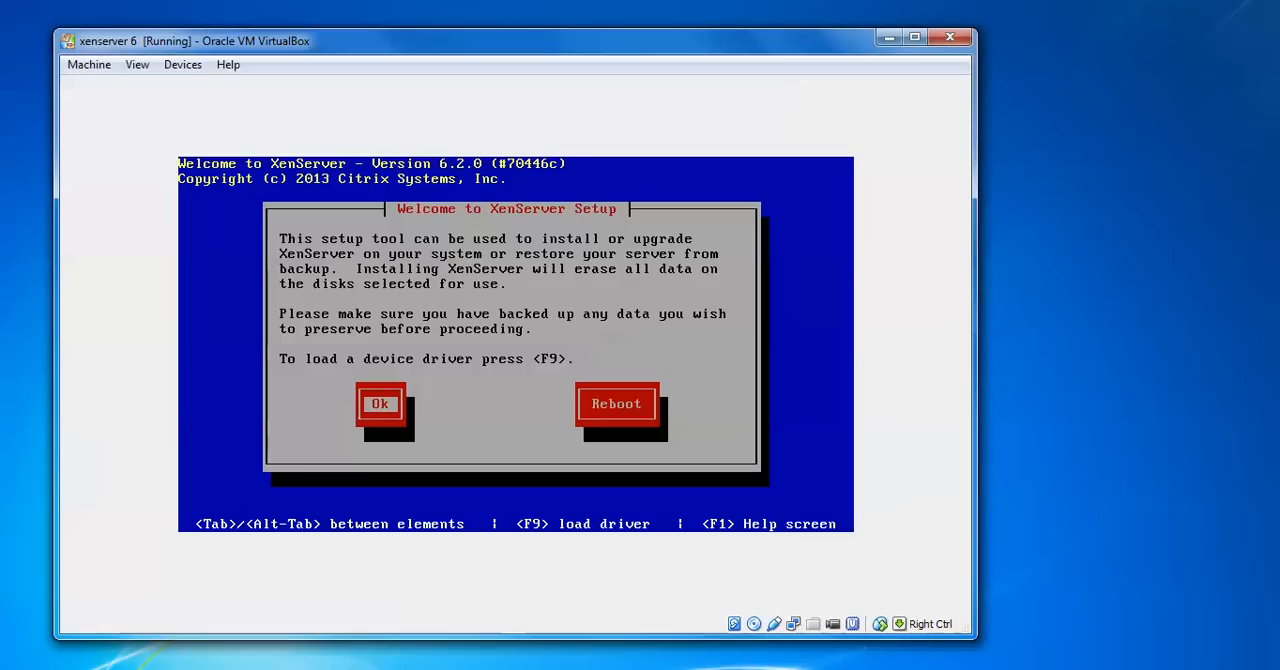
mouse_move(1156, 512)
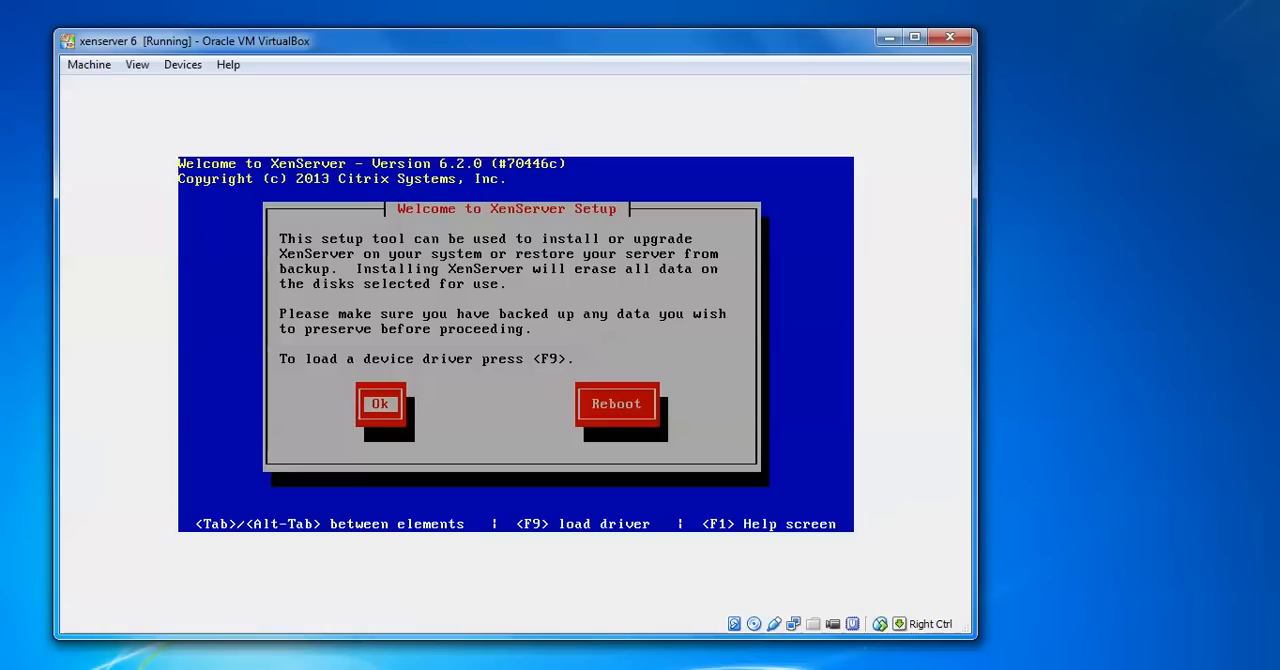
left_click(380, 404)
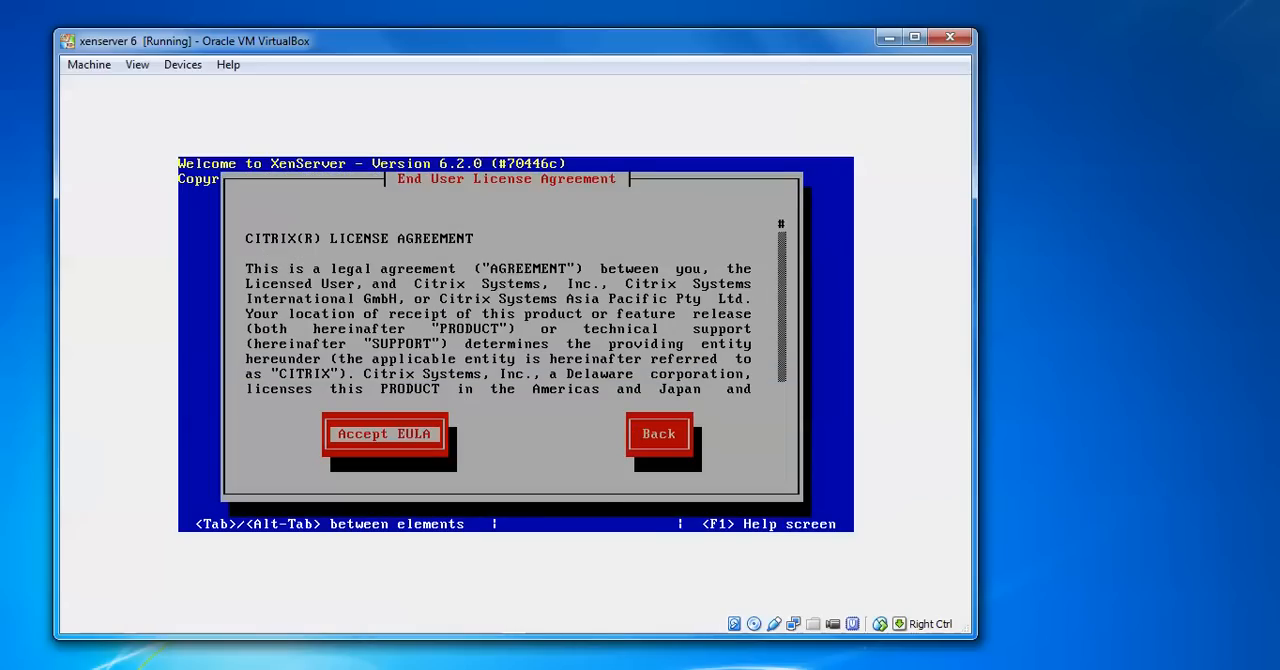
Accept the EULA and continue past the hardware virtualization warning to storage selection.
left_click(384, 432)
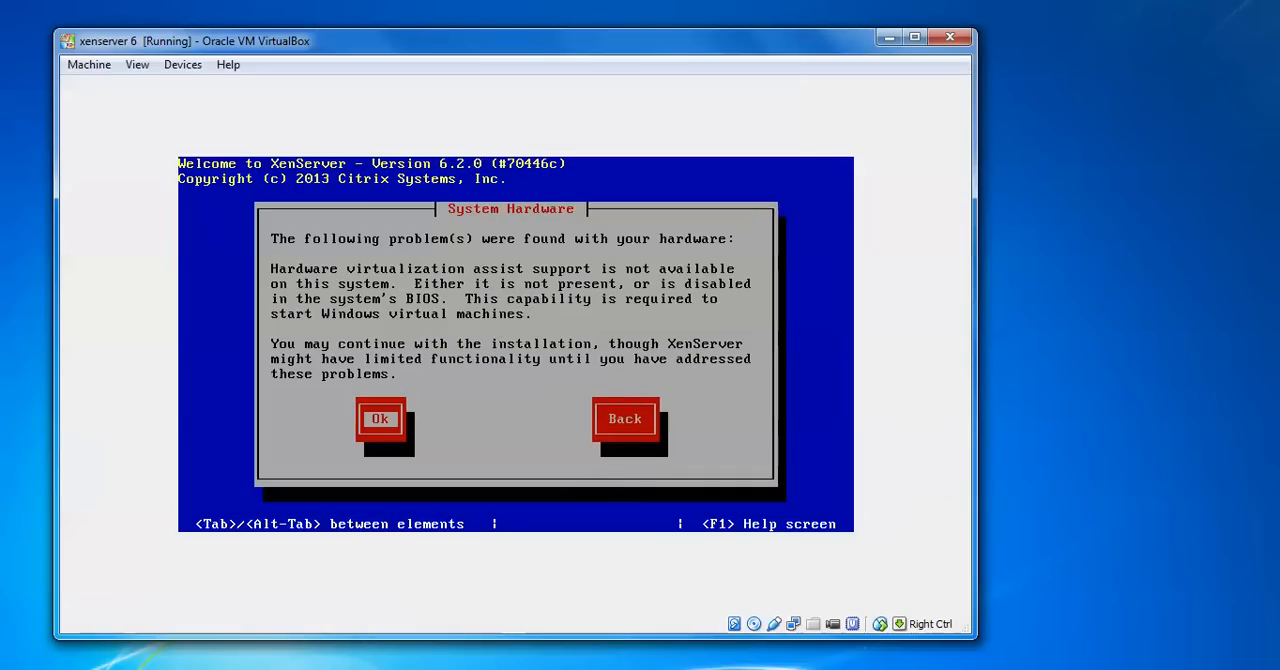
mouse_move(1080, 322)
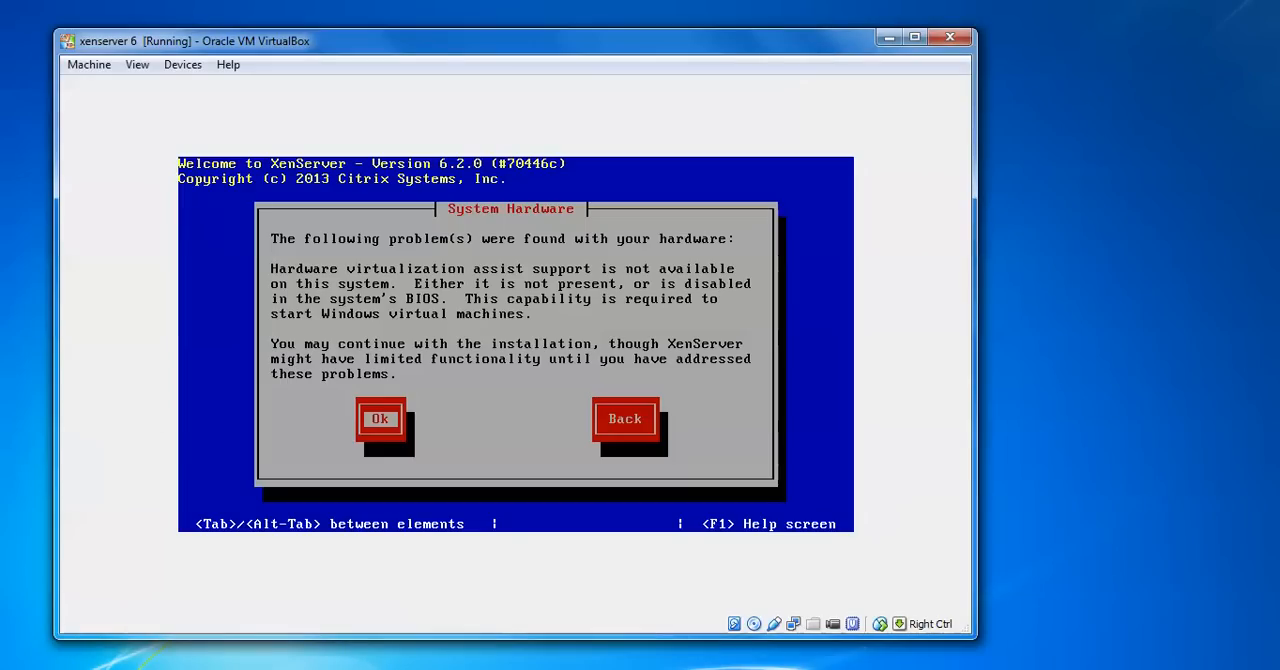
left_click(380, 418)
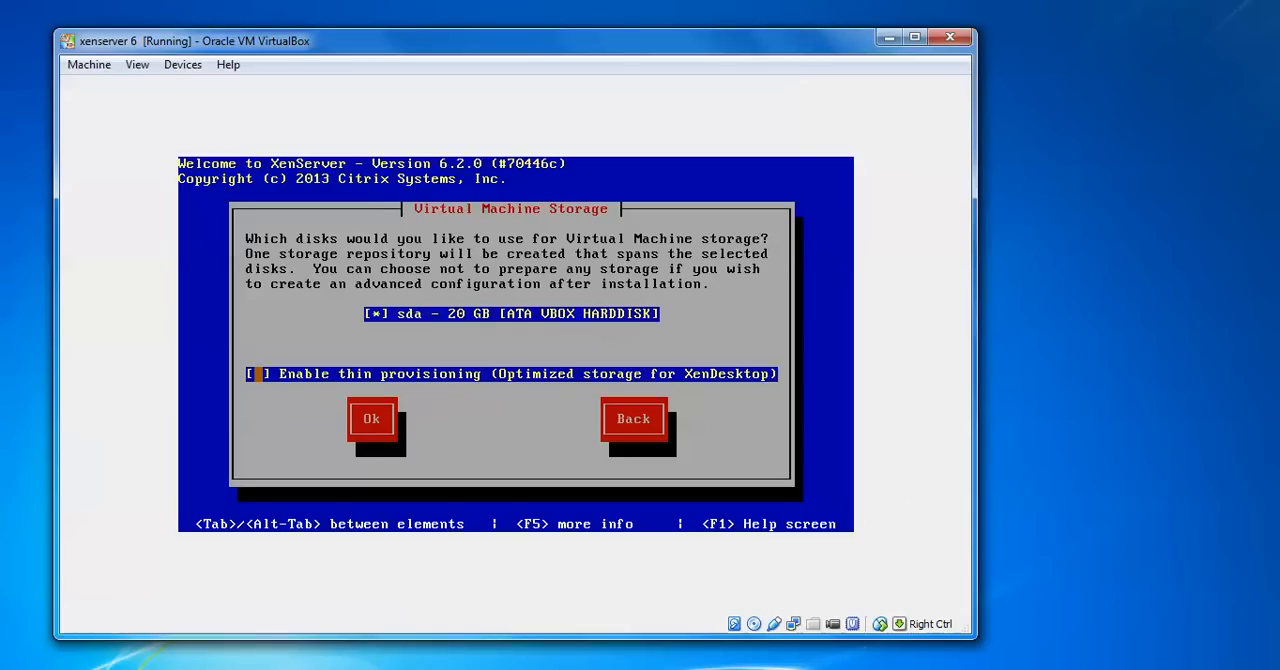
Enable thin provisioning on the 20 GB disk and confirm the storage choice.
left_click(256, 372)
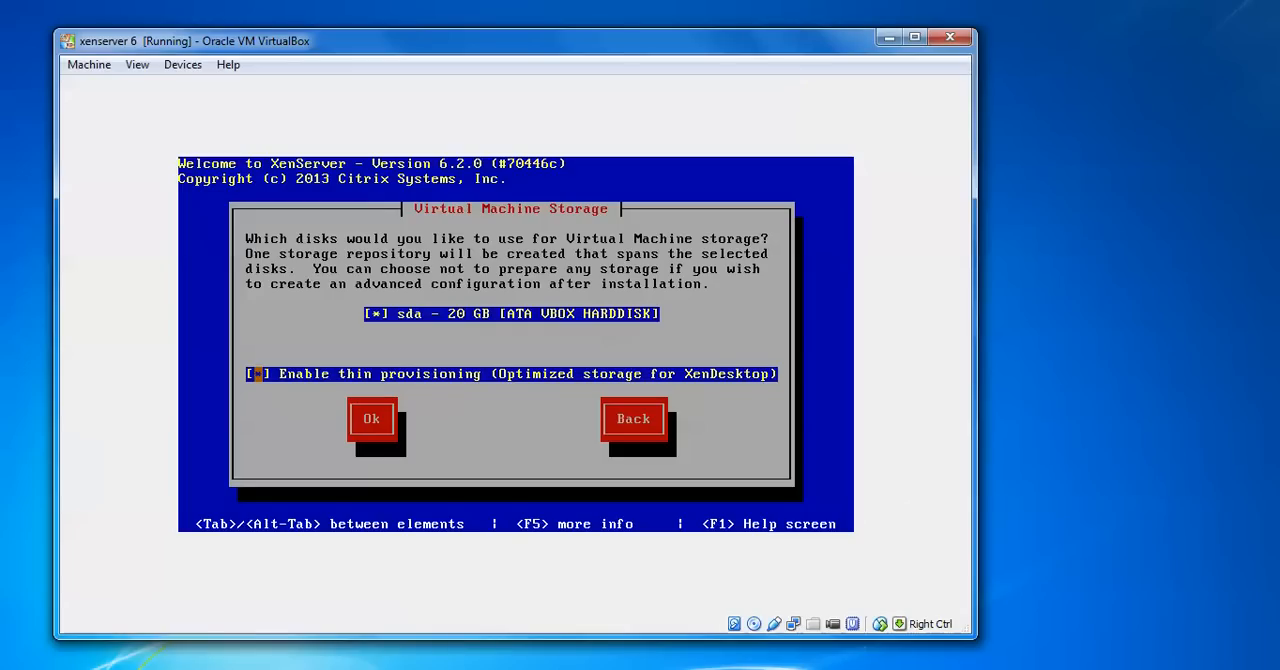
left_click(258, 374)
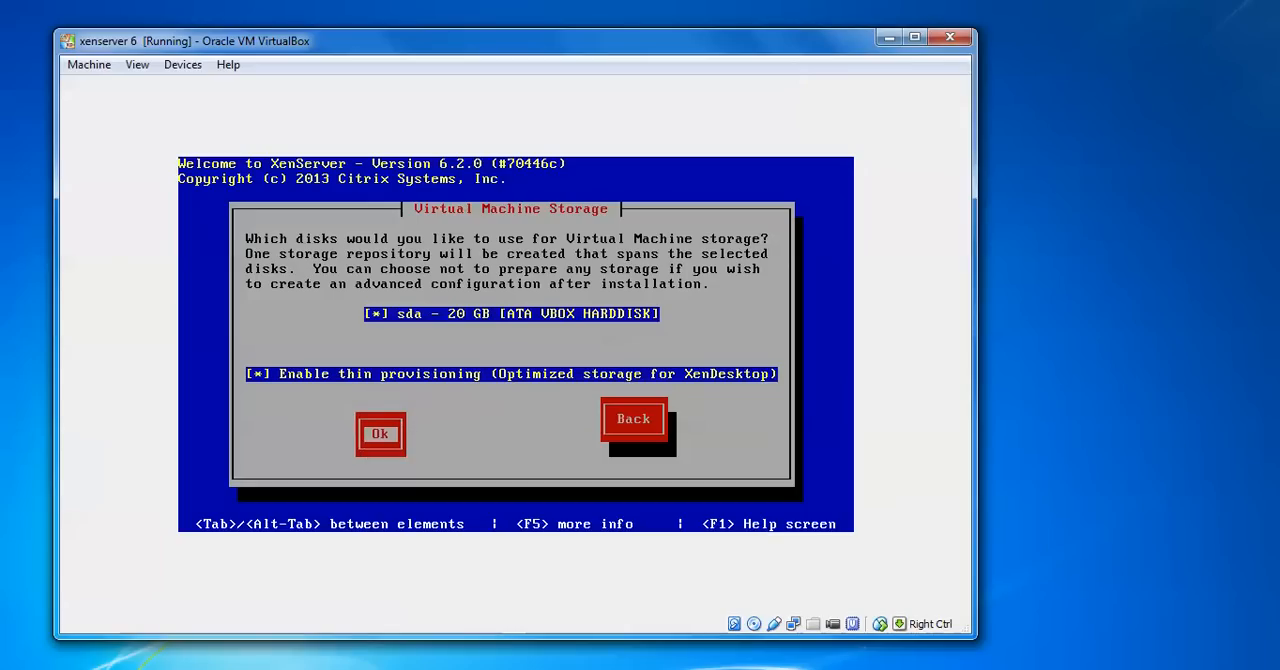
left_click(380, 432)
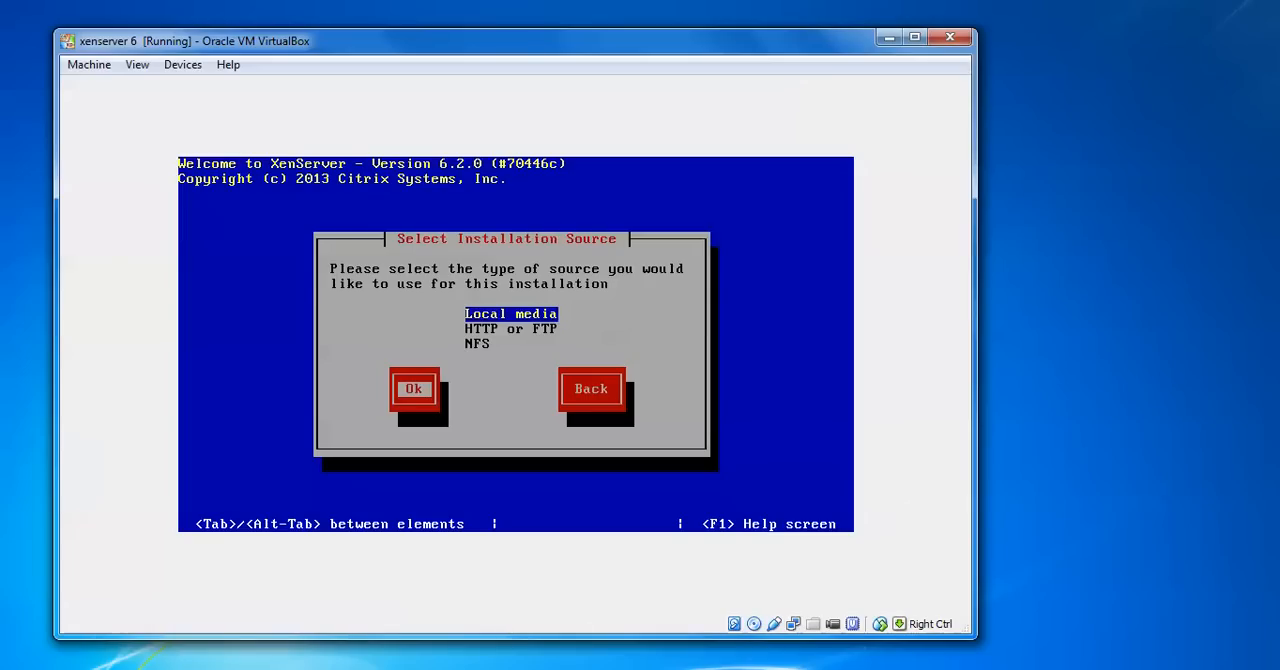
Install from local media, decline supplemental packs and skip media verification.
left_click(412, 388)
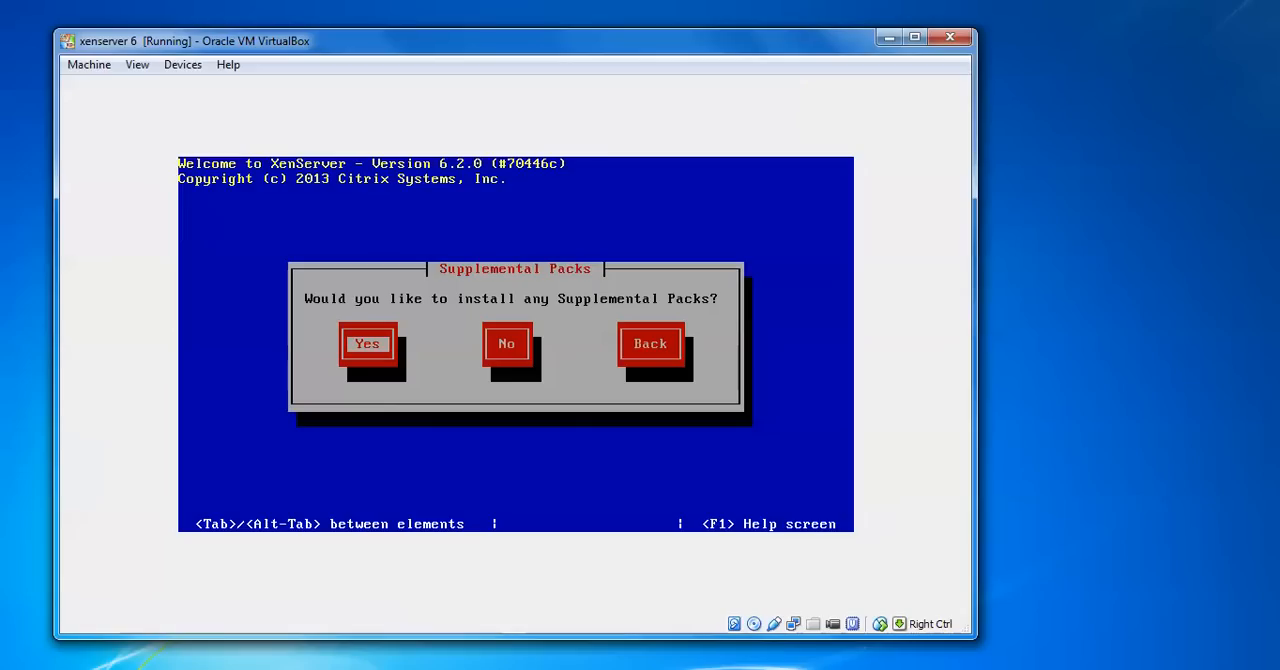
mouse_move(904, 304)
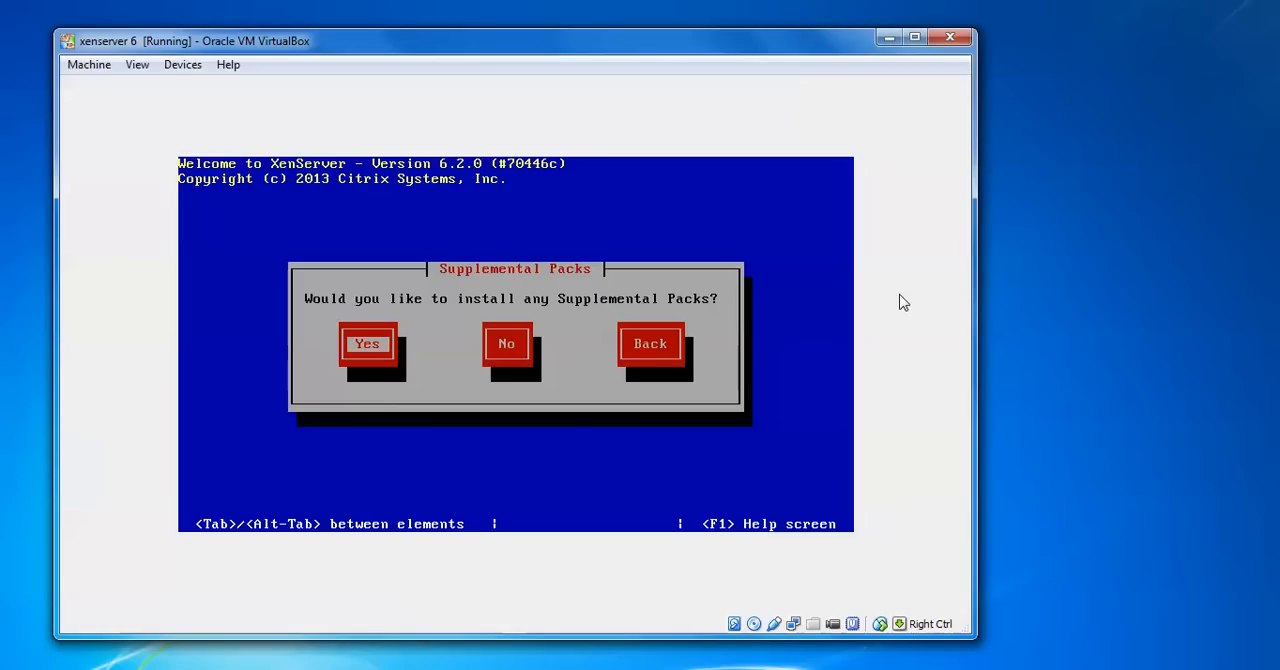
key("Tab")
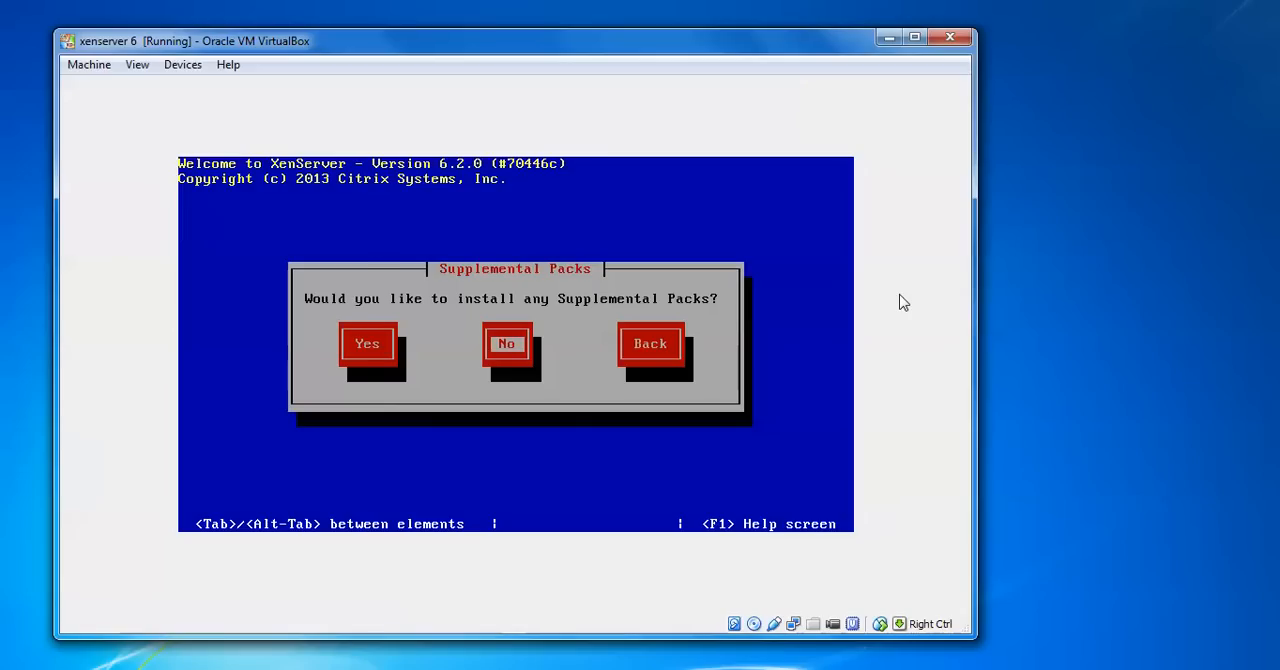
left_click(506, 344)
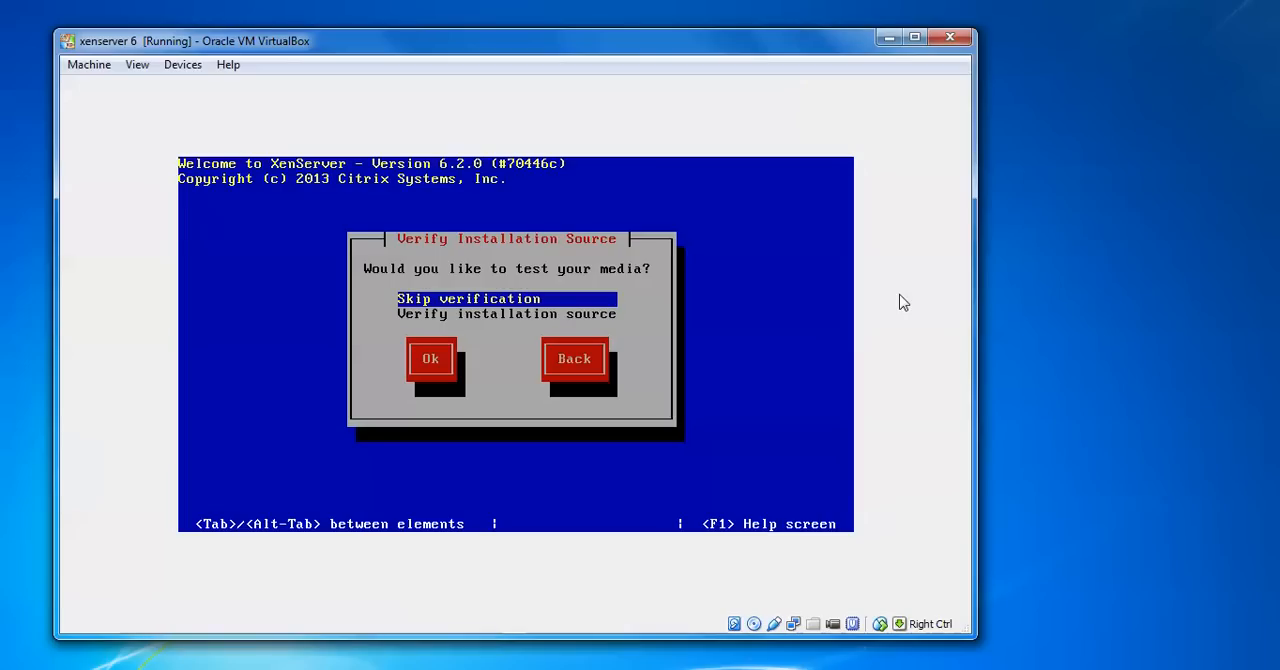
left_click(430, 358)
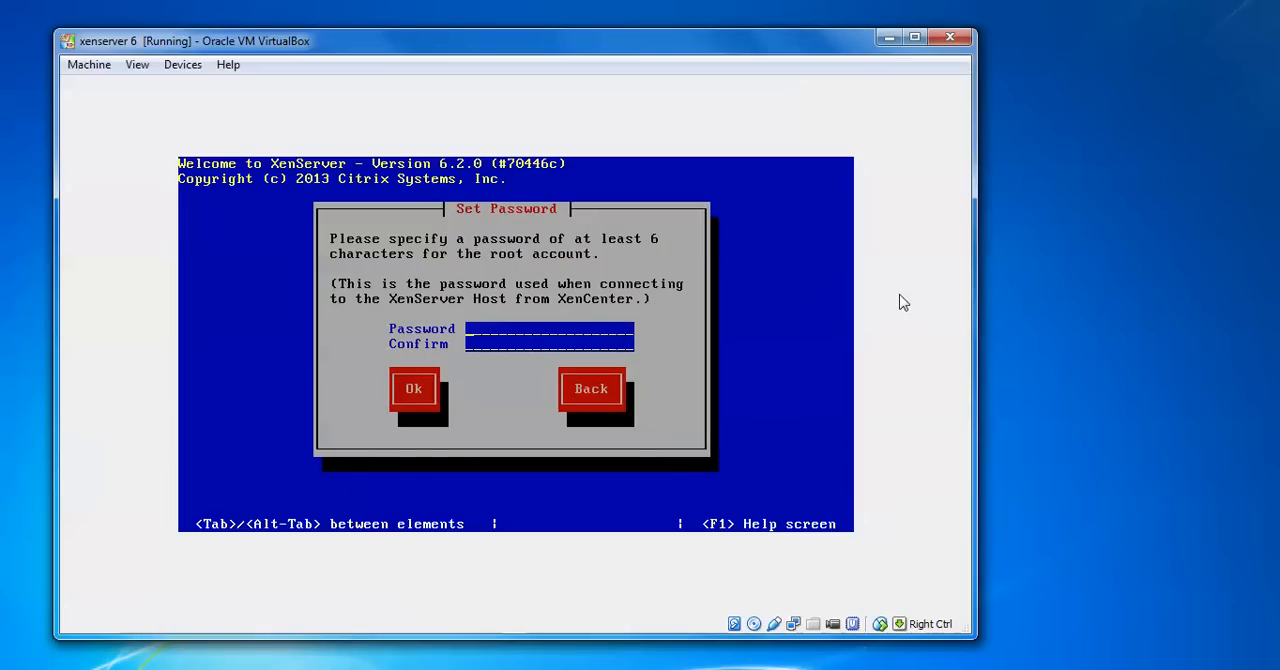
Enter and confirm the XenServer root password, advancing to the networking screen.
type("*")
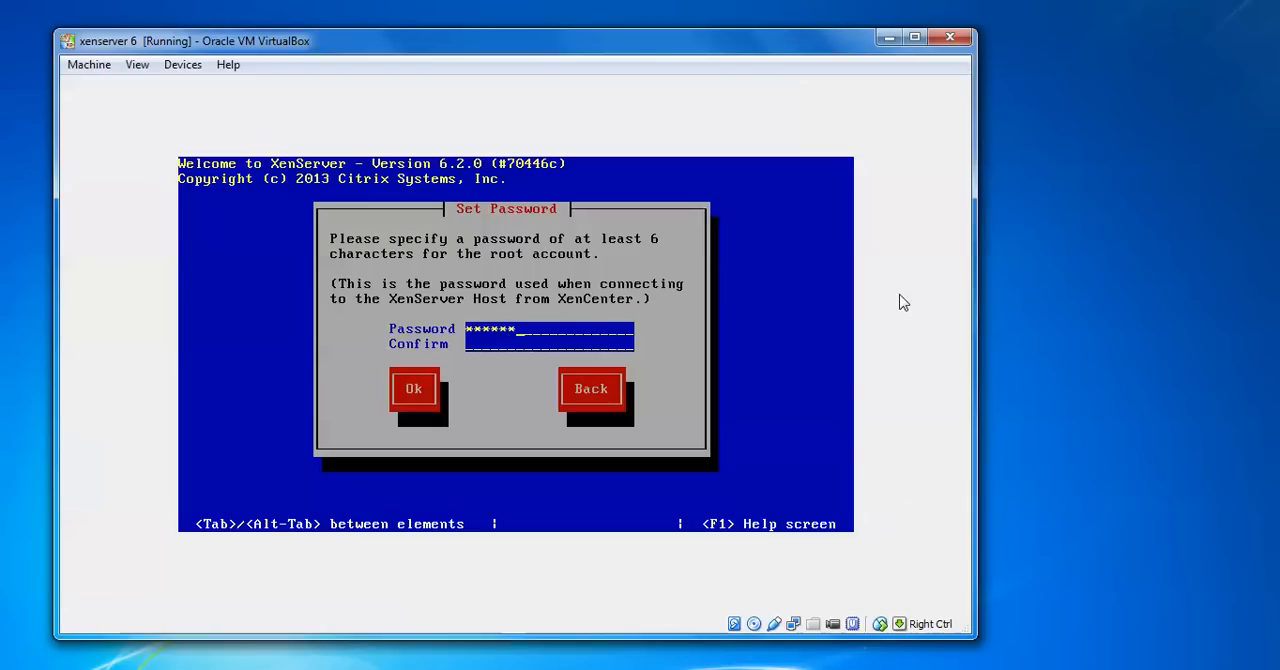
type("****")
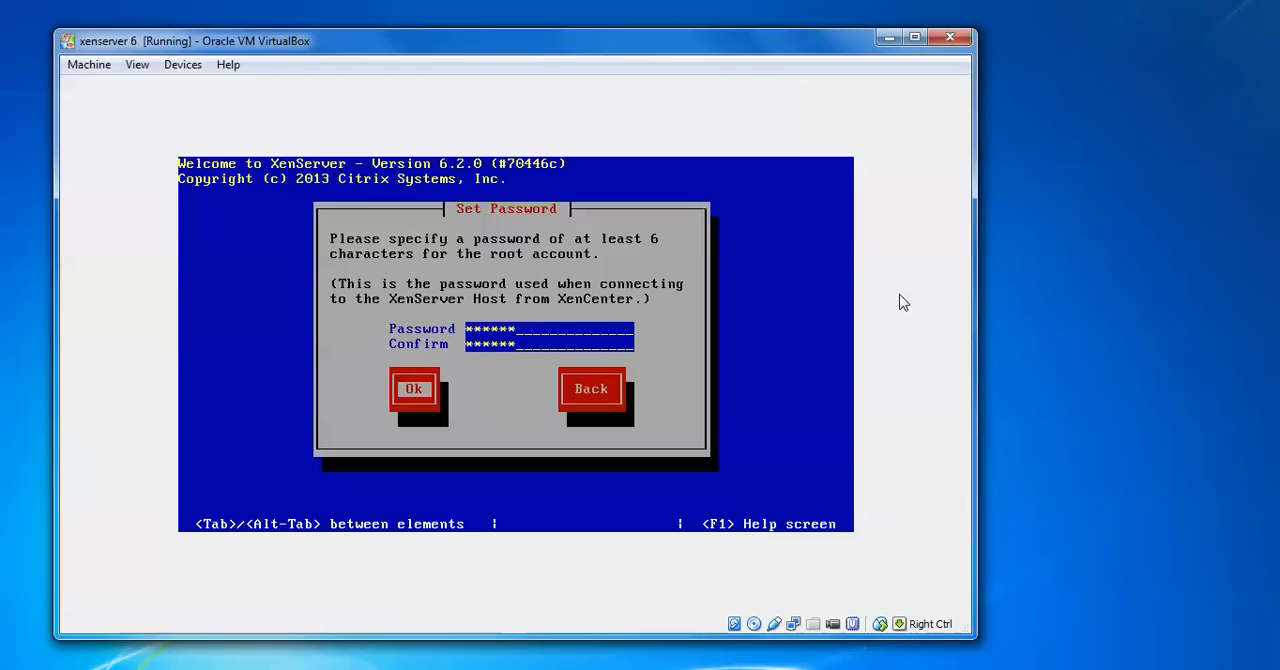
left_click(412, 388)
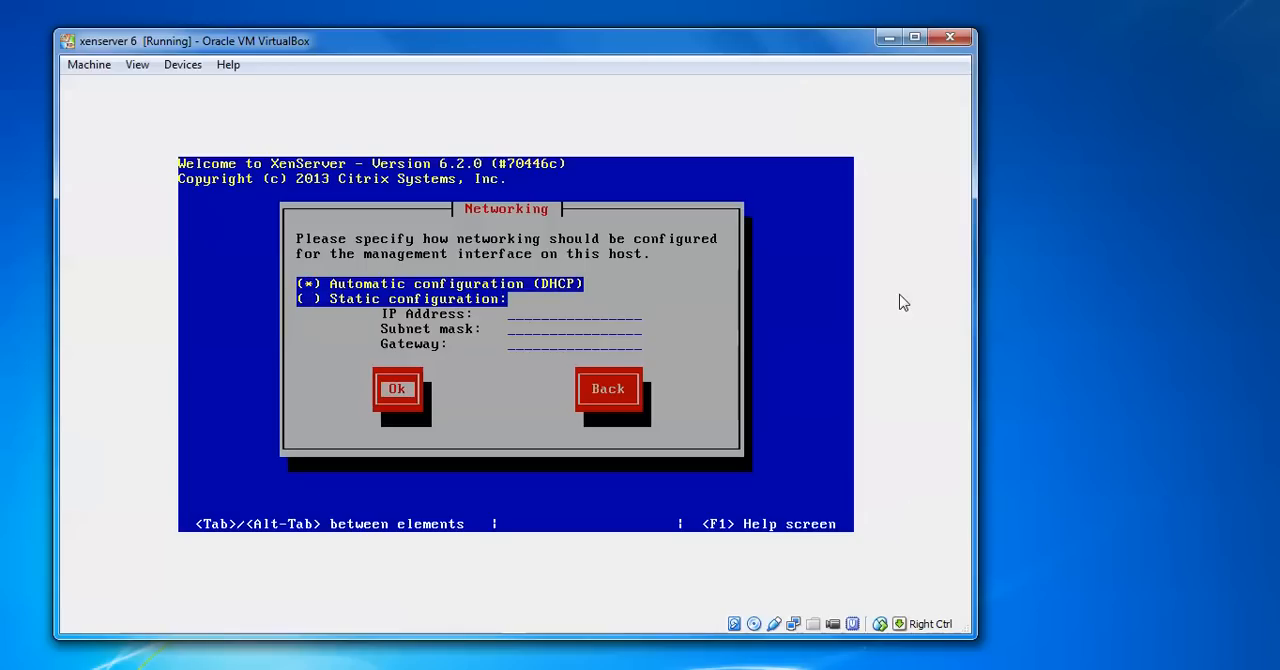
Accept DHCP for management networking and for hostname/DNS configuration.
left_click(396, 388)
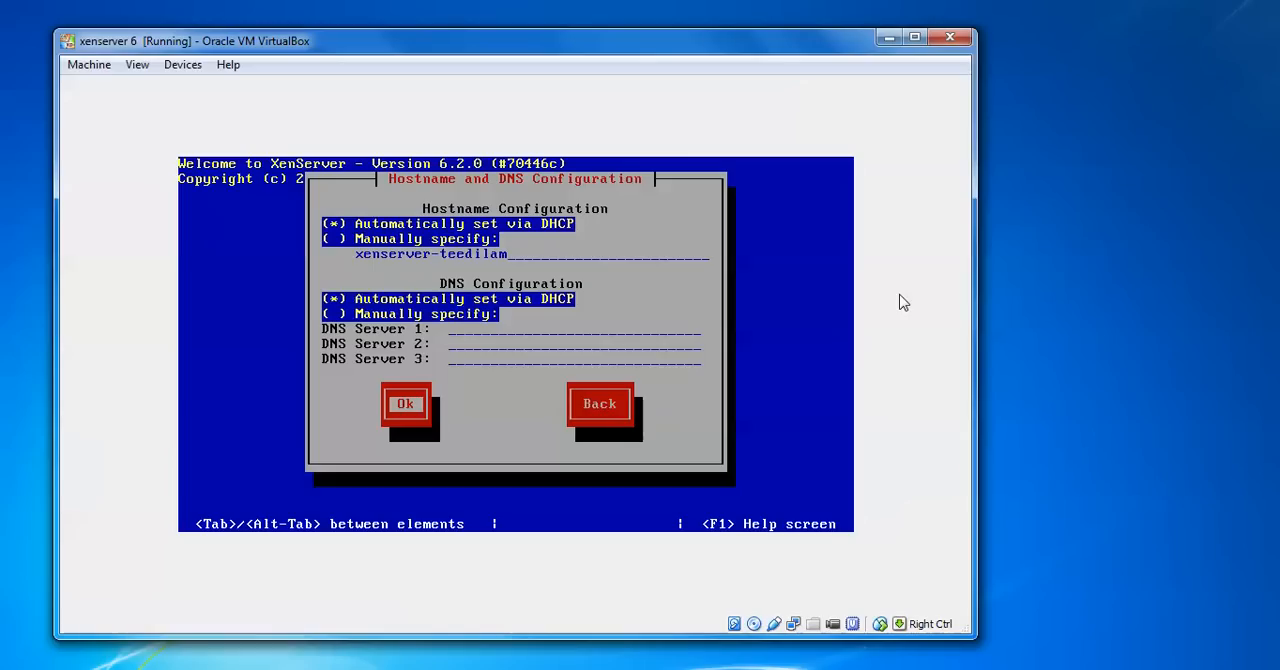
left_click(404, 404)
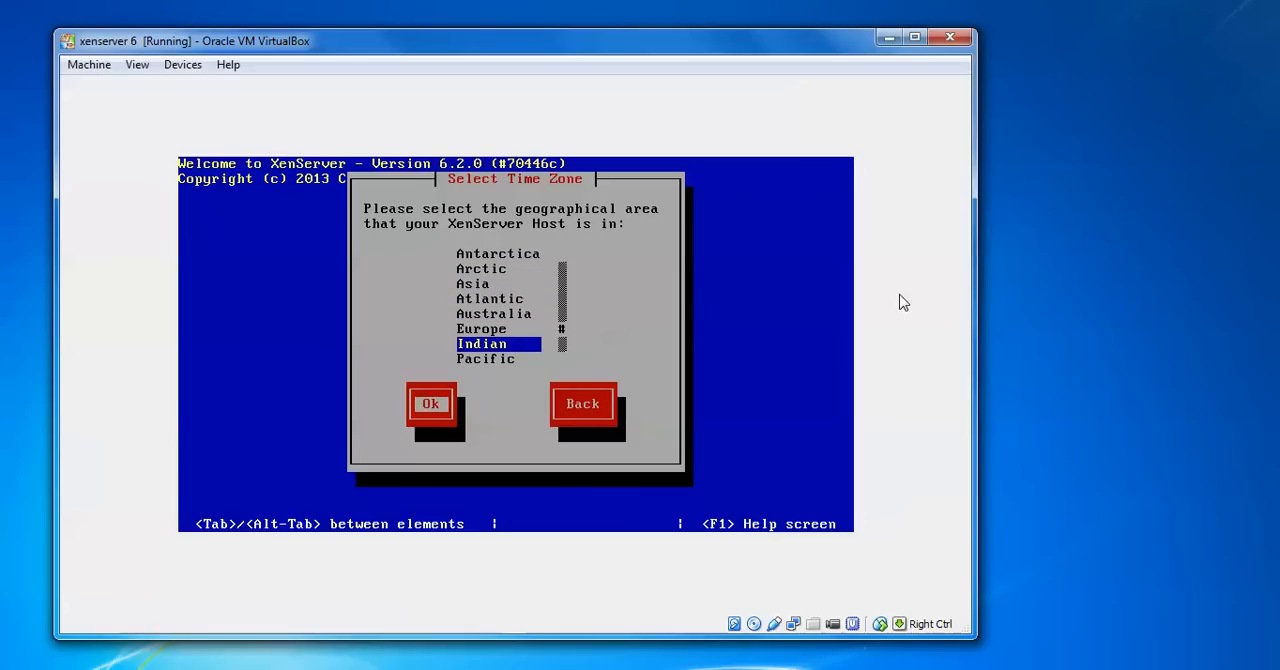
Choose the Indian geographical area and Maldives as the time zone city.
left_click(430, 404)
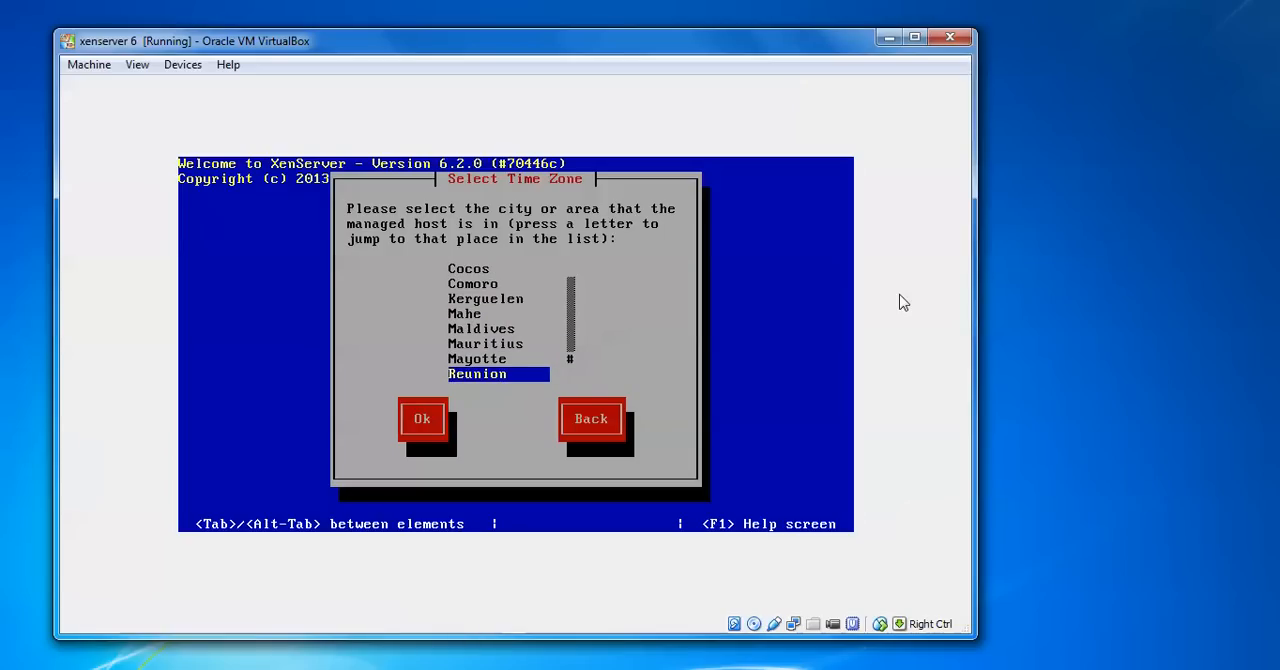
scroll("up", 3)
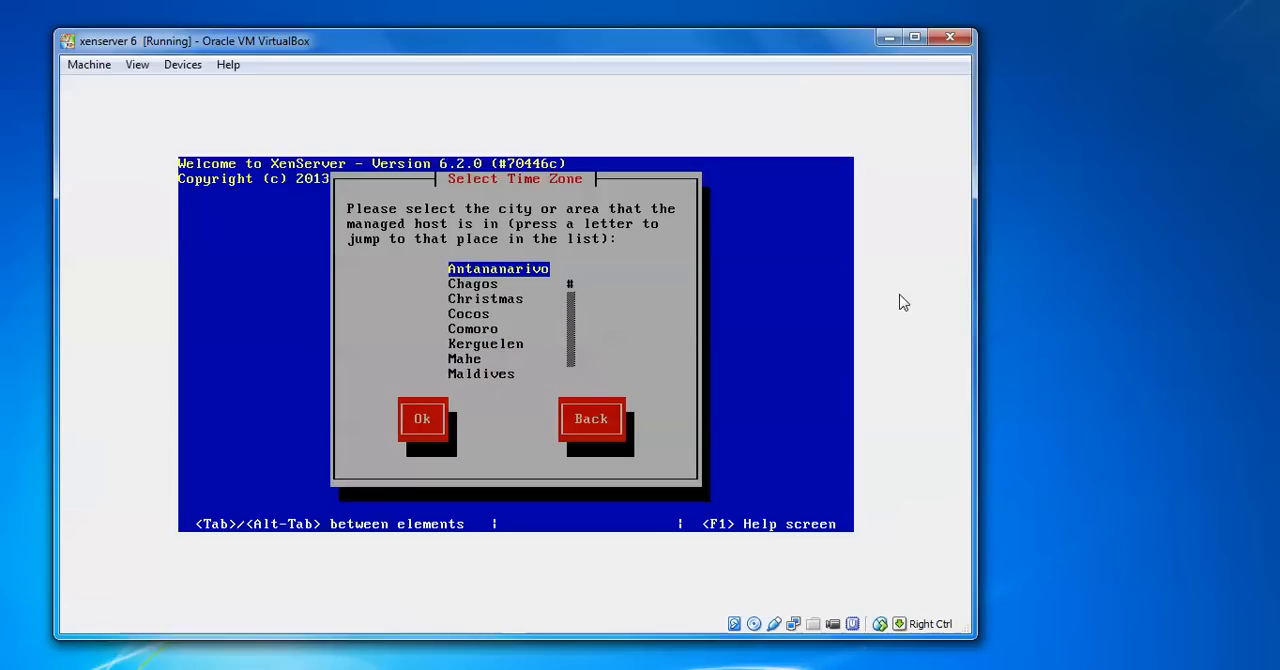
scroll("down", 3)
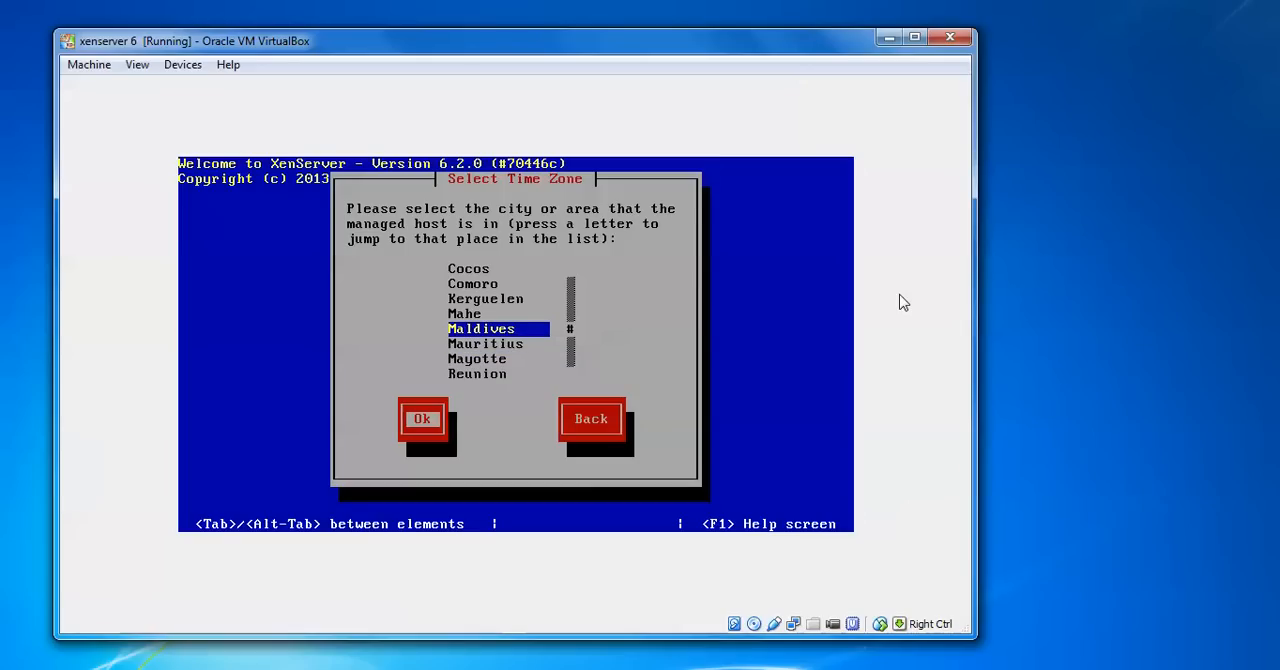
left_click(420, 418)
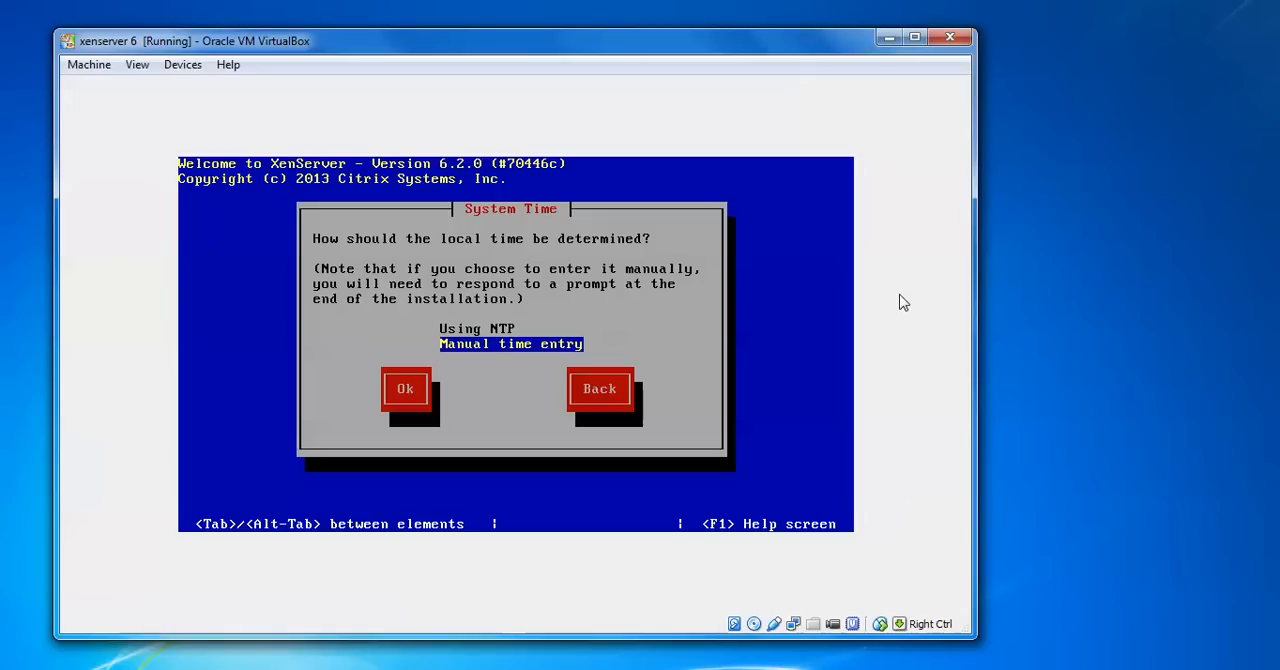
Select manual time entry and confirm installing XenServer onto disk sda.
left_click(404, 388)
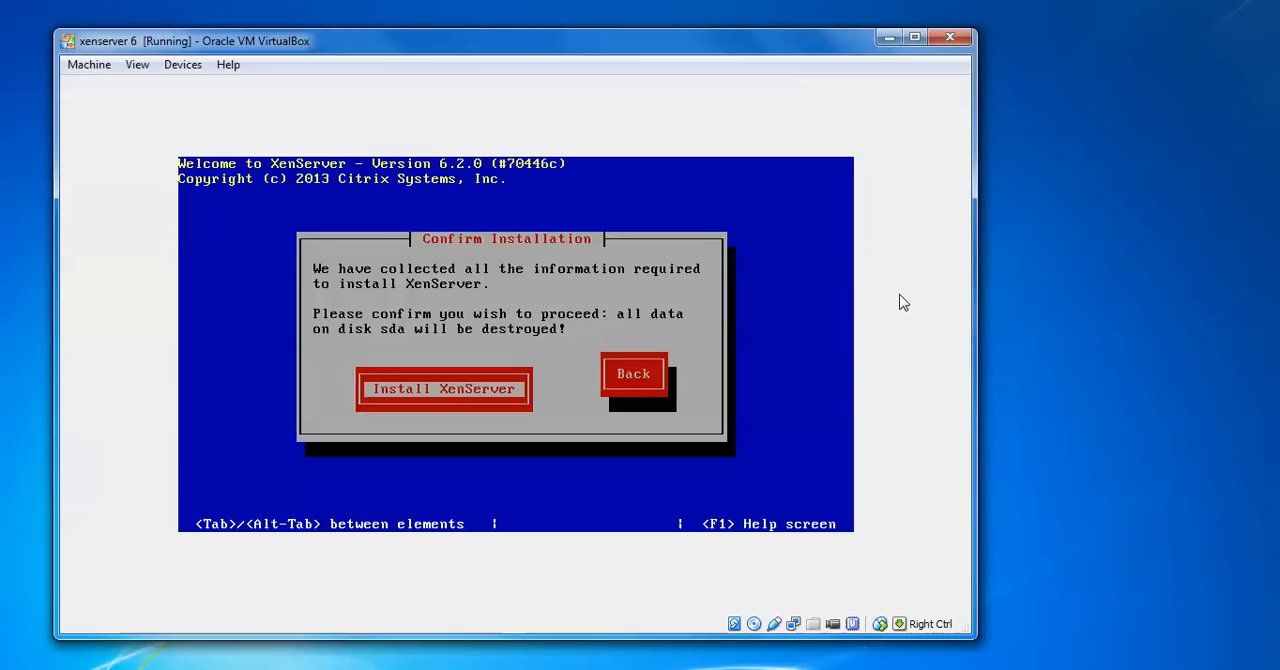
left_click(444, 388)
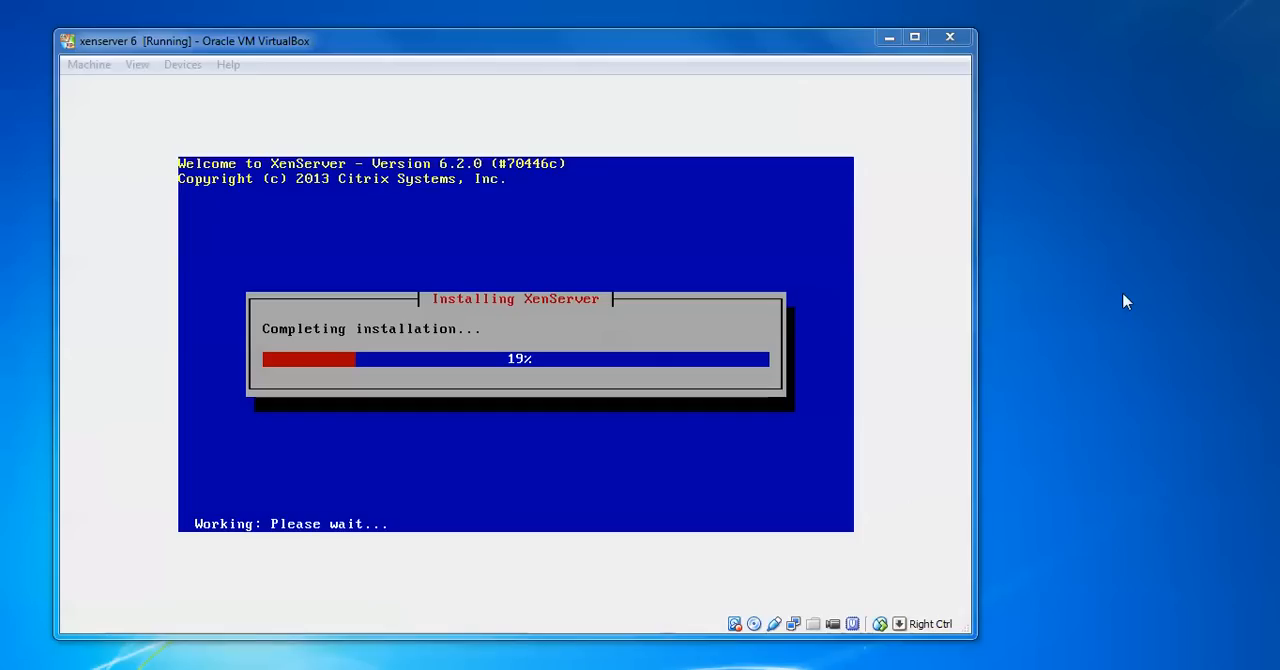
mouse_move(1116, 350)
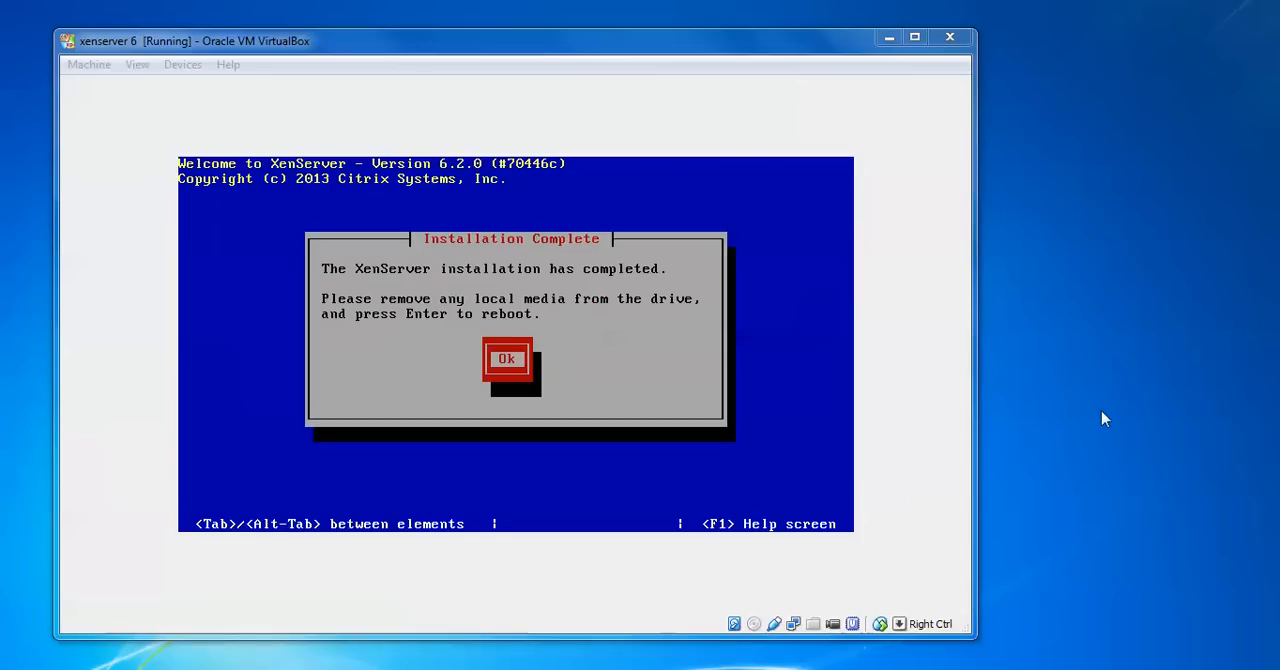
mouse_move(30, 520)
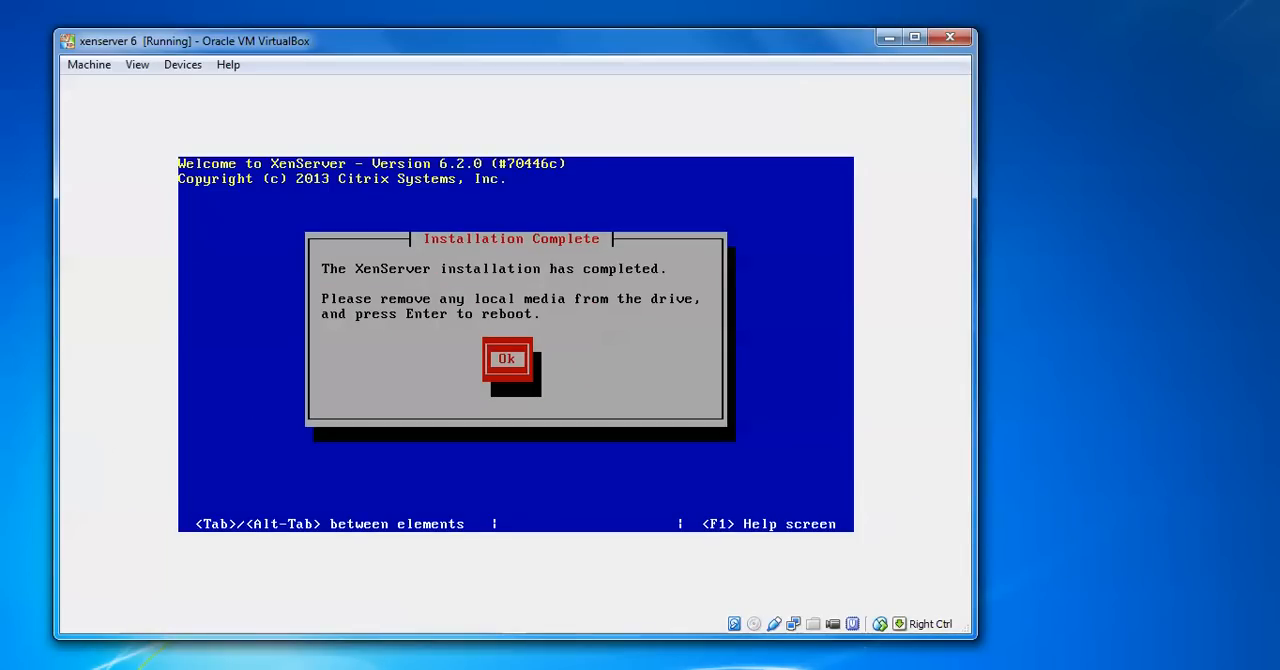
Acknowledge Installation Complete so the VM reboots into the XenServer console.
left_click(506, 358)
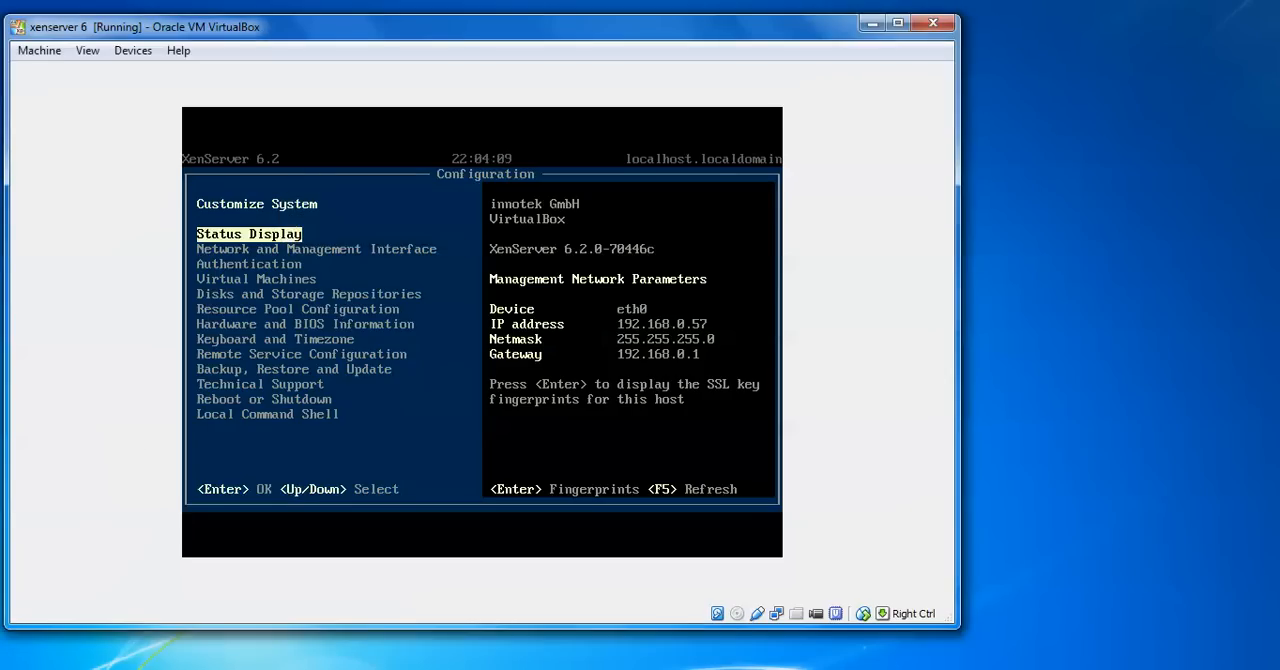
Arrow through Customize System sections, viewing Network and Management Interface, ending on Local Command Shell.
key("Down")
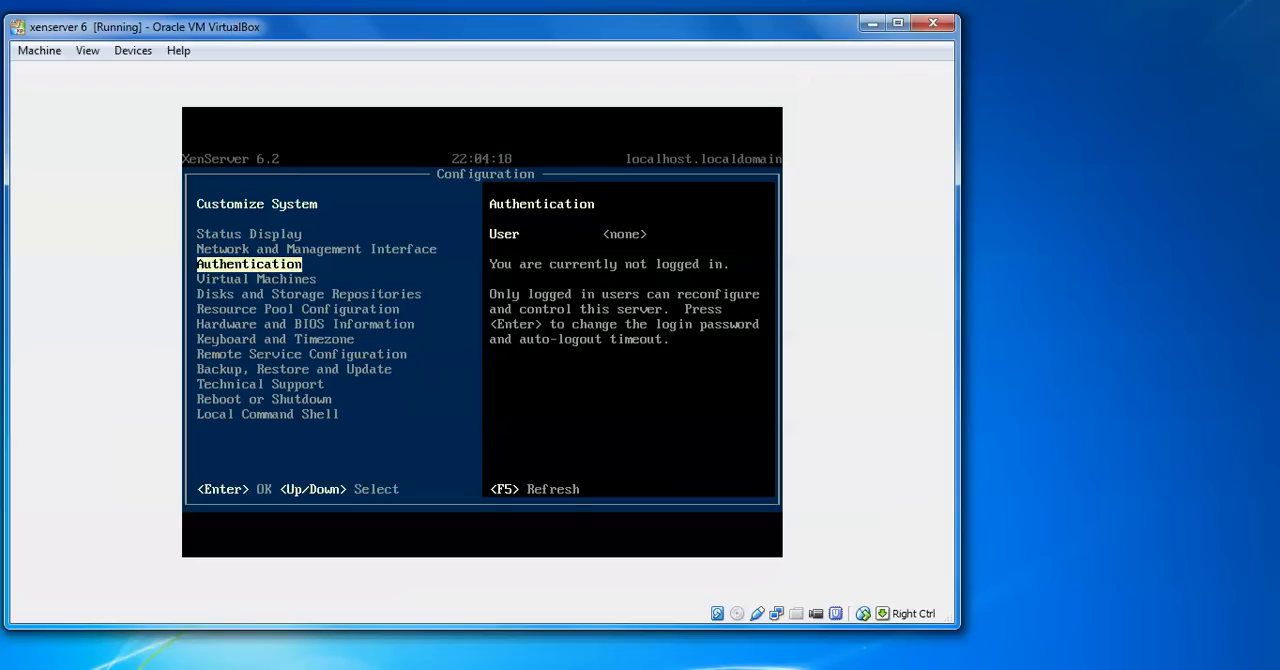
key("Up")
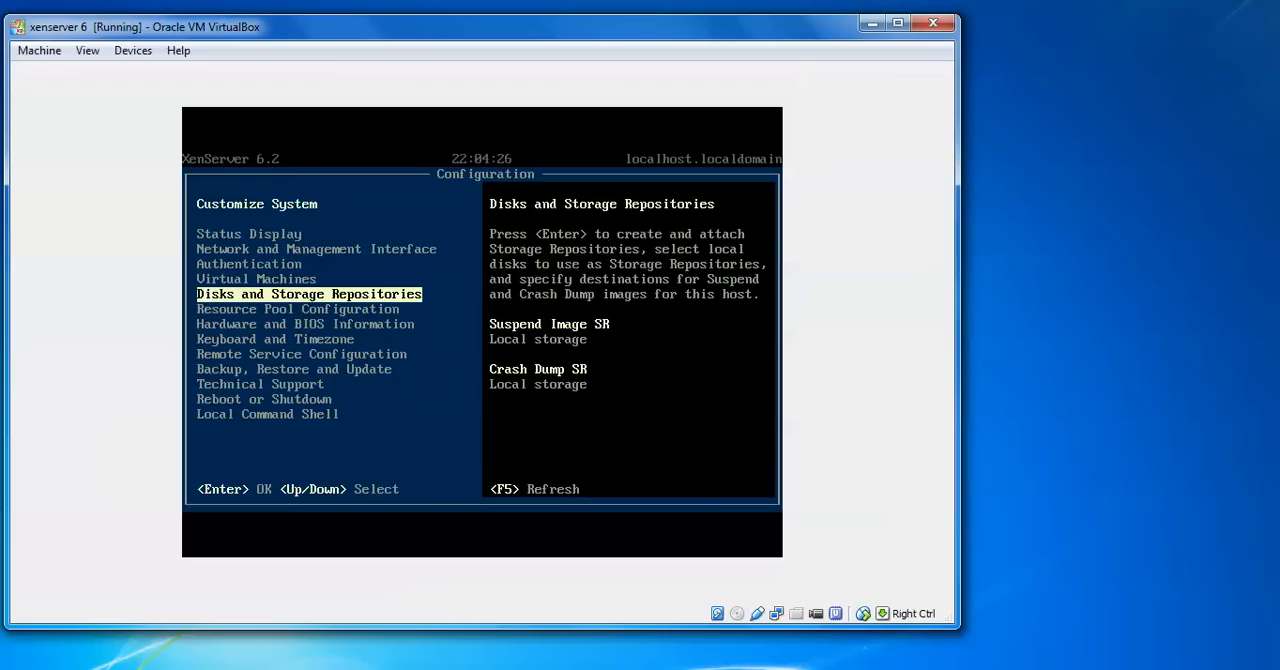
key("Down")
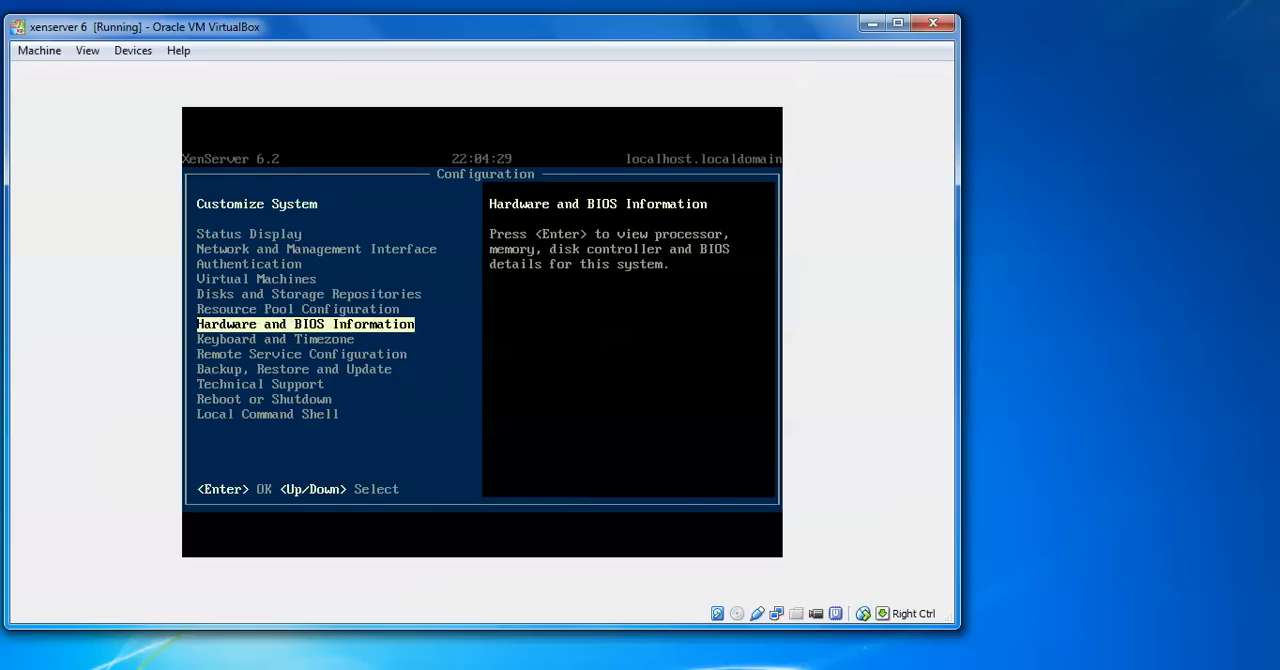
key("Down")
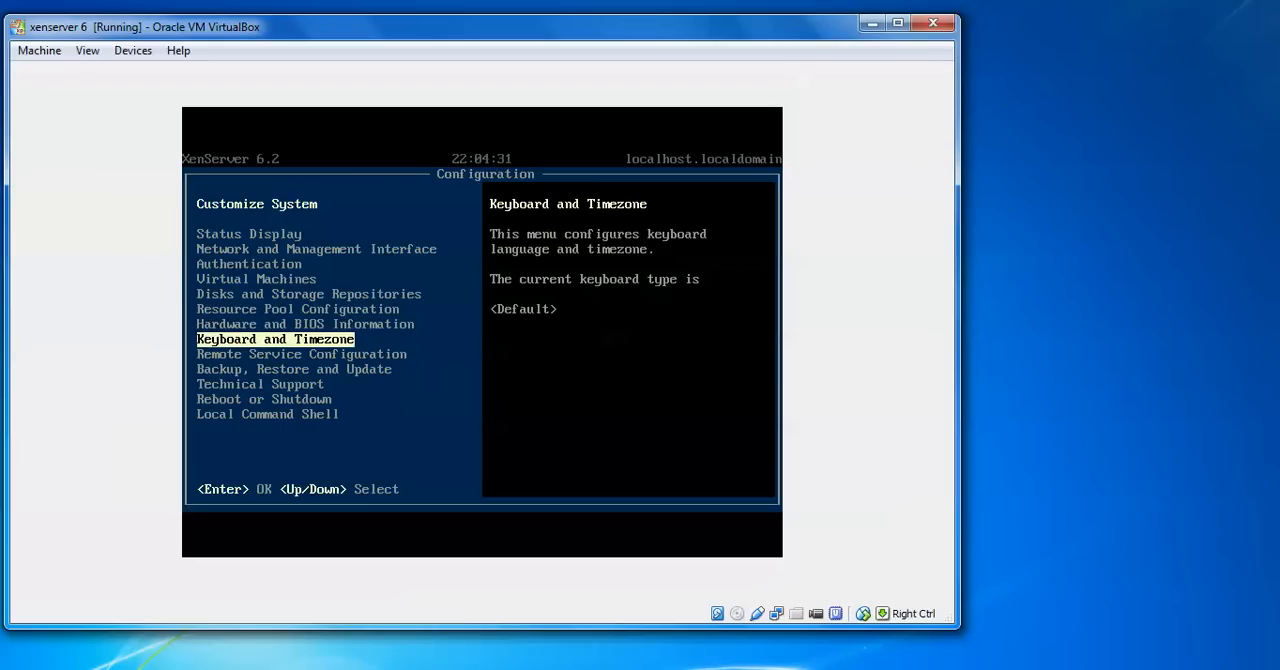
key("Down")
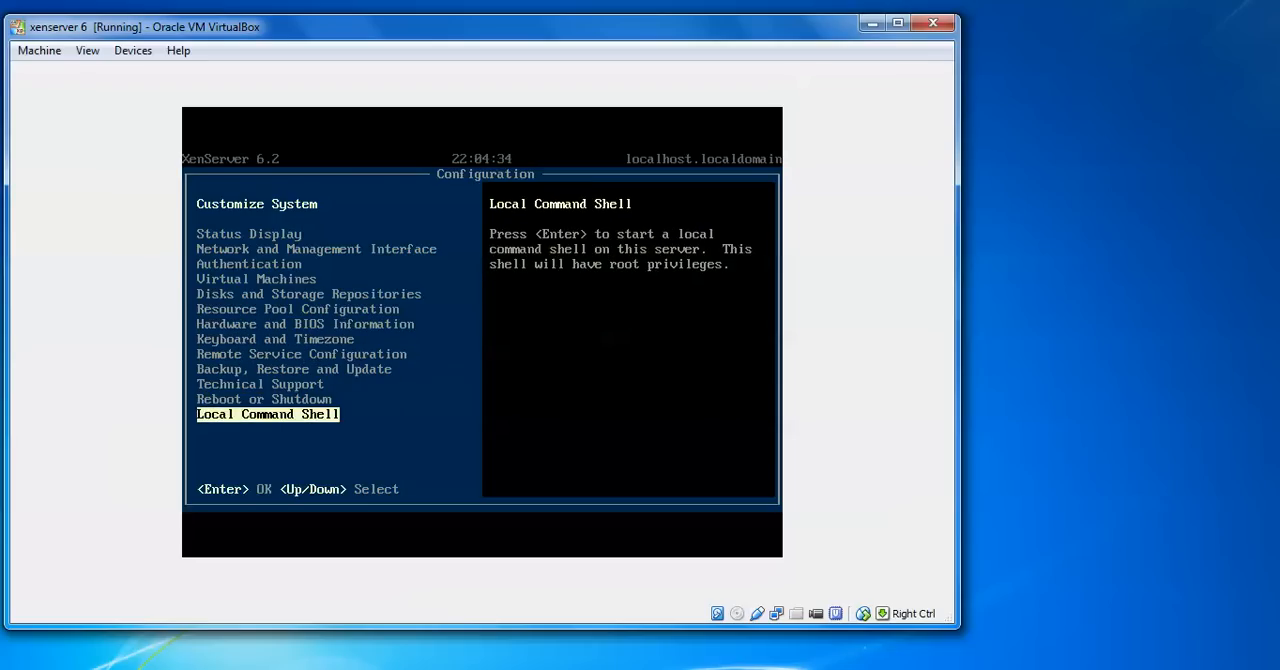
key("Up")
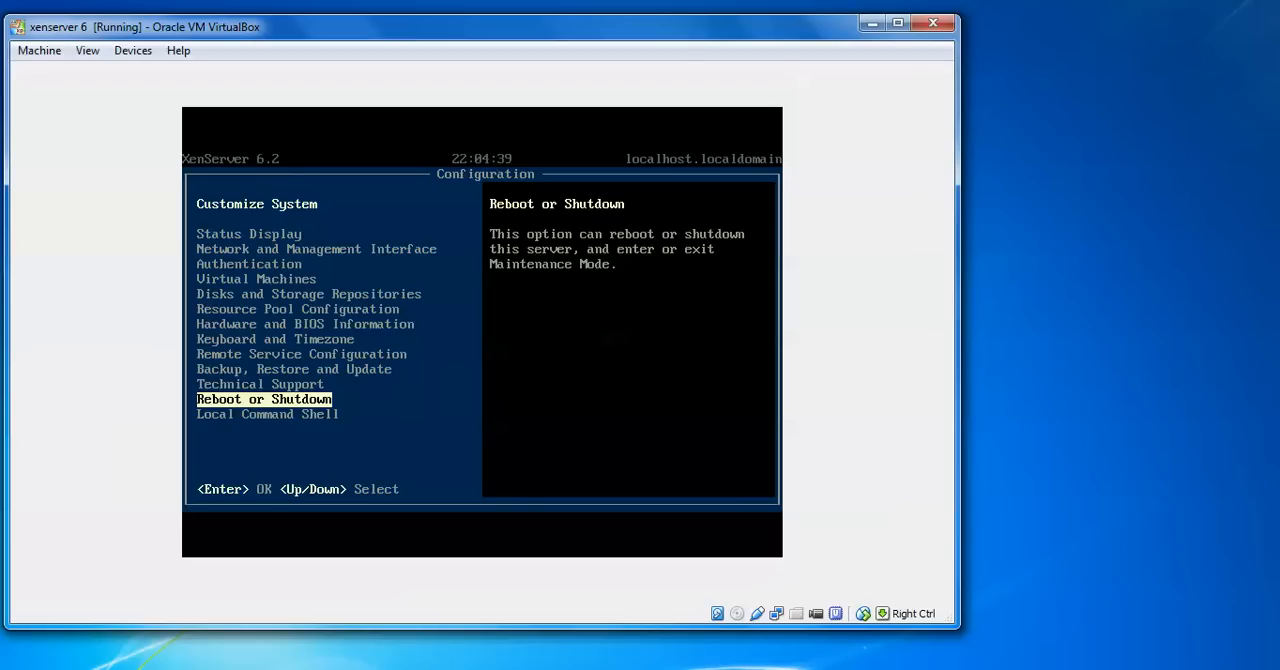
key("Down")
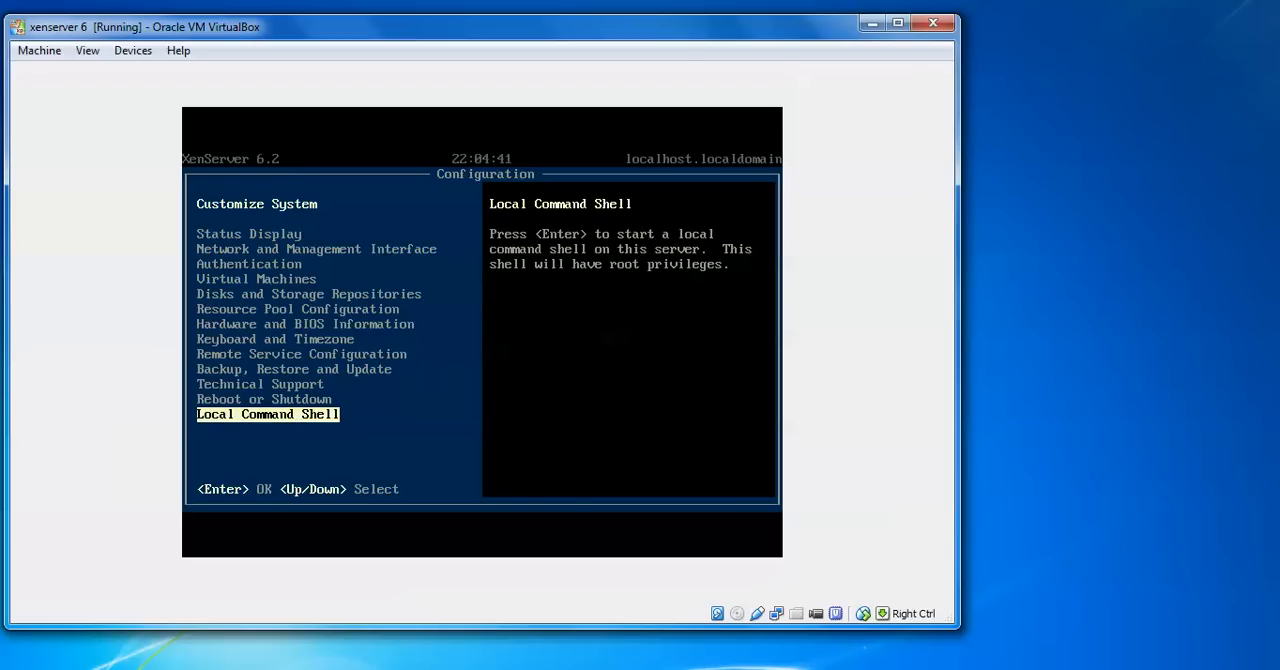
key("Up")
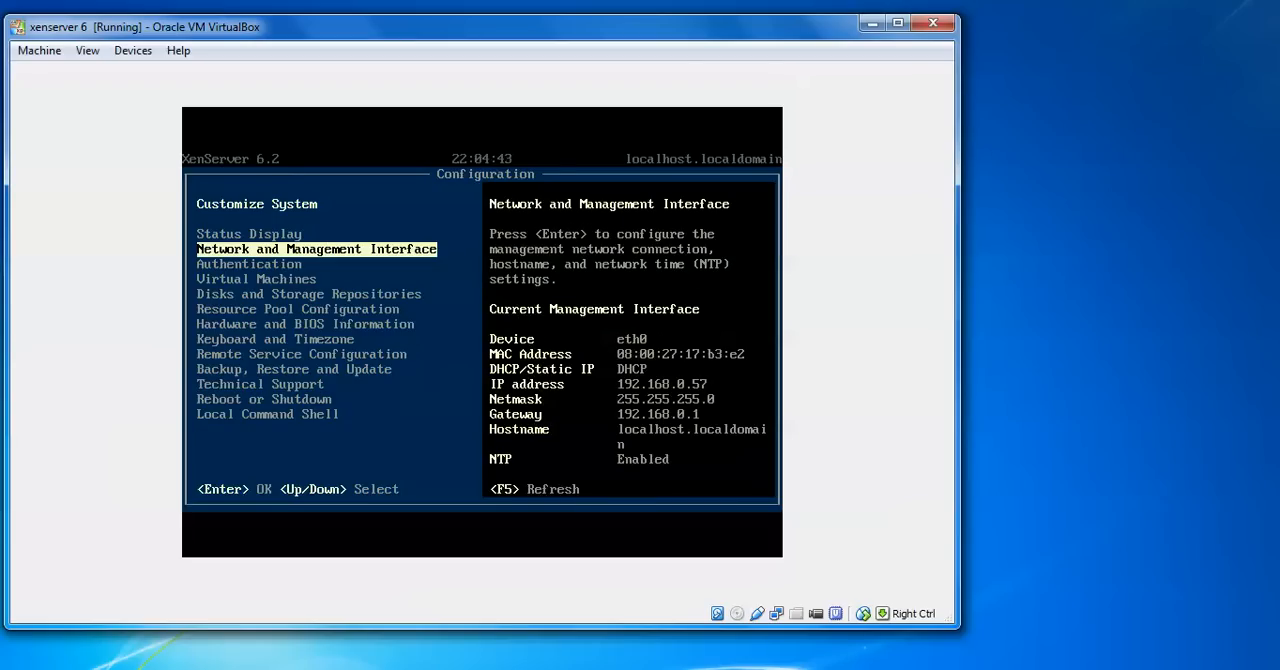
key("Up")
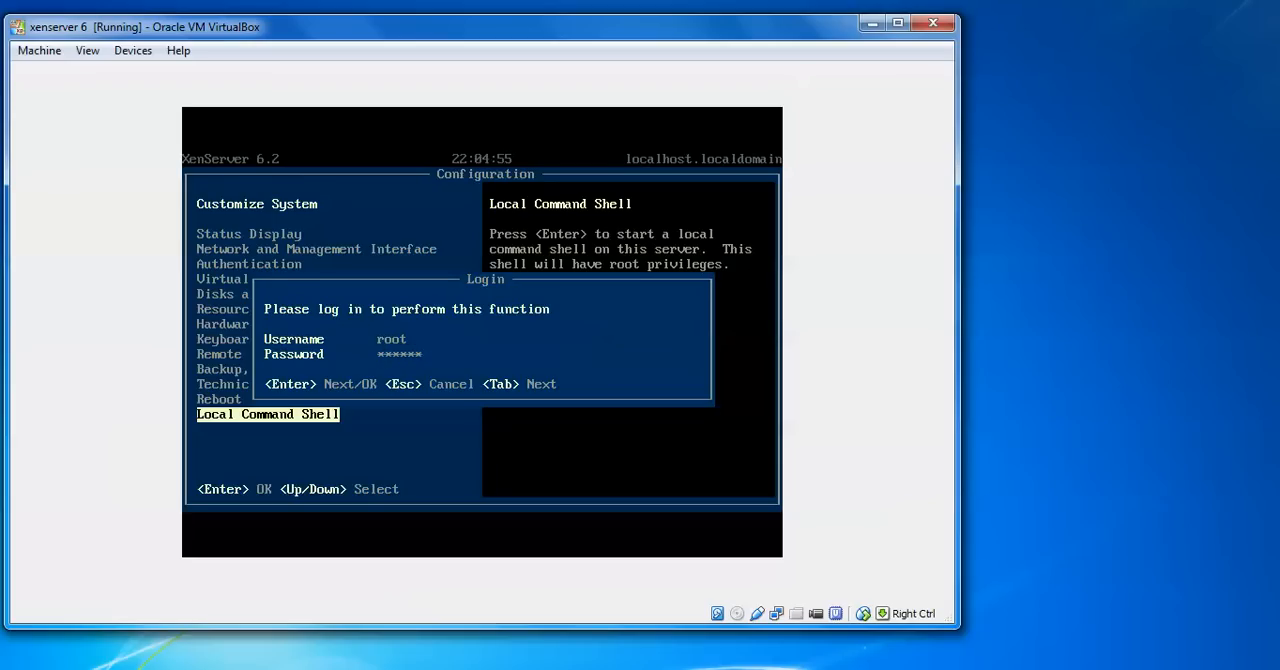
Log in as root to the local shell, run ls on the root directory, then exit.
key("Return")
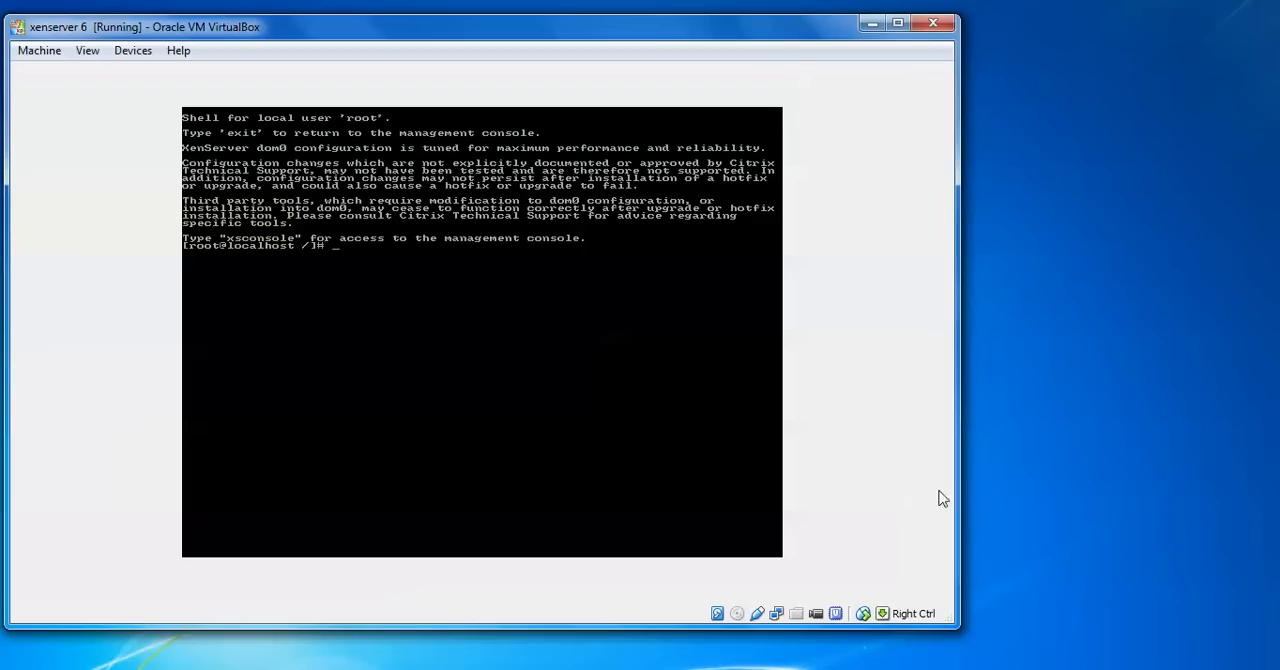
mouse_move(930, 482)
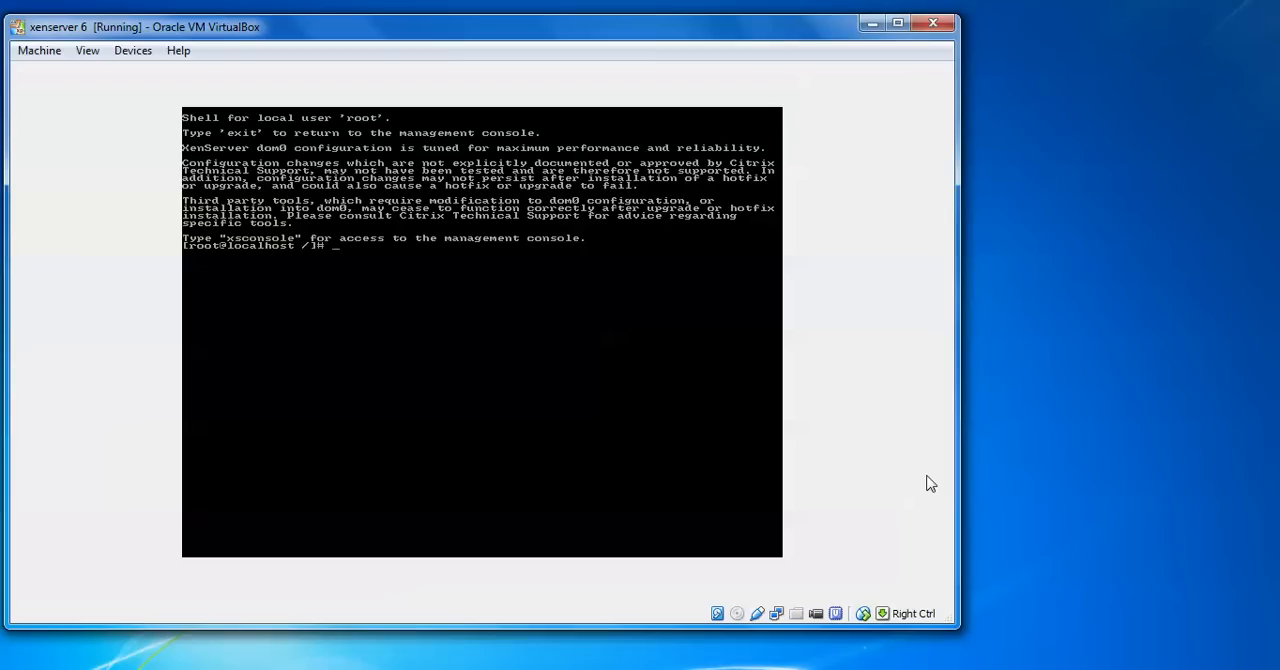
type("ls")
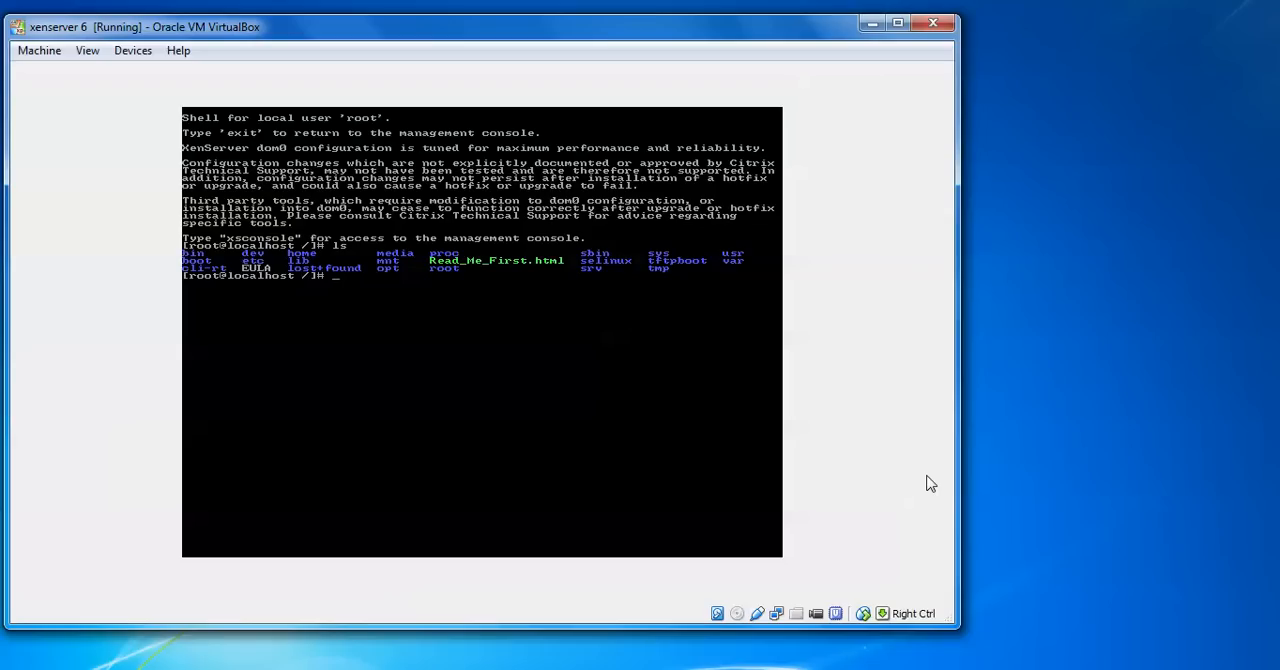
type("exi")
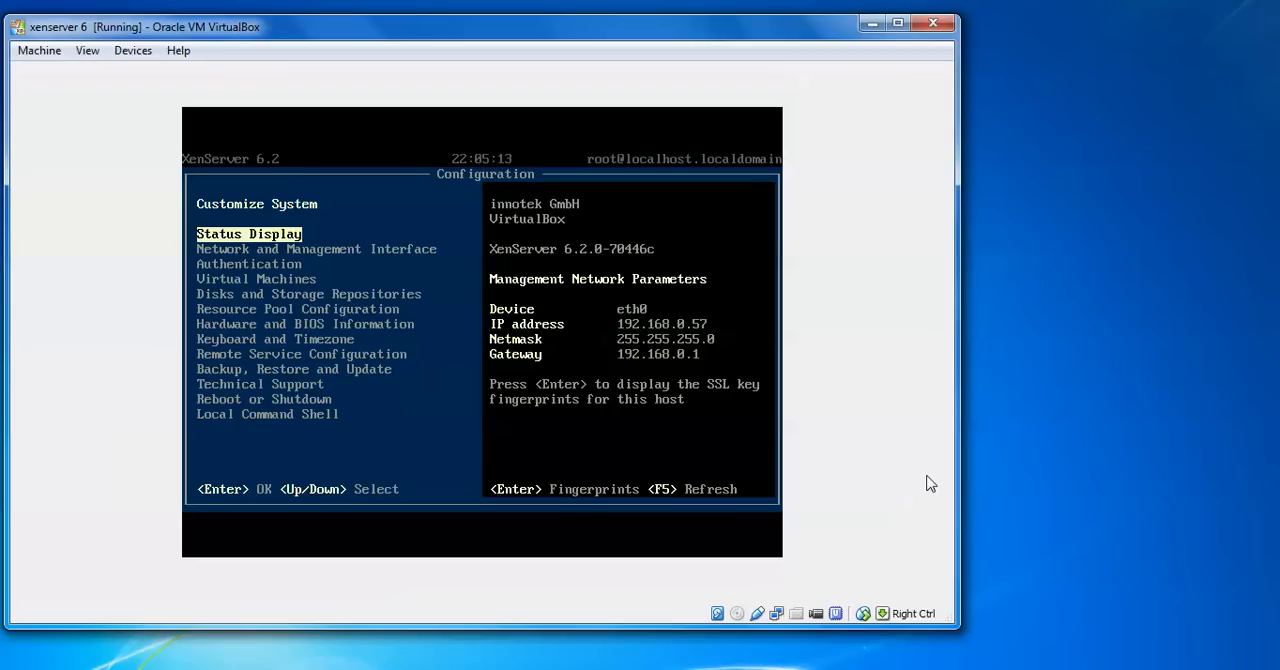
Step through remote service, backup/restore, keyboard/timezone, virtual machines and technical support sections.
key("Down")
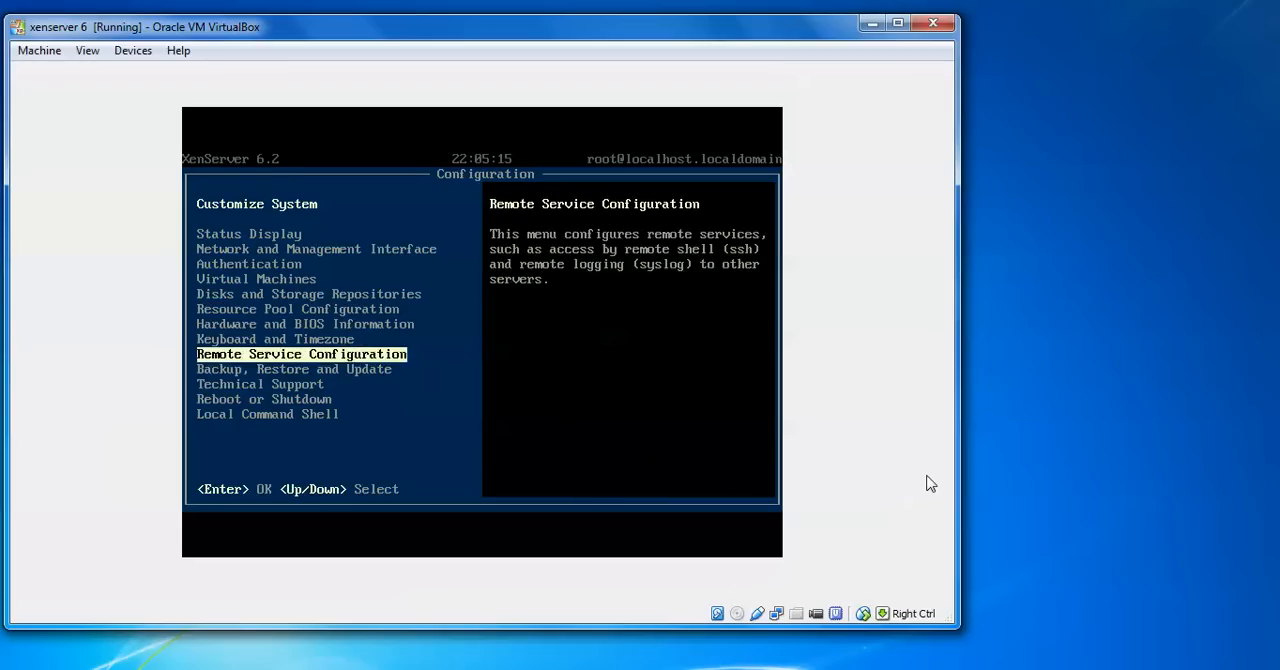
key("Down")
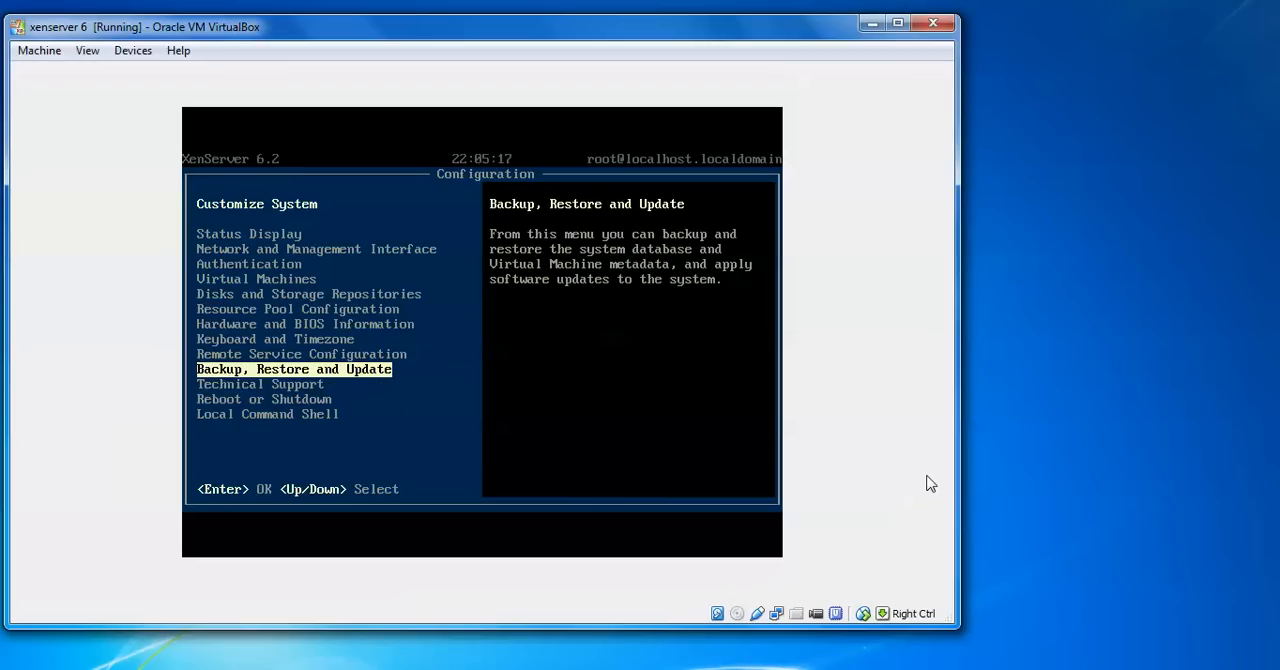
key("Up")
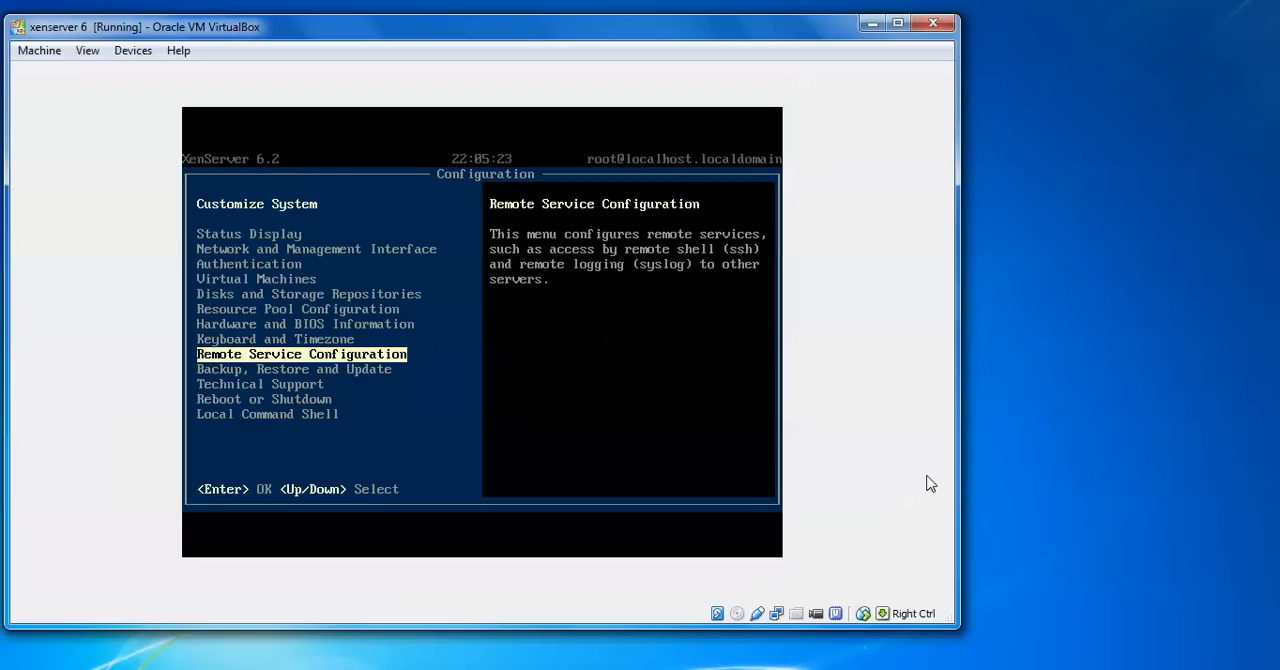
key("Up")
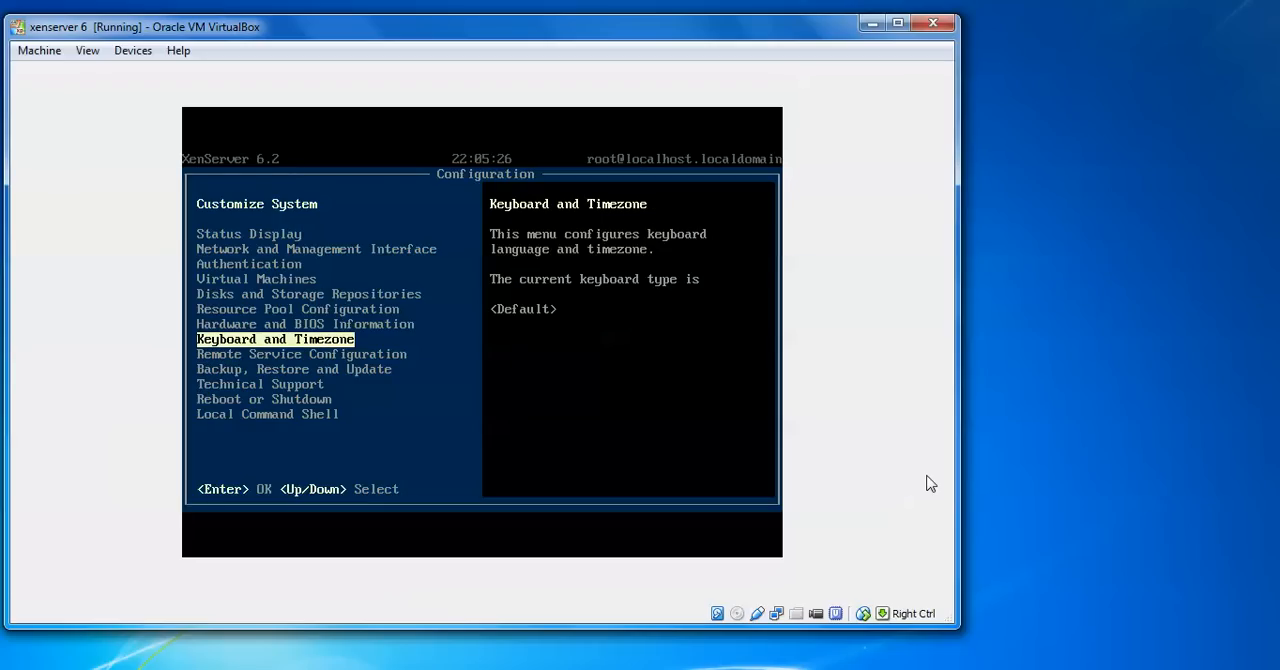
key("Down")
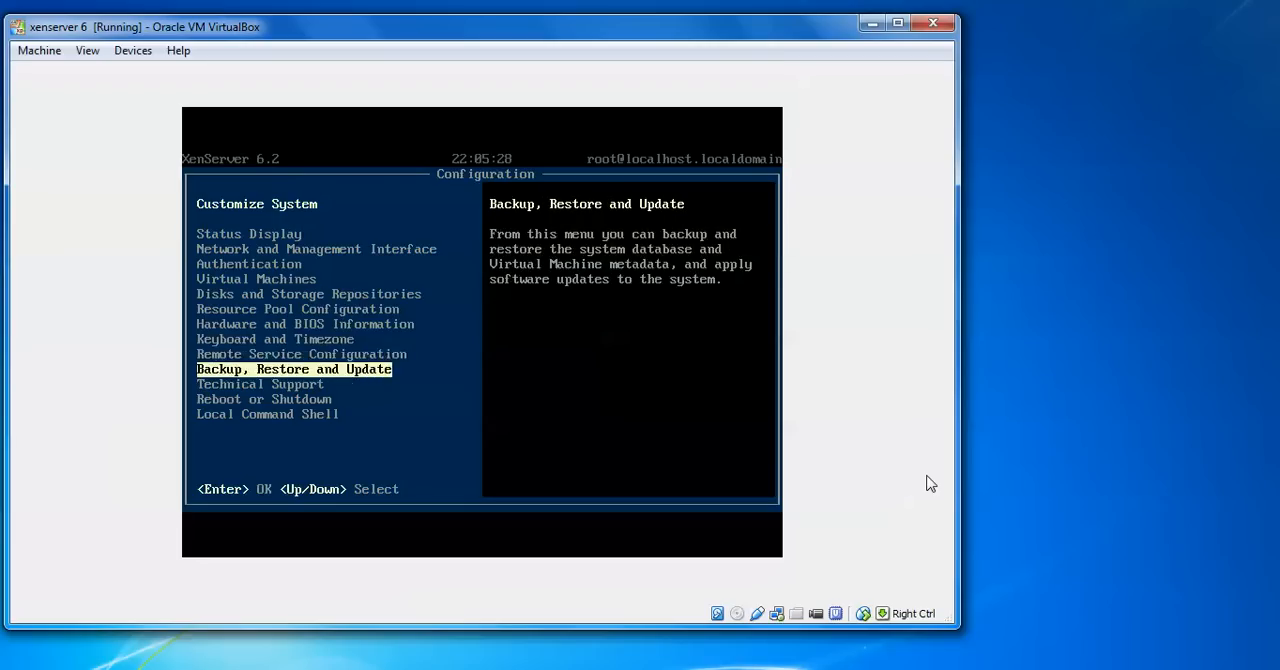
key("Up")
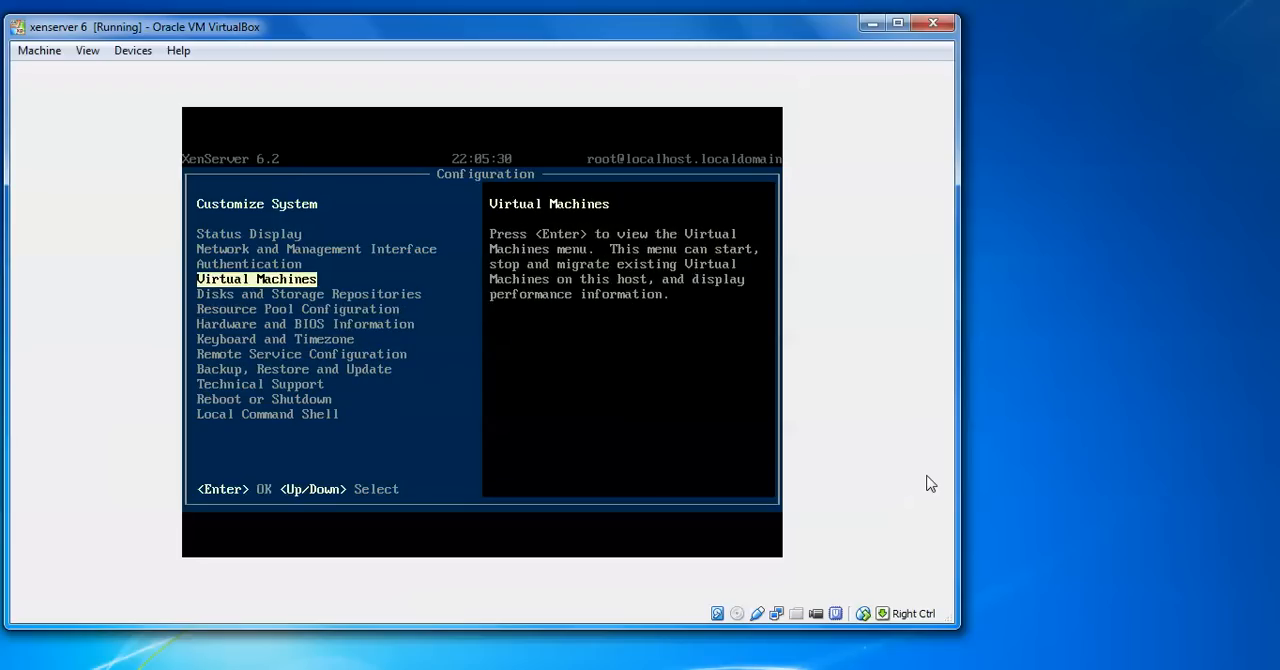
key("Down")
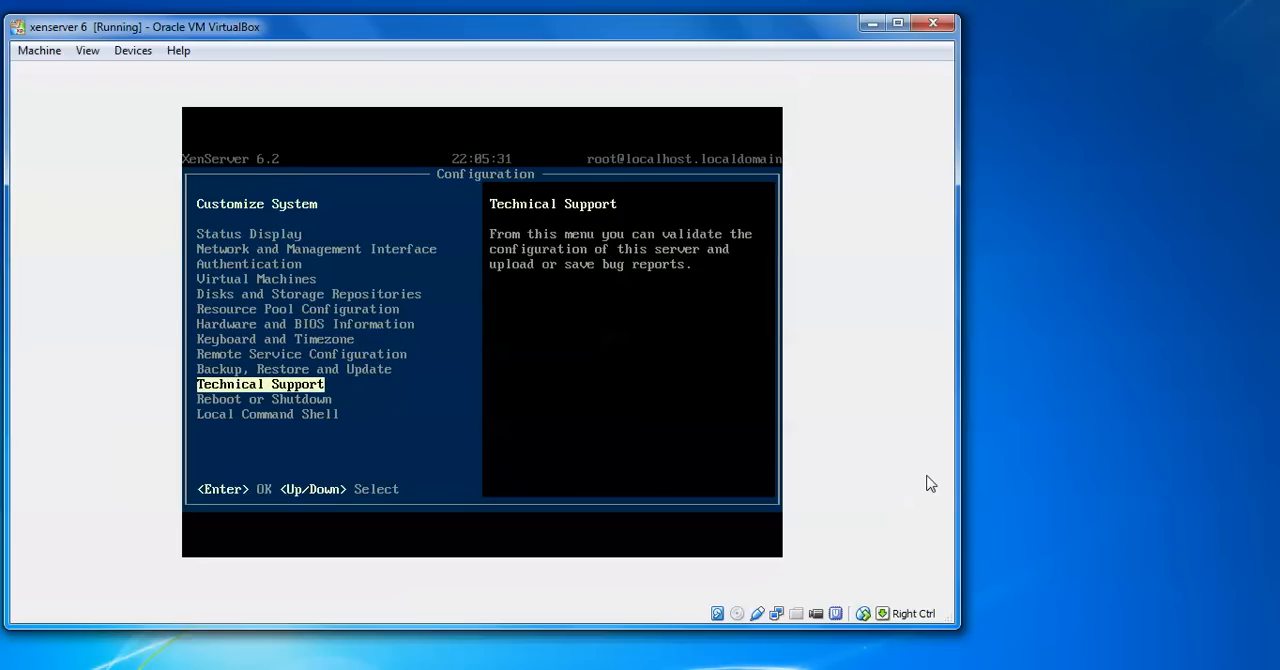
Highlight Reboot or Shutdown and bring up its submenu.
key("Down")
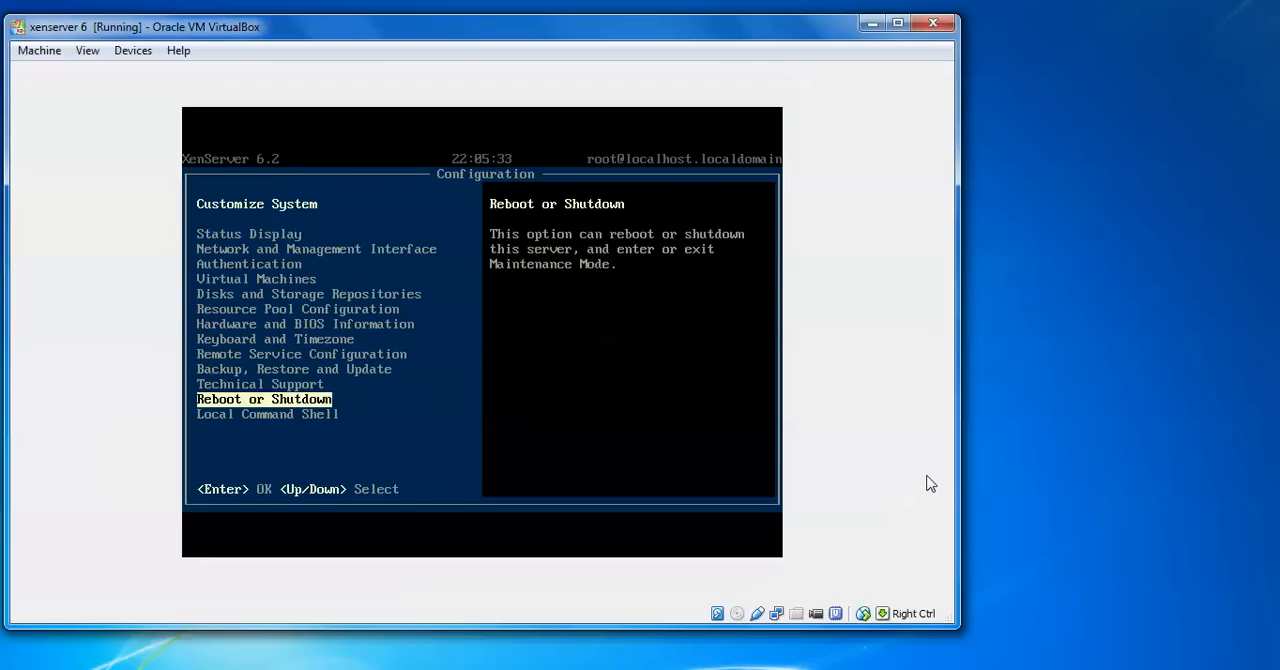
key("Return")
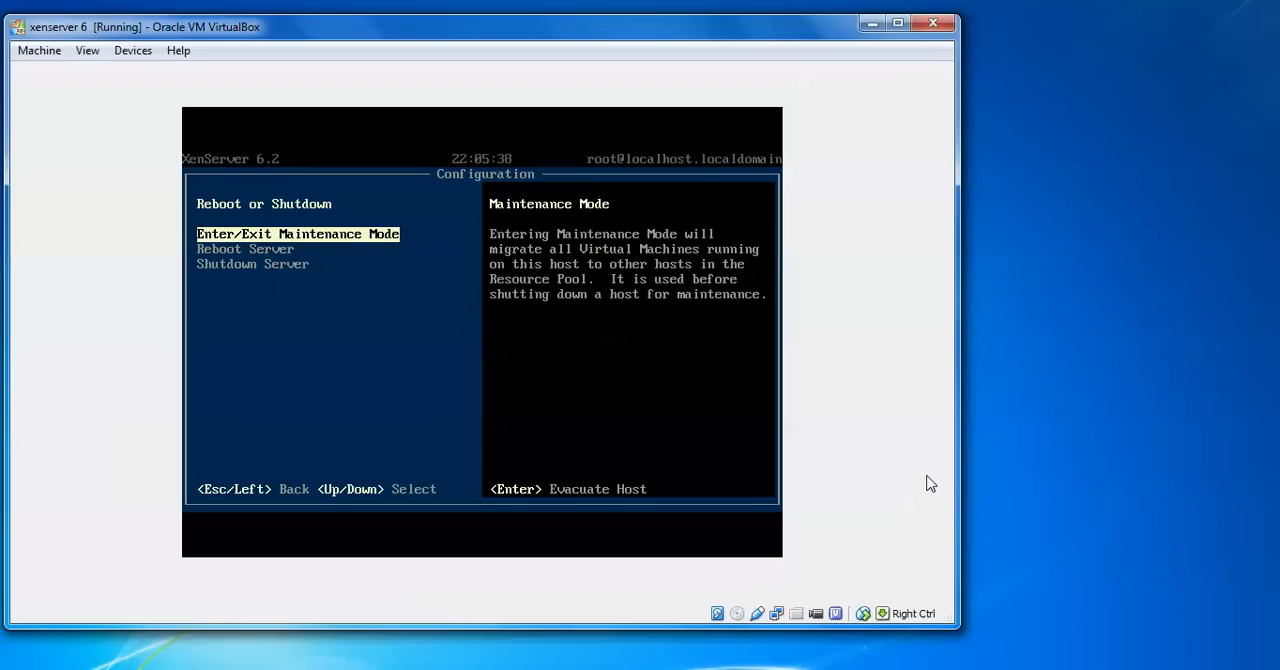
Select Shutdown Server and confirm with F8, blanking the VM screen.
key("Down")
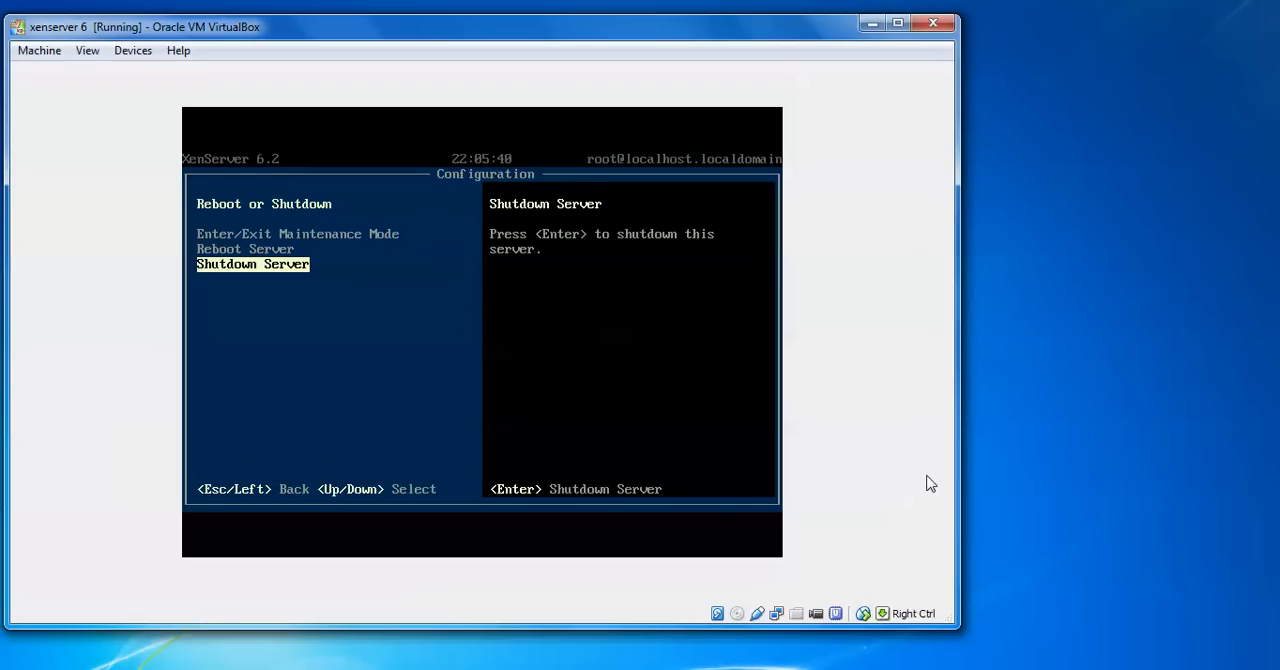
key("Return")
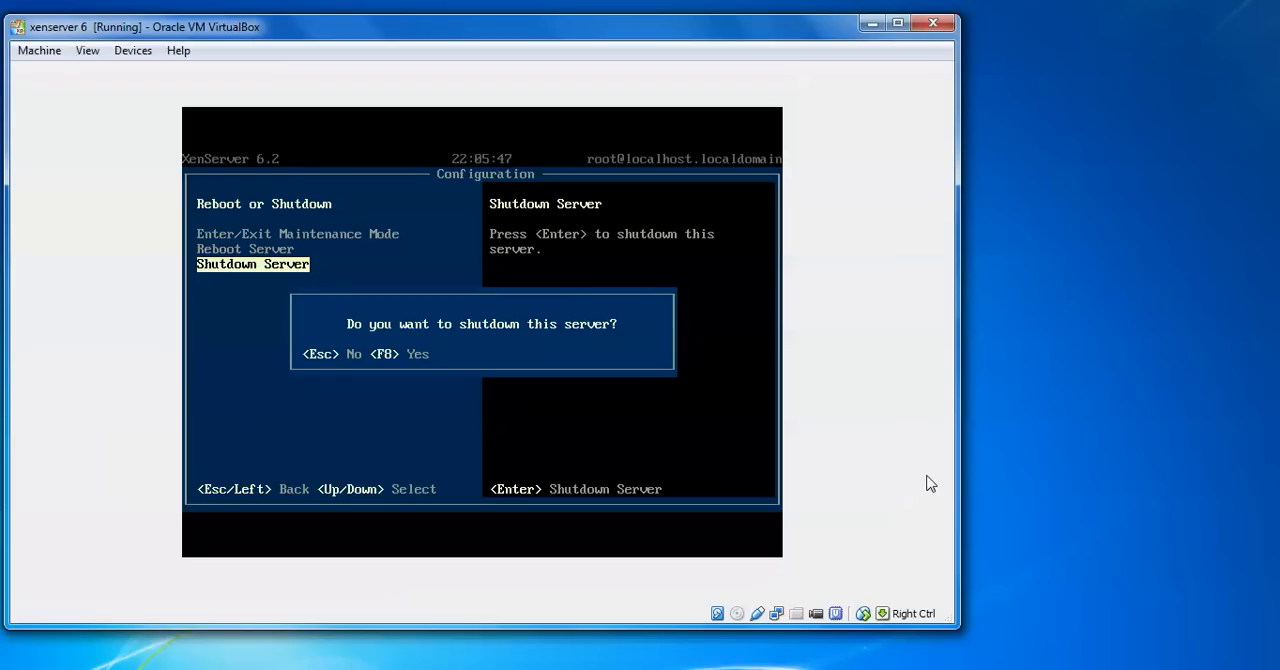
key("f8")
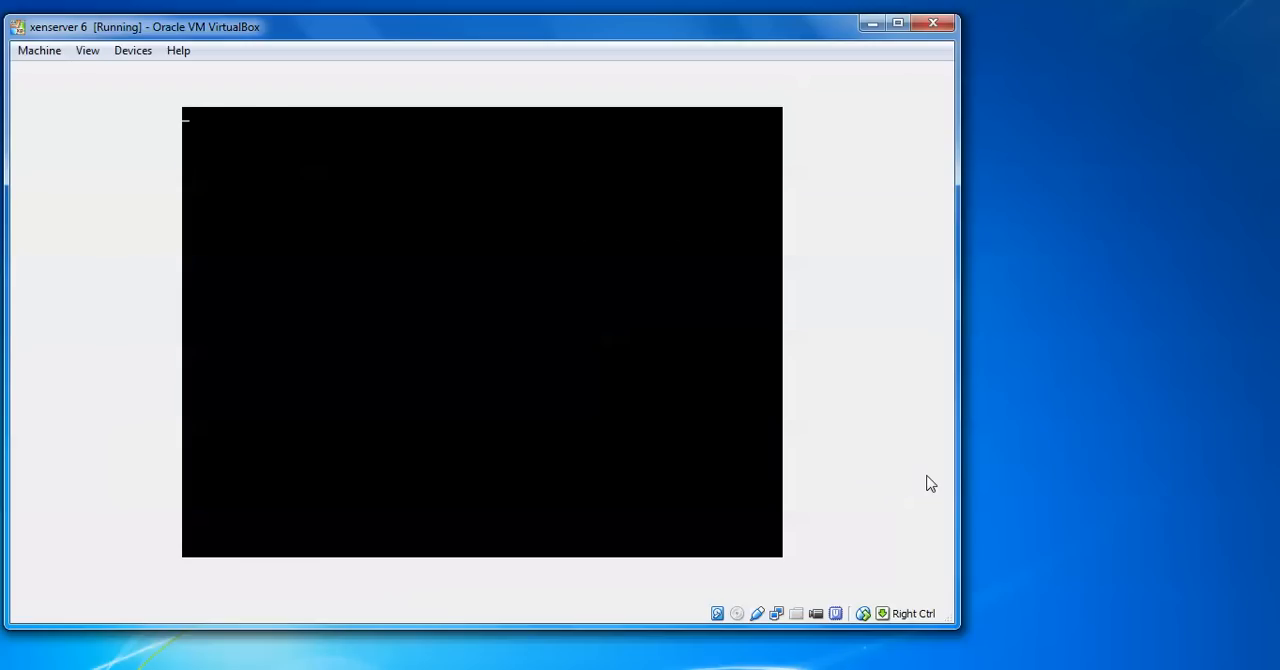